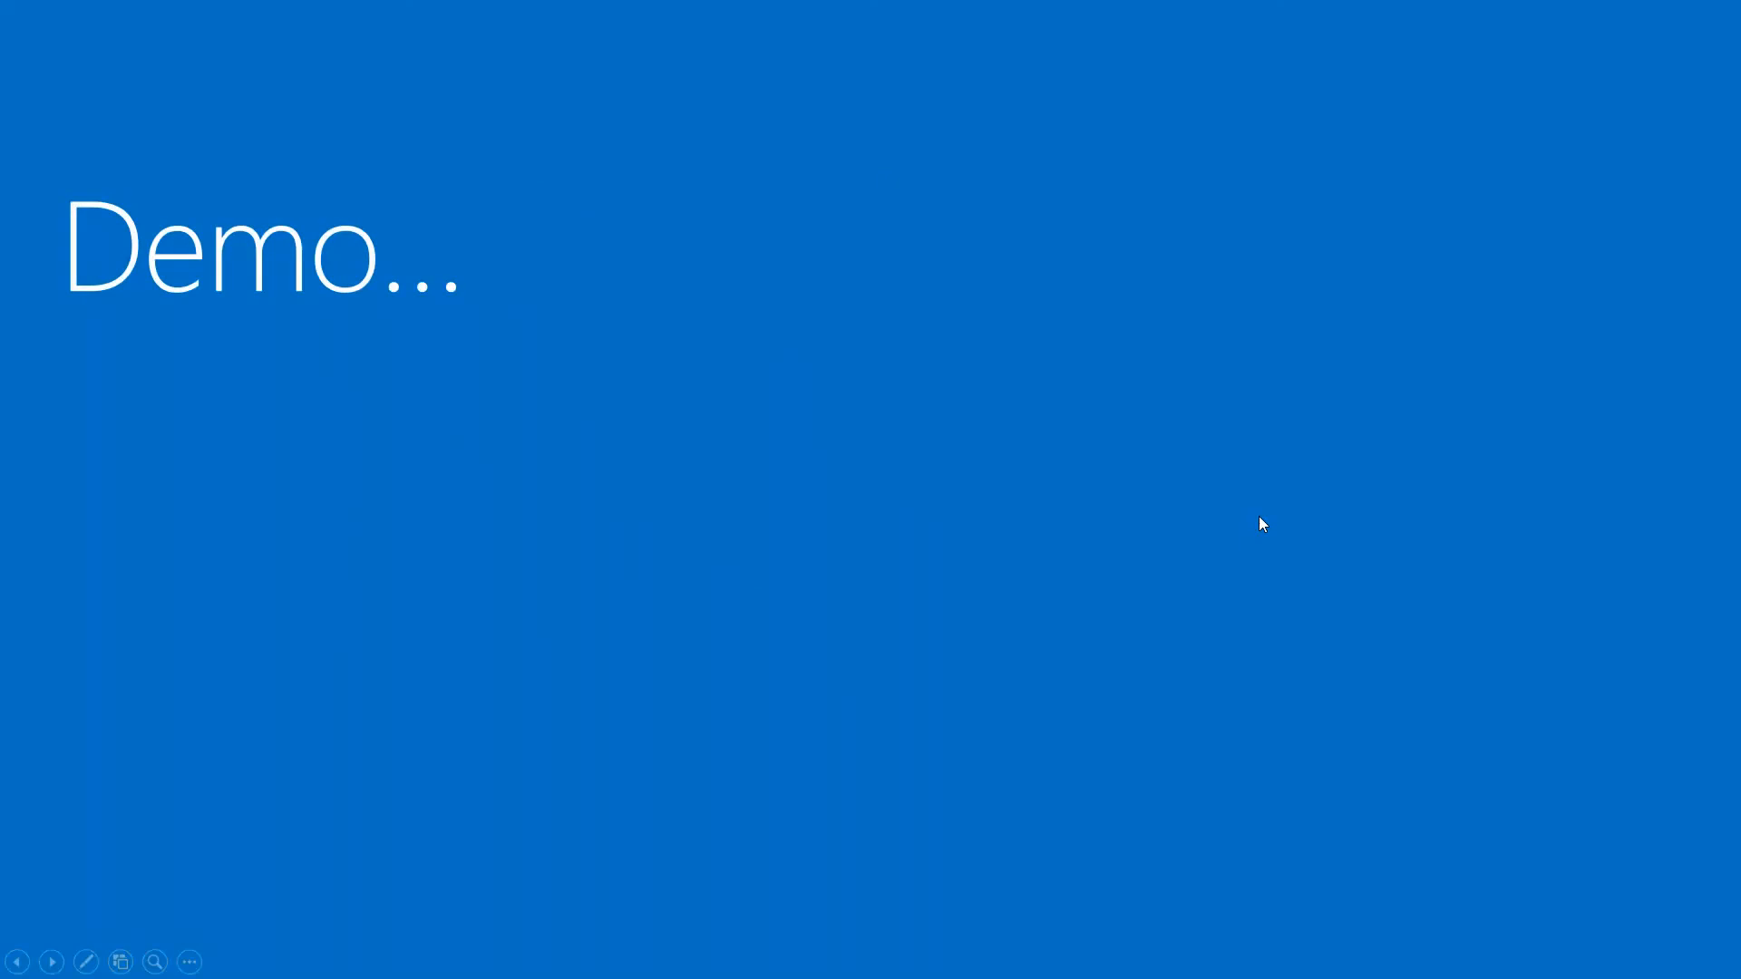
Step: Bring up the window switcher over the Demo slide with Alt+Tab
{"action": "key", "text": "alt+tab"}
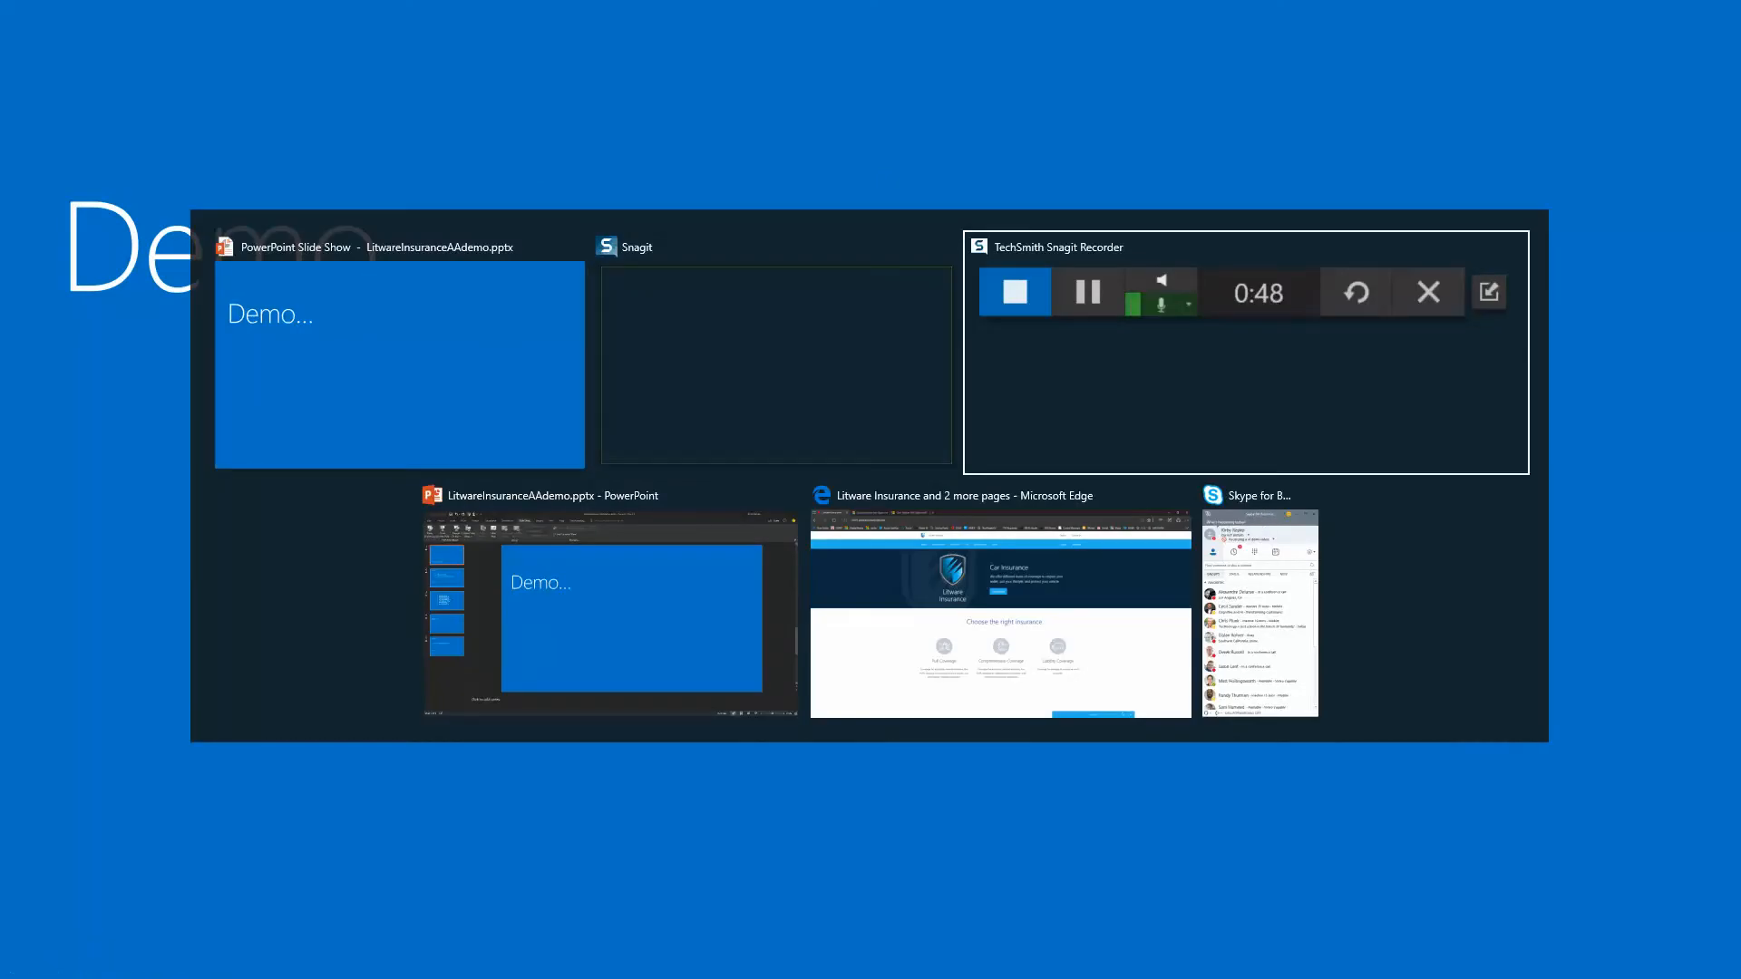
Step: Switch to the Litware Insurance site, start the live chat and greet the bot with 'Bonjour'
{"action": "left_click", "coordinate": [999, 611]}
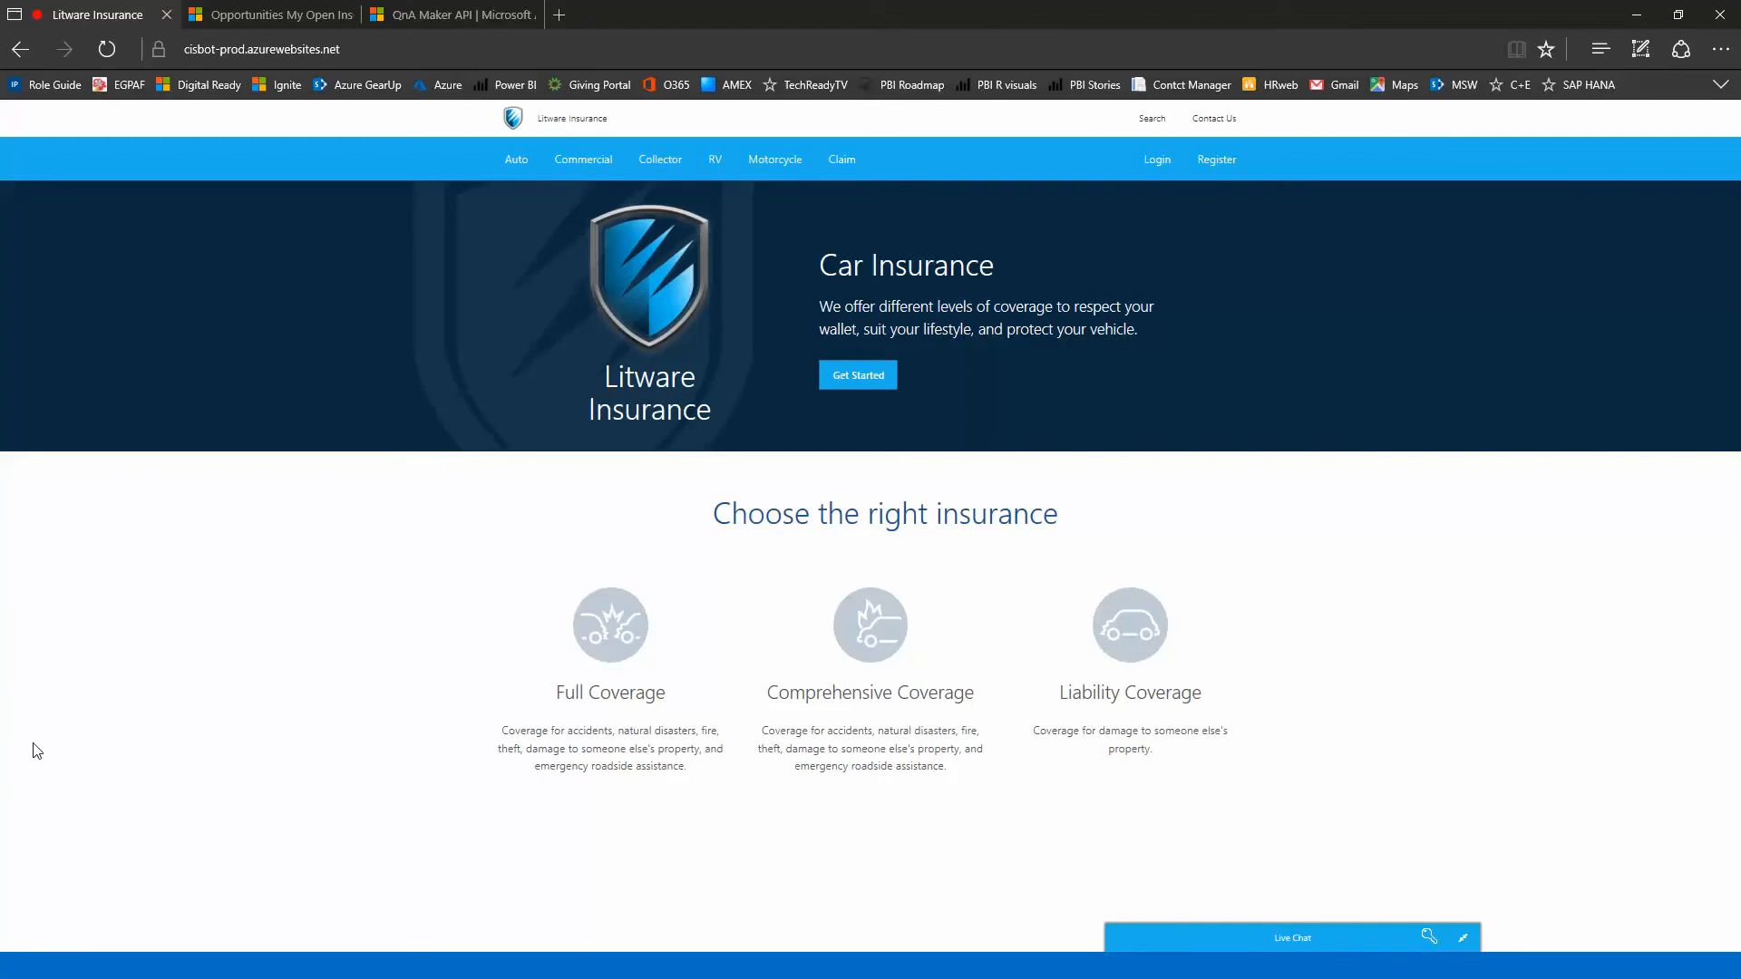
{"action": "left_click", "coordinate": [1292, 936]}
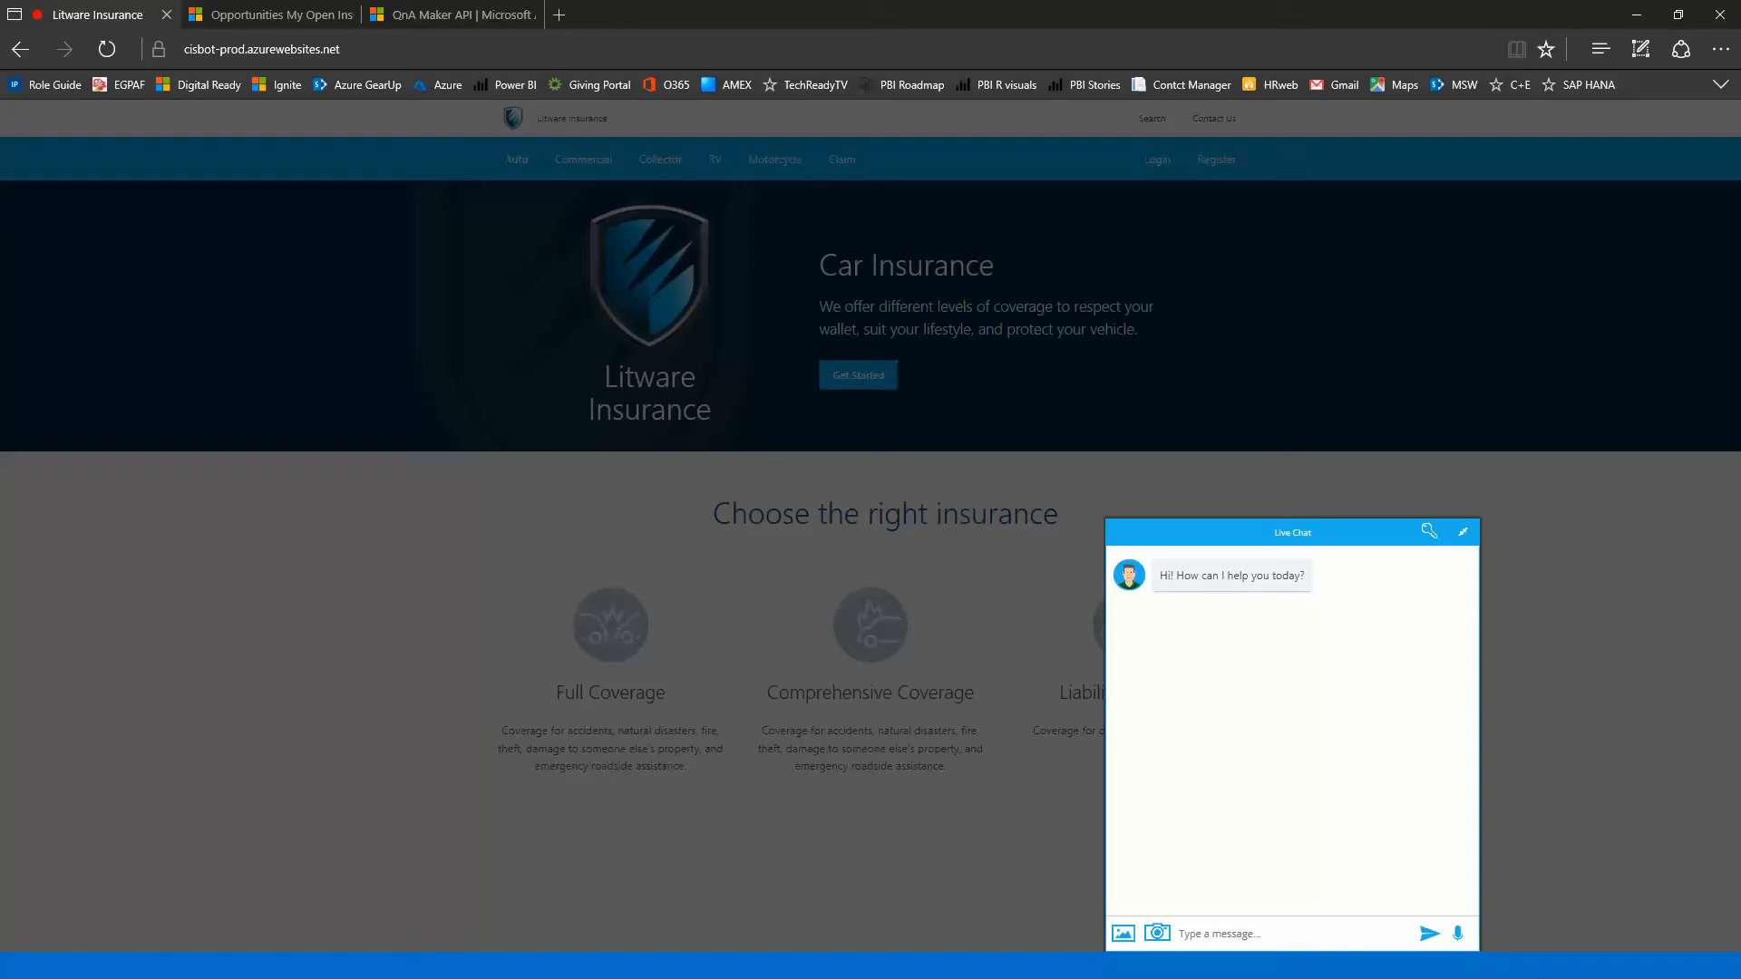
{"action": "type", "text": "Bonjou"}
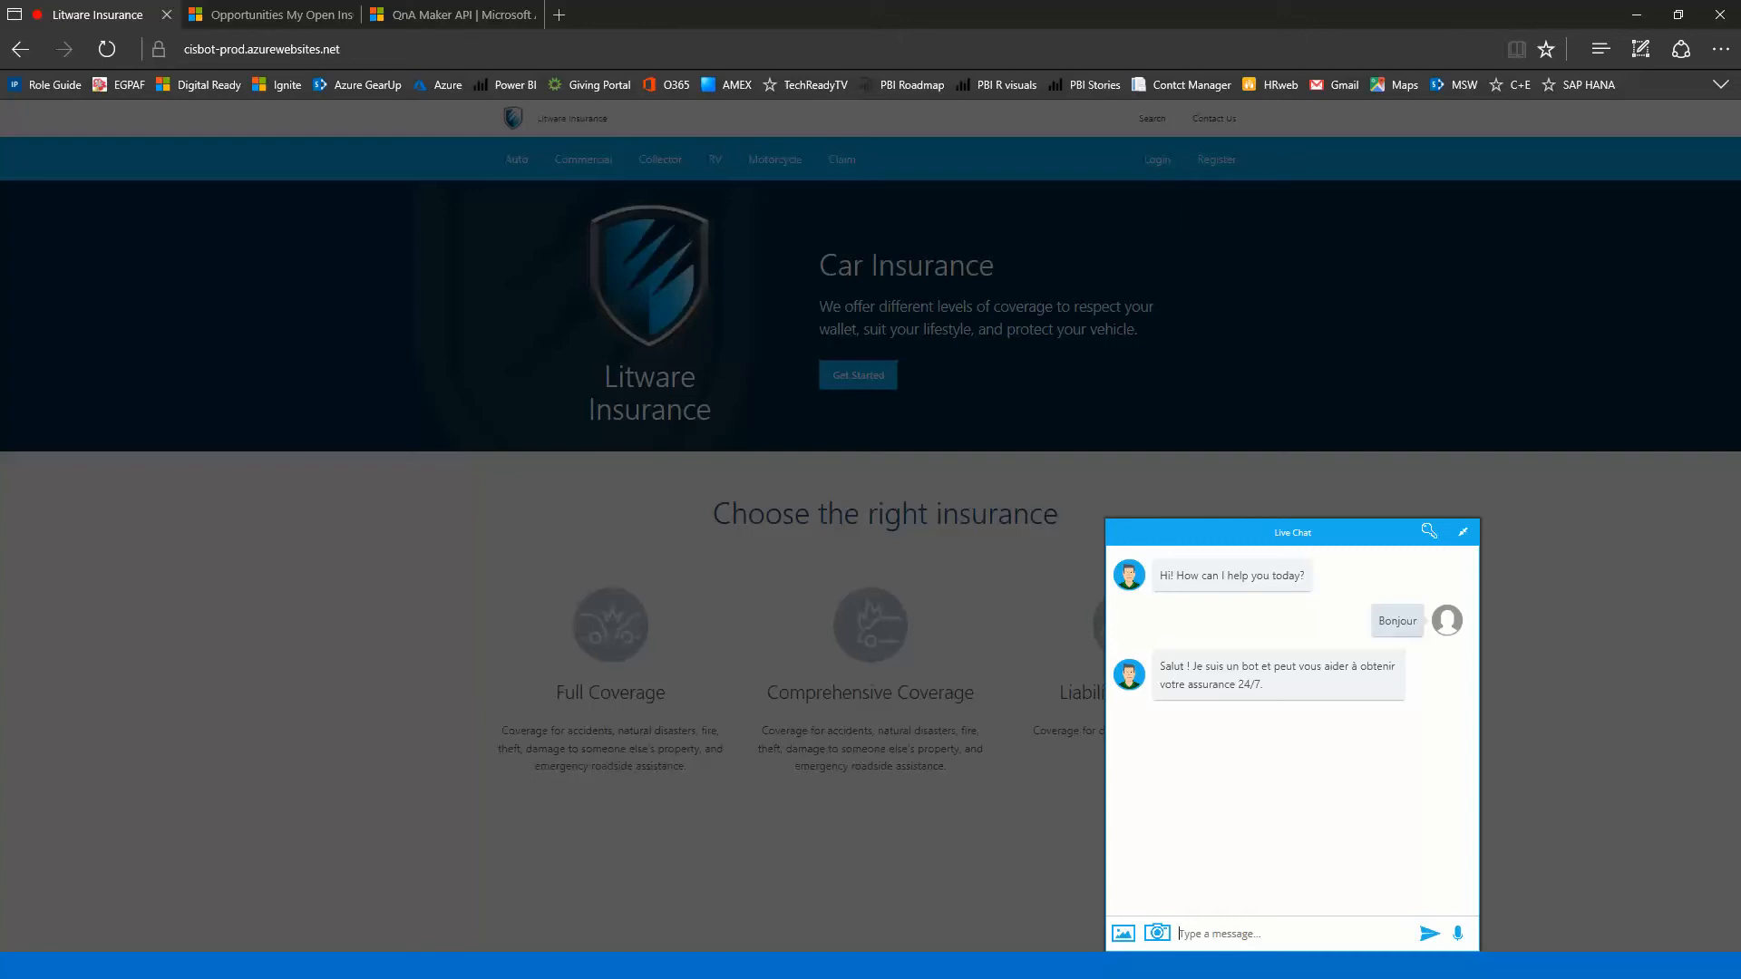
Step: Ask the bot 'Where are you located?' and begin writing 'I need insurance'
{"action": "type", "text": "Where"}
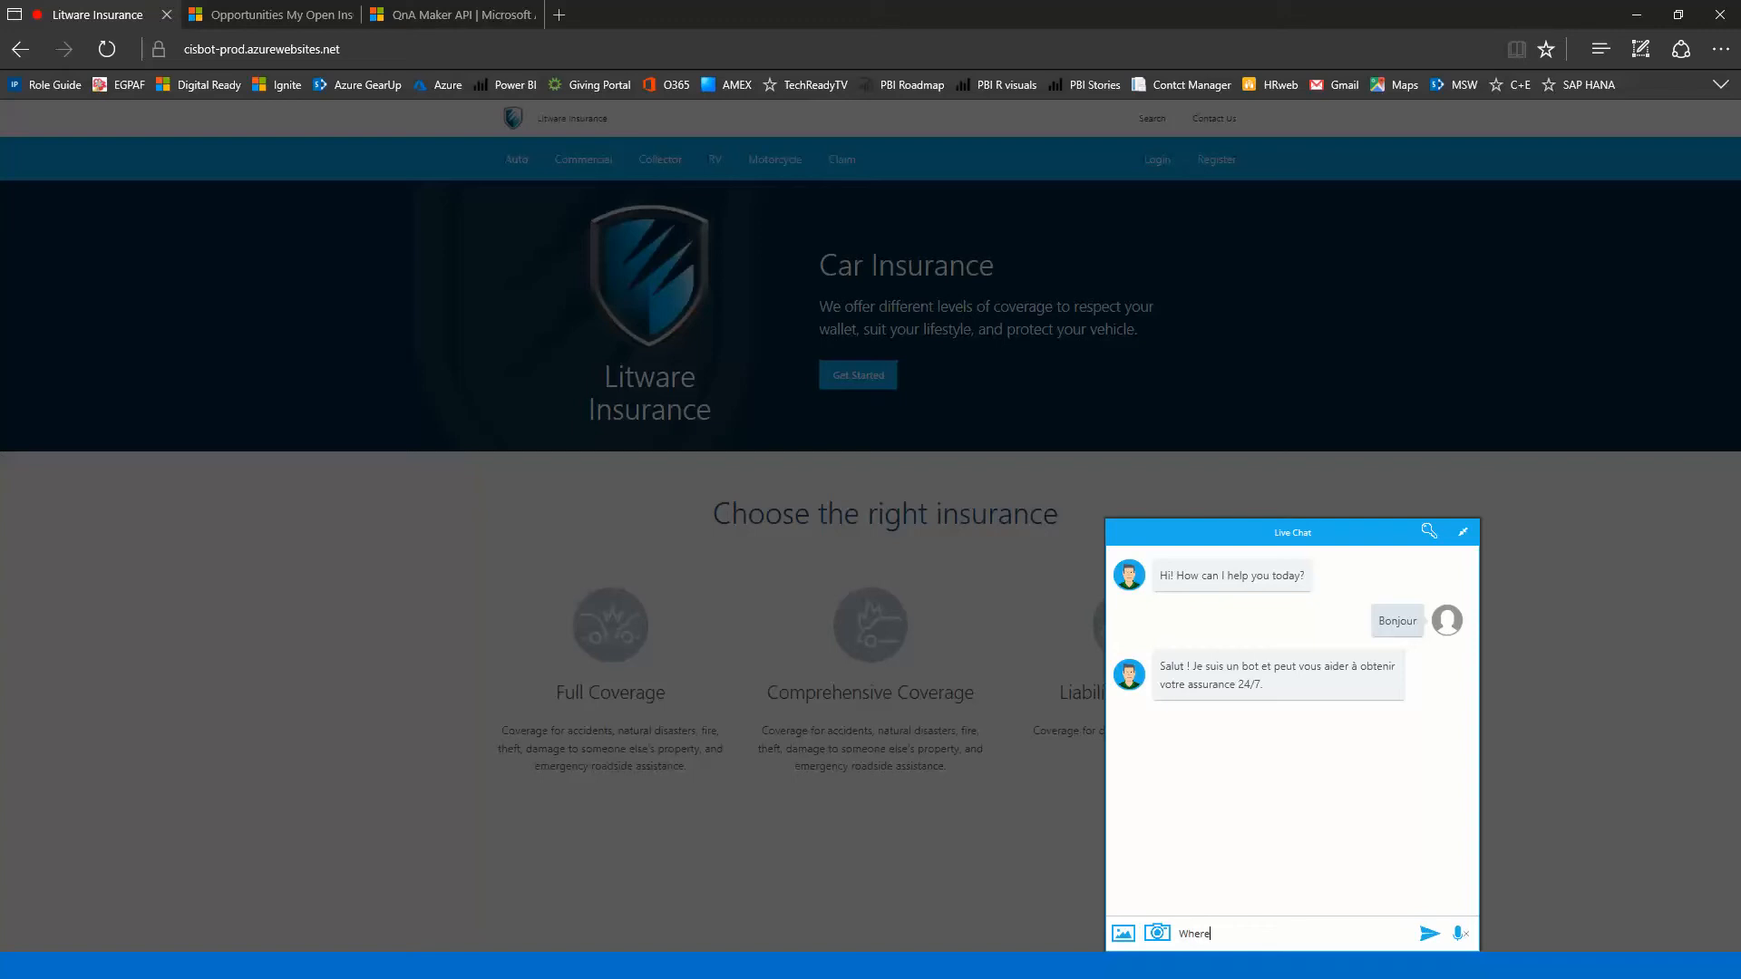
{"action": "type", "text": "are you located"}
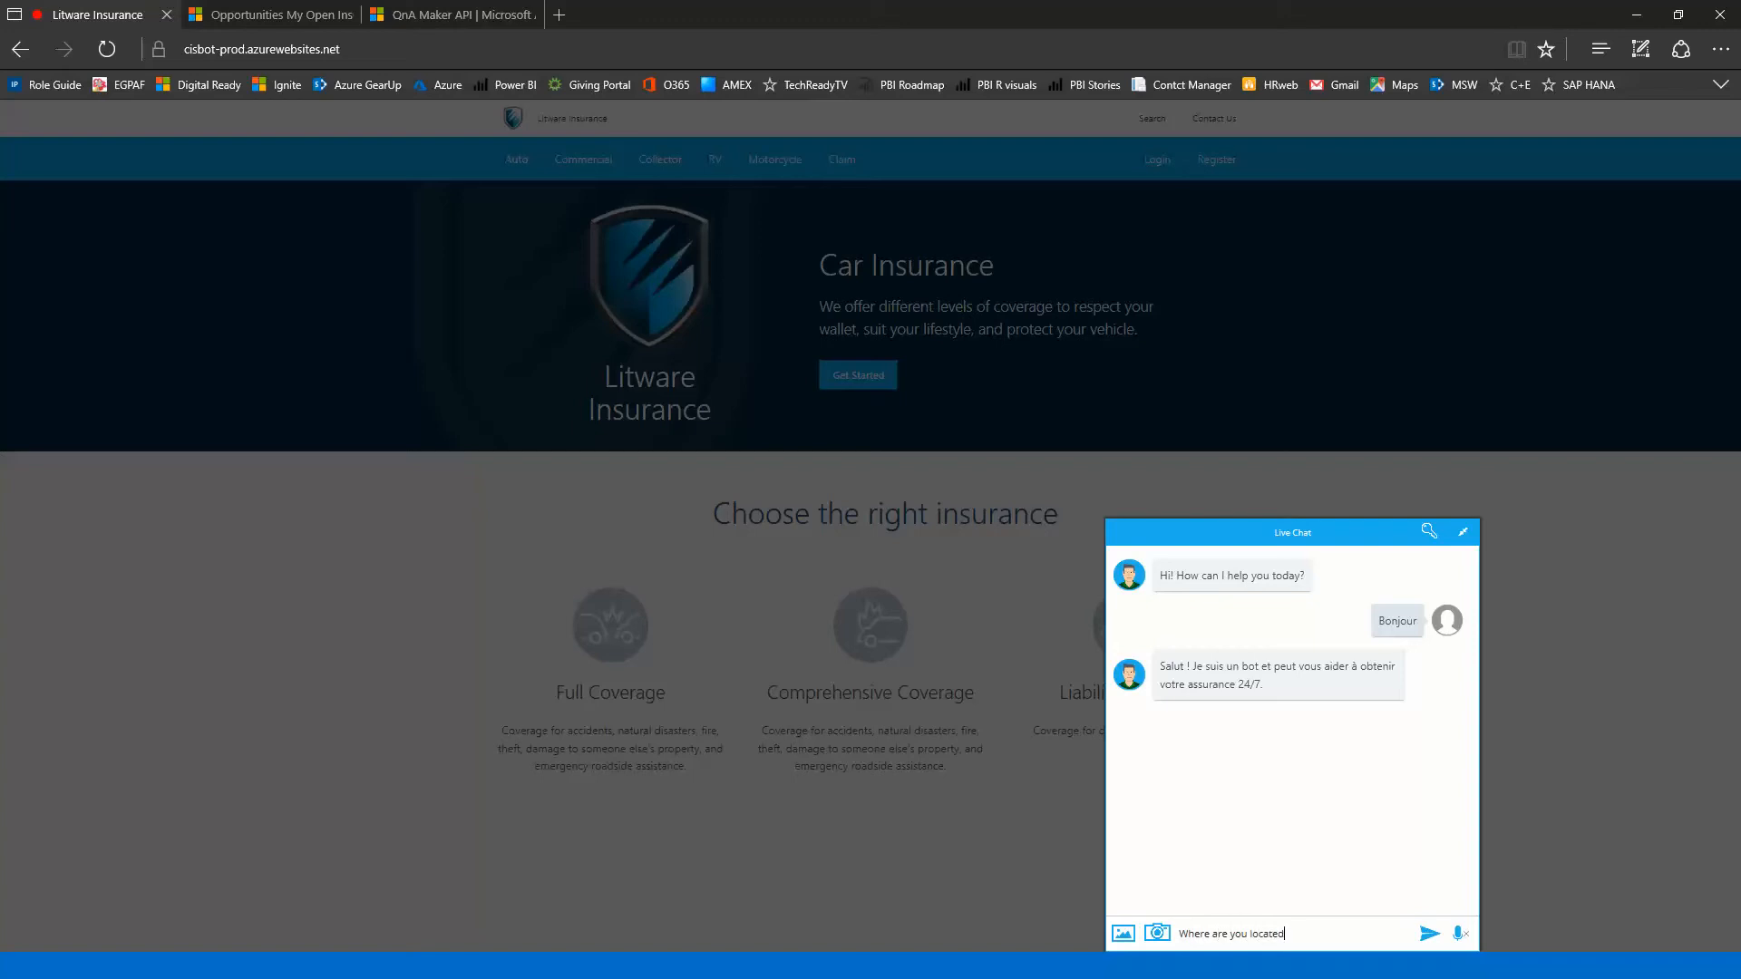
{"action": "left_click", "coordinate": [1431, 933]}
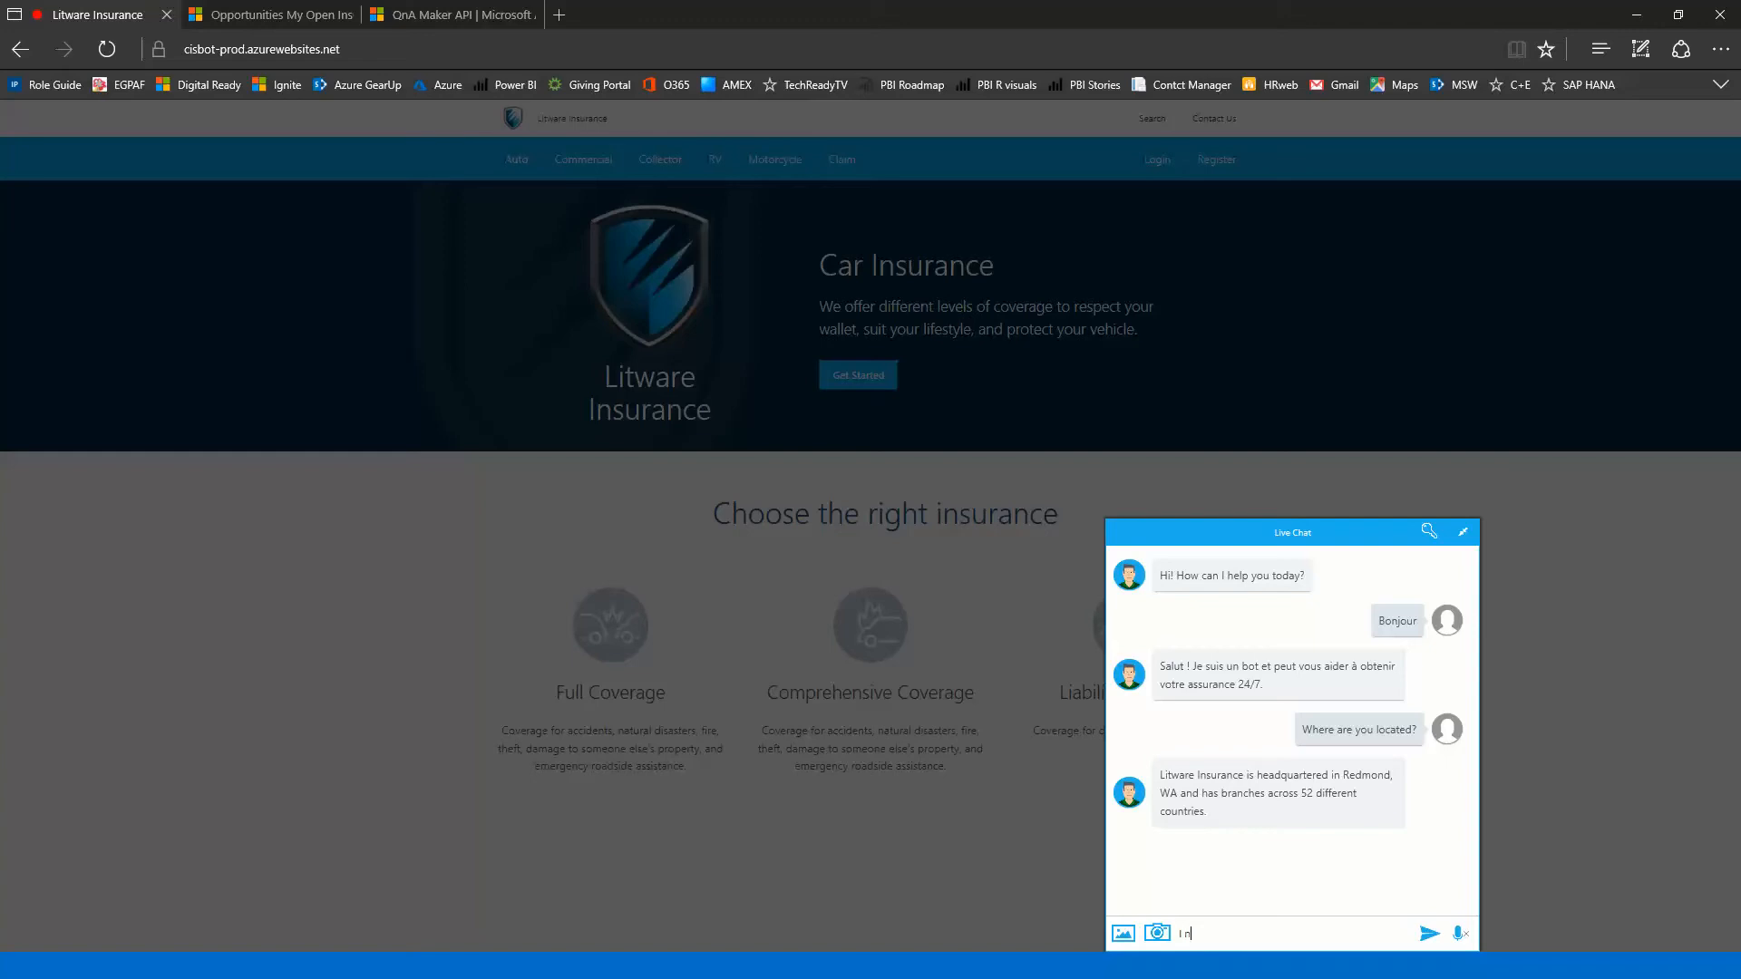
{"action": "type", "text": "I need insura"}
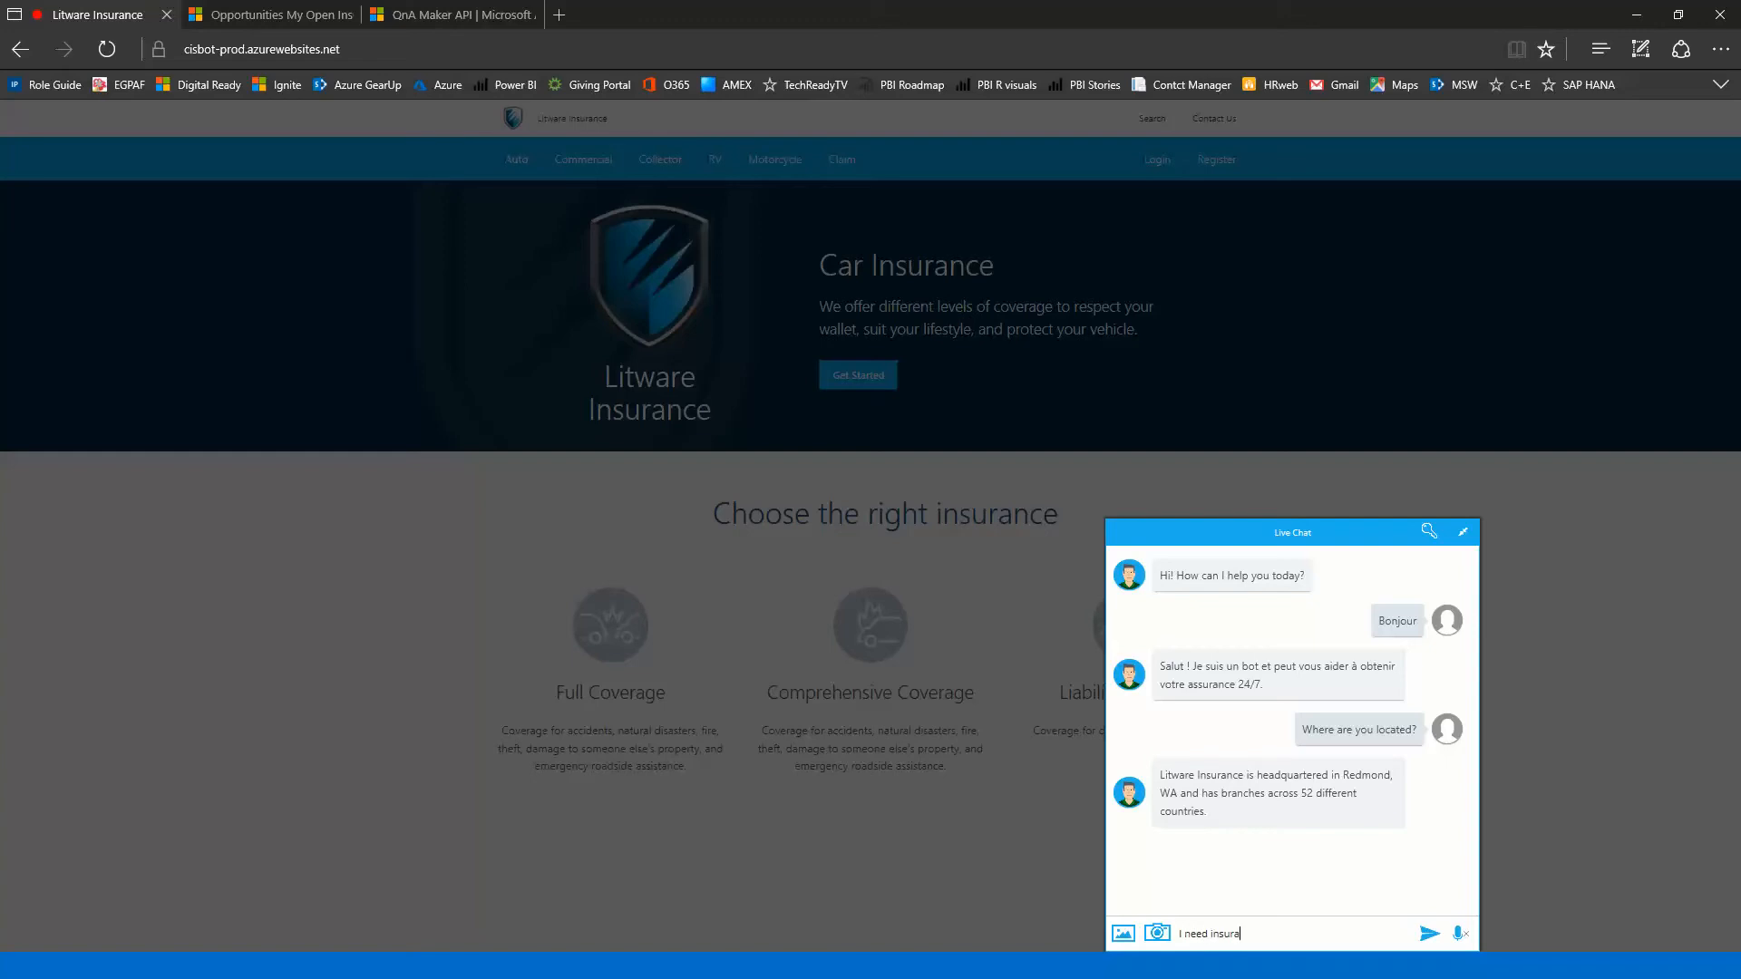
Step: Send 'I need insurance' and choose Automotive from the offered insurance types
{"action": "left_click", "coordinate": [1432, 933]}
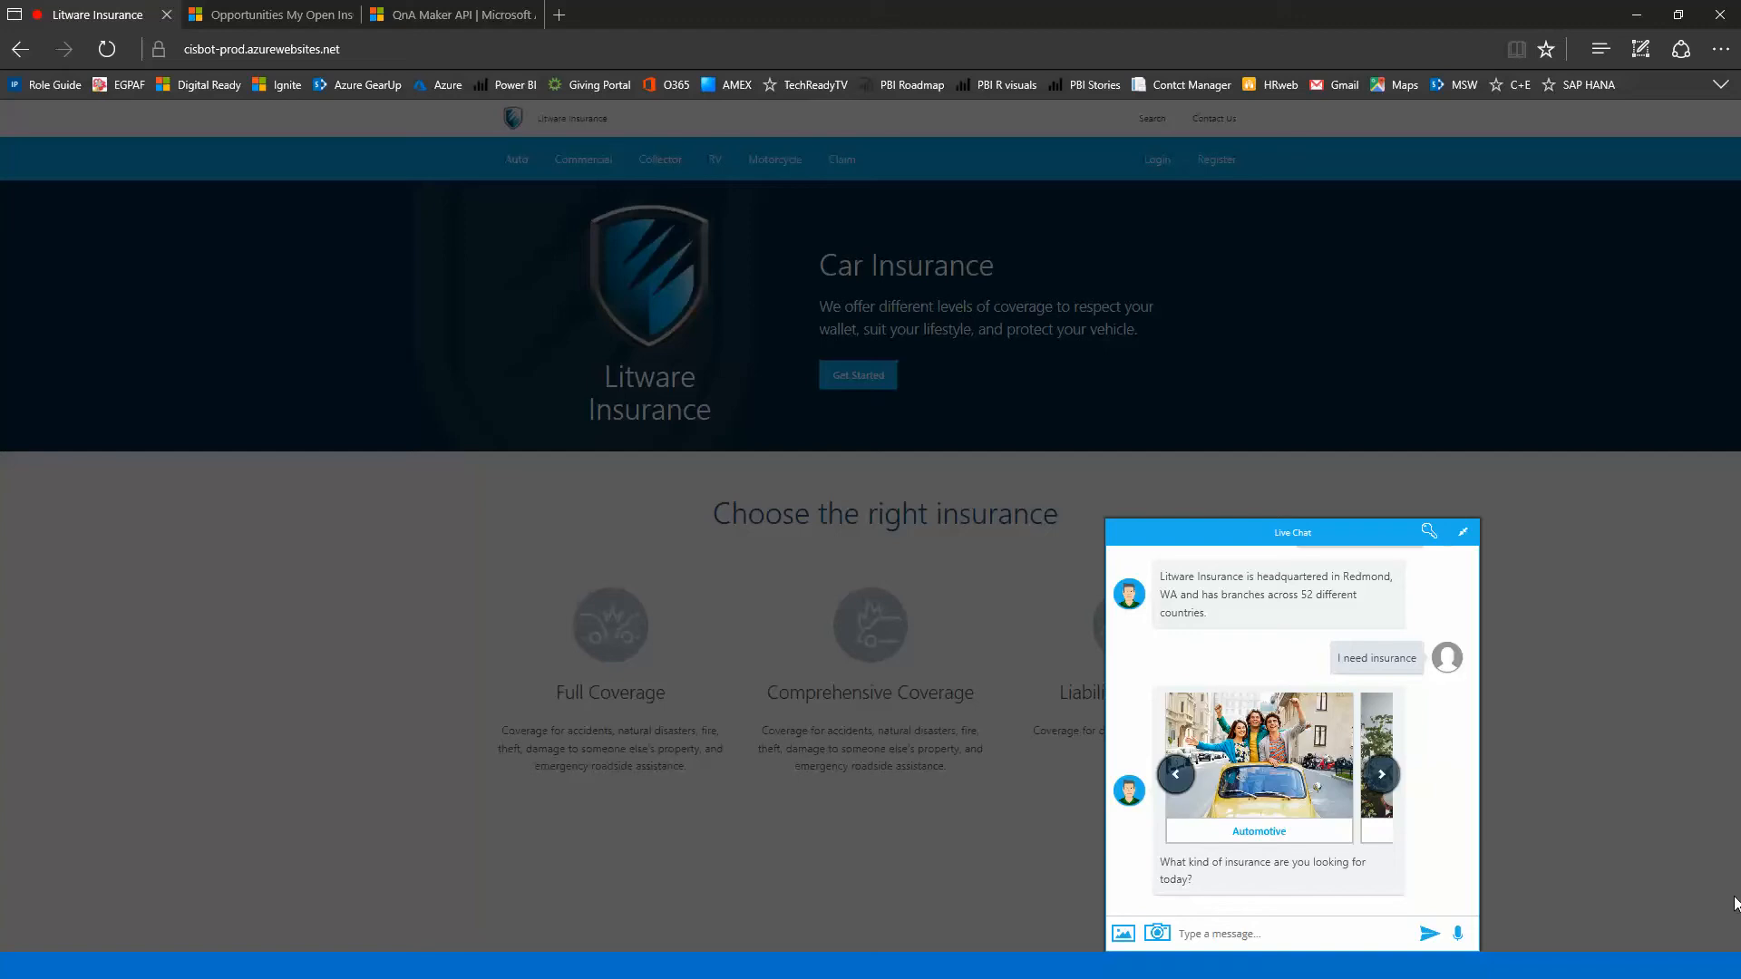
{"action": "left_click", "coordinate": [1379, 775]}
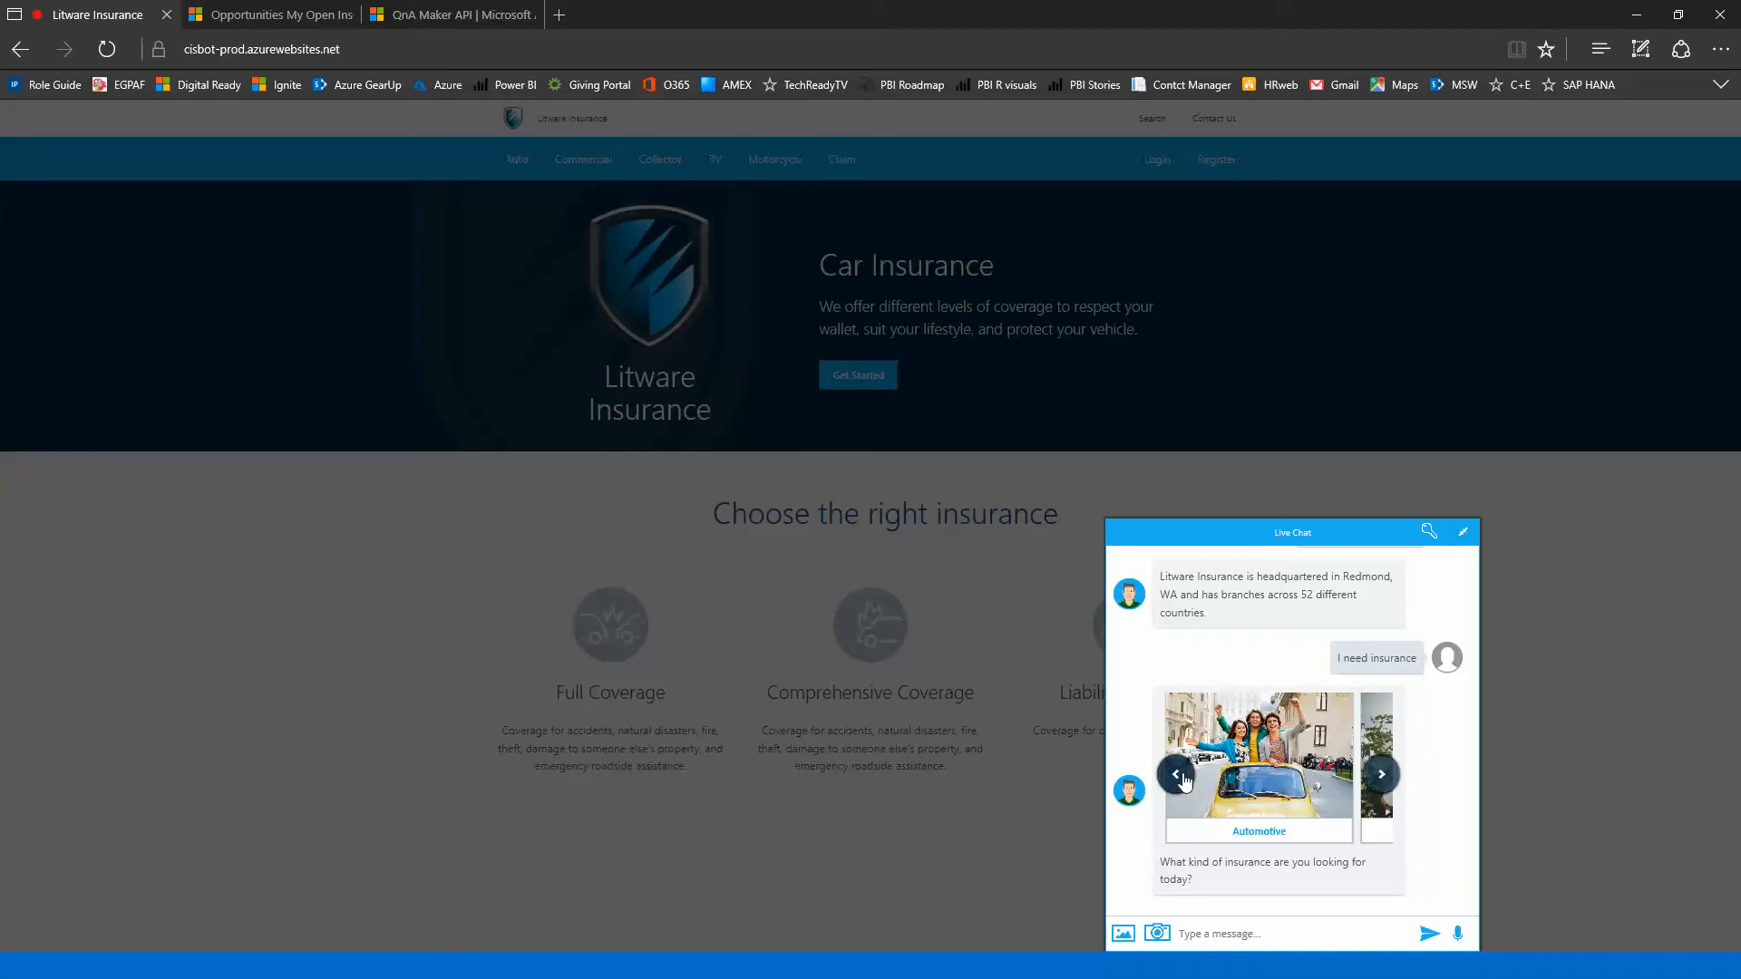
{"action": "left_click", "coordinate": [1259, 831]}
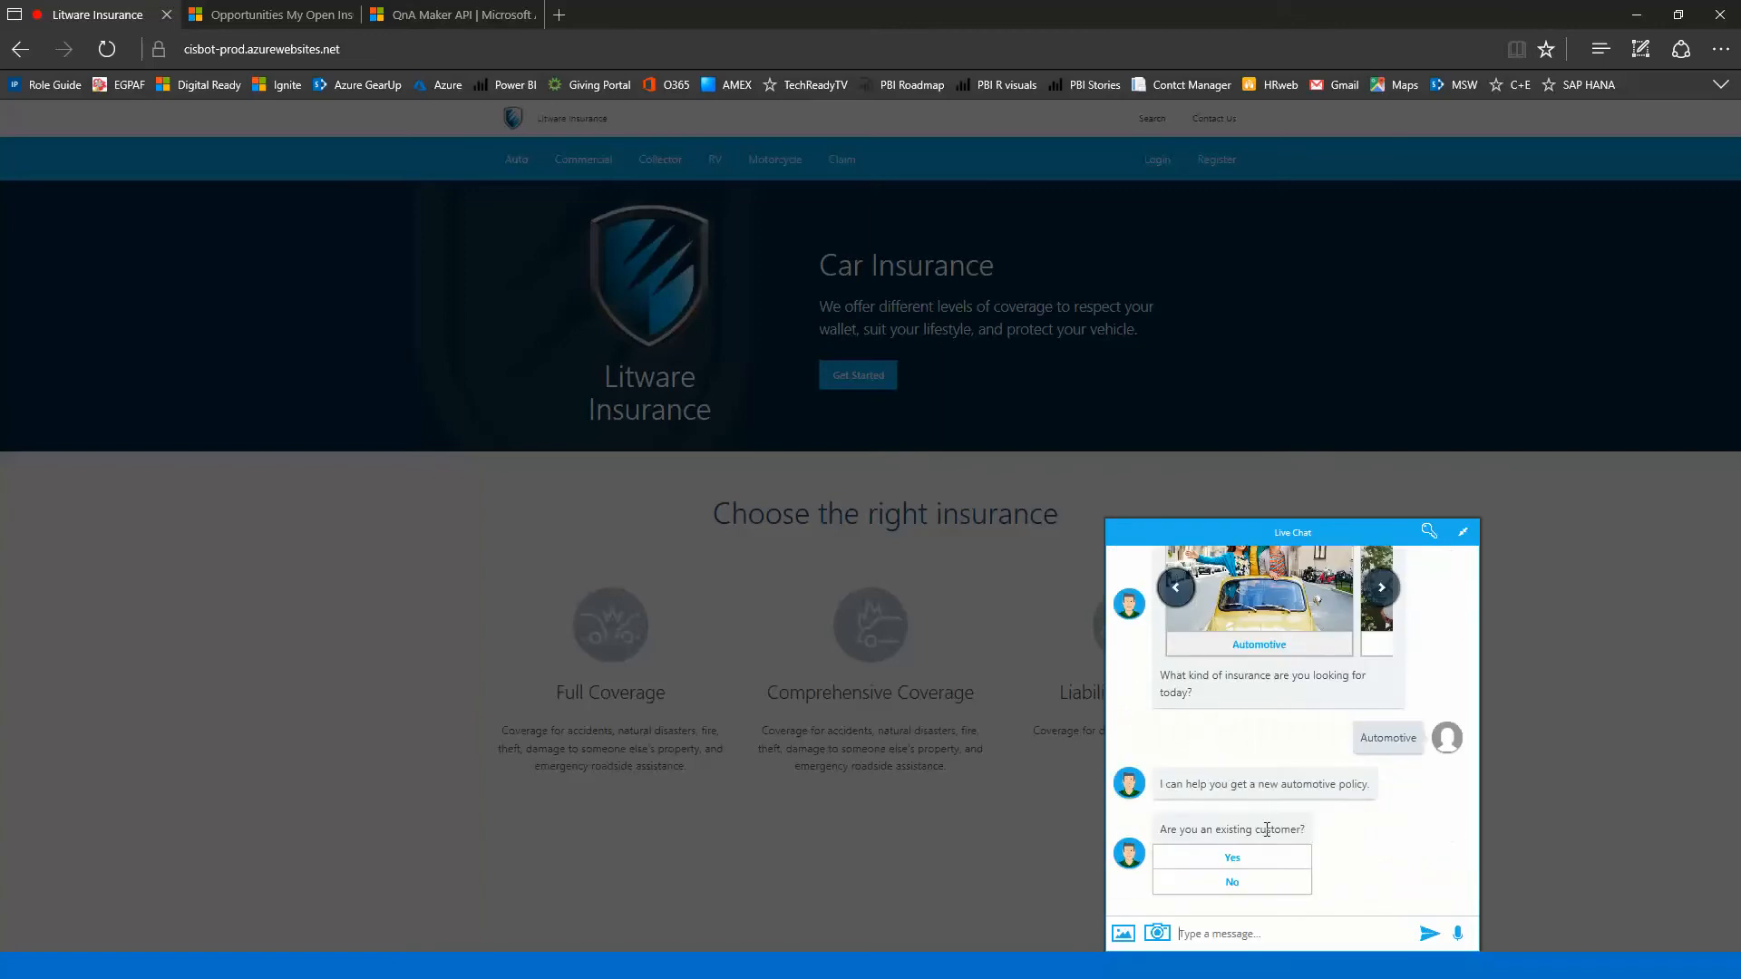
{"action": "mouse_move", "coordinate": [1466, 778]}
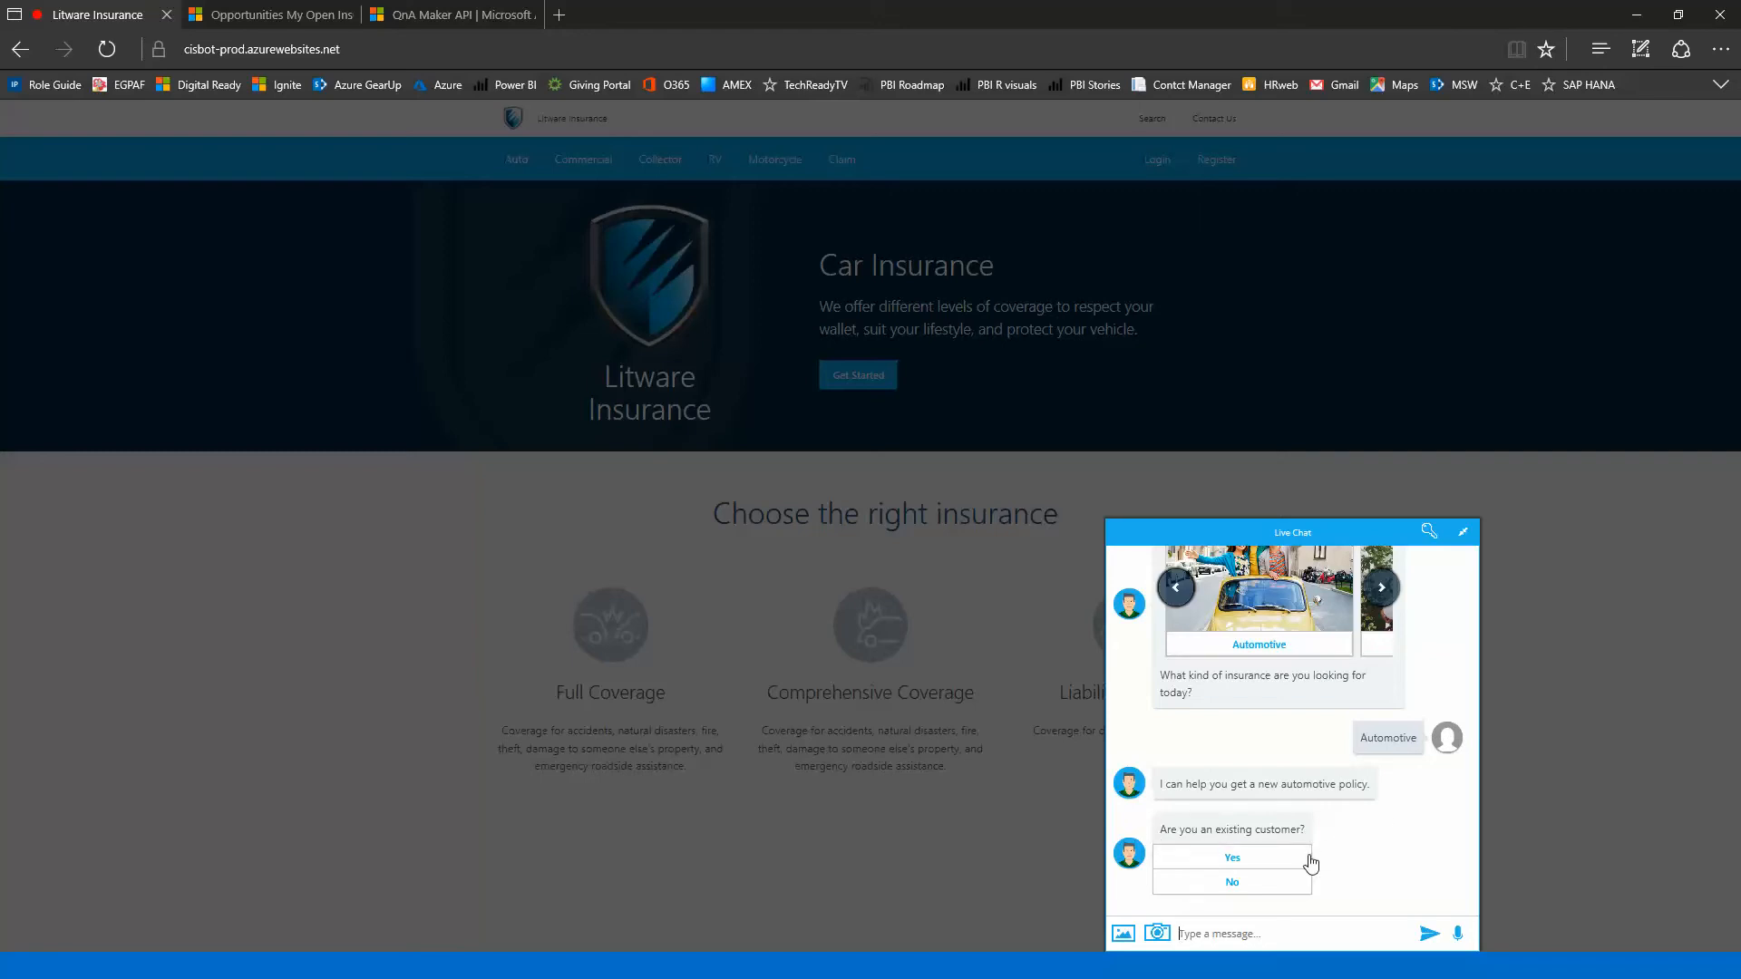
{"action": "left_click", "coordinate": [1230, 858]}
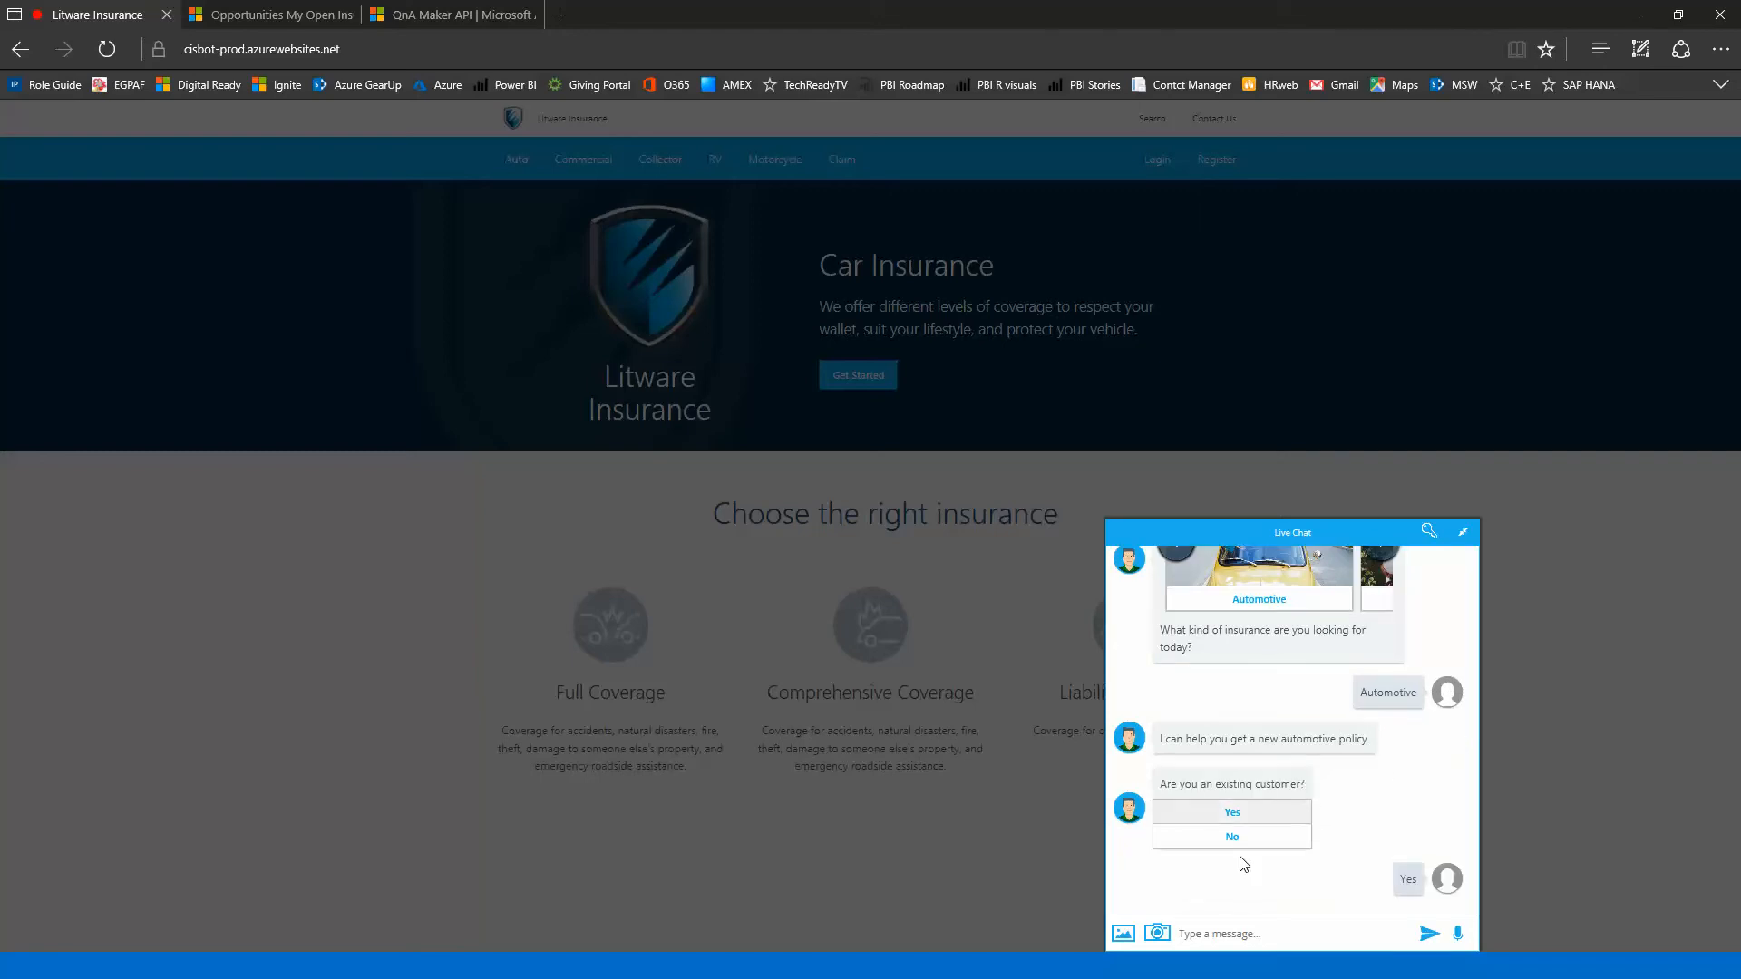
{"action": "left_click", "coordinate": [1230, 813]}
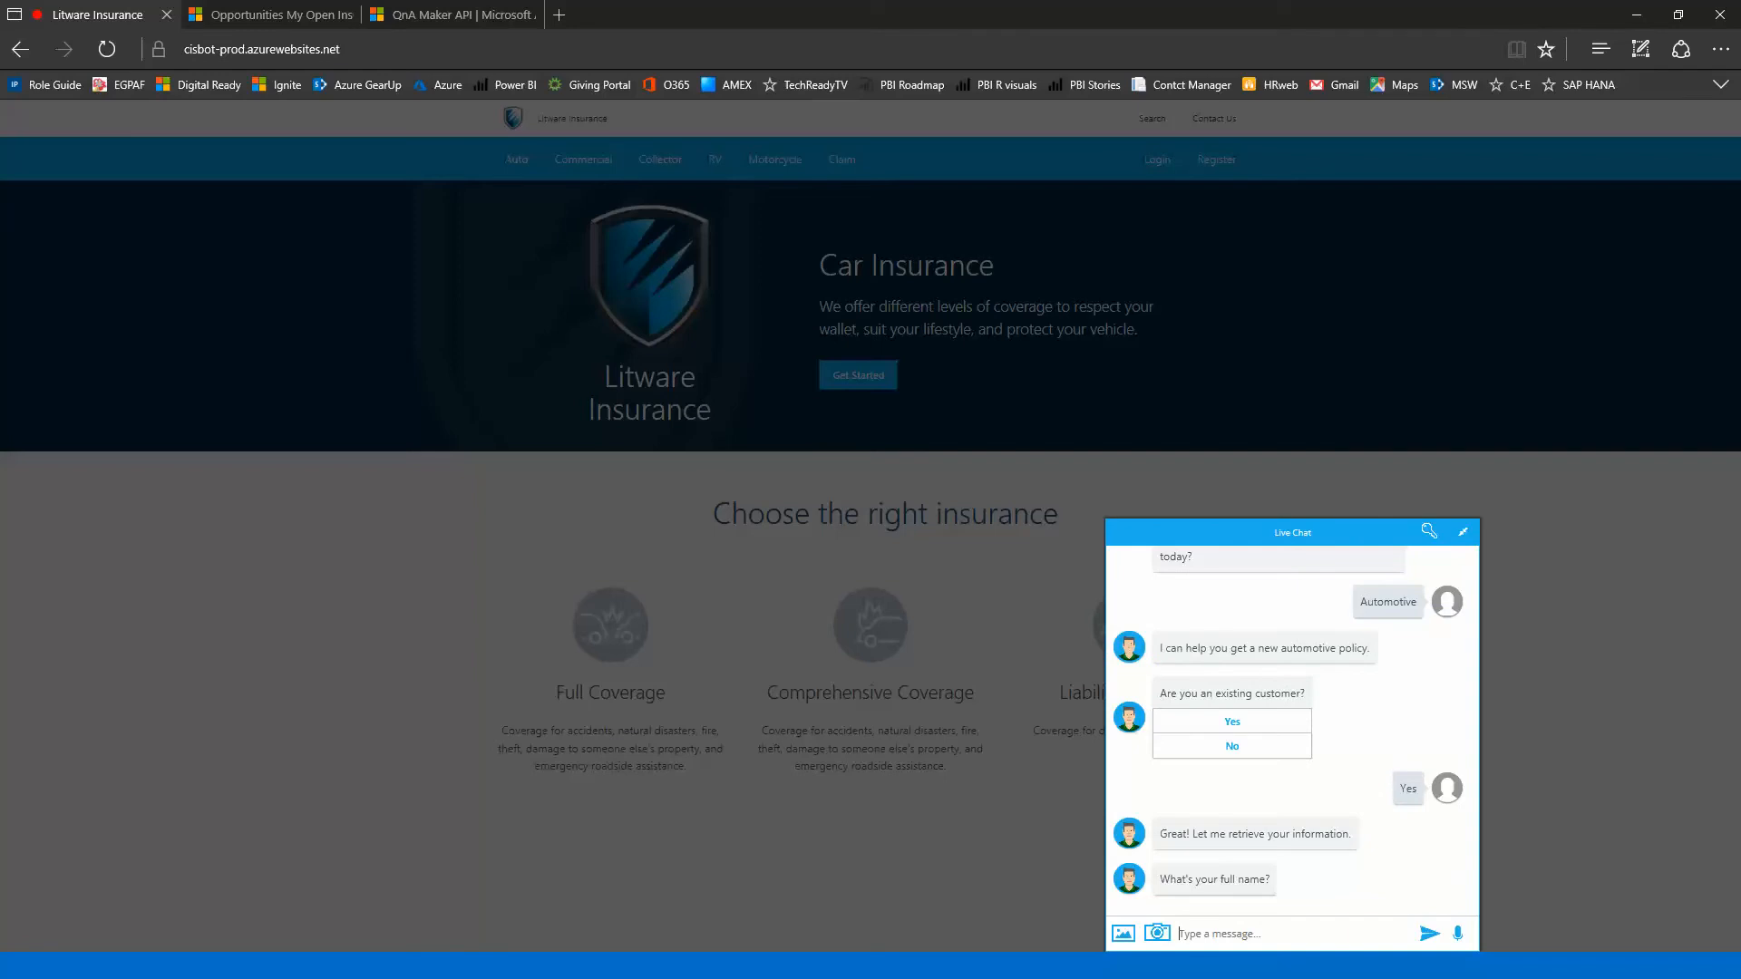
{"action": "type", "text": "Lance O"}
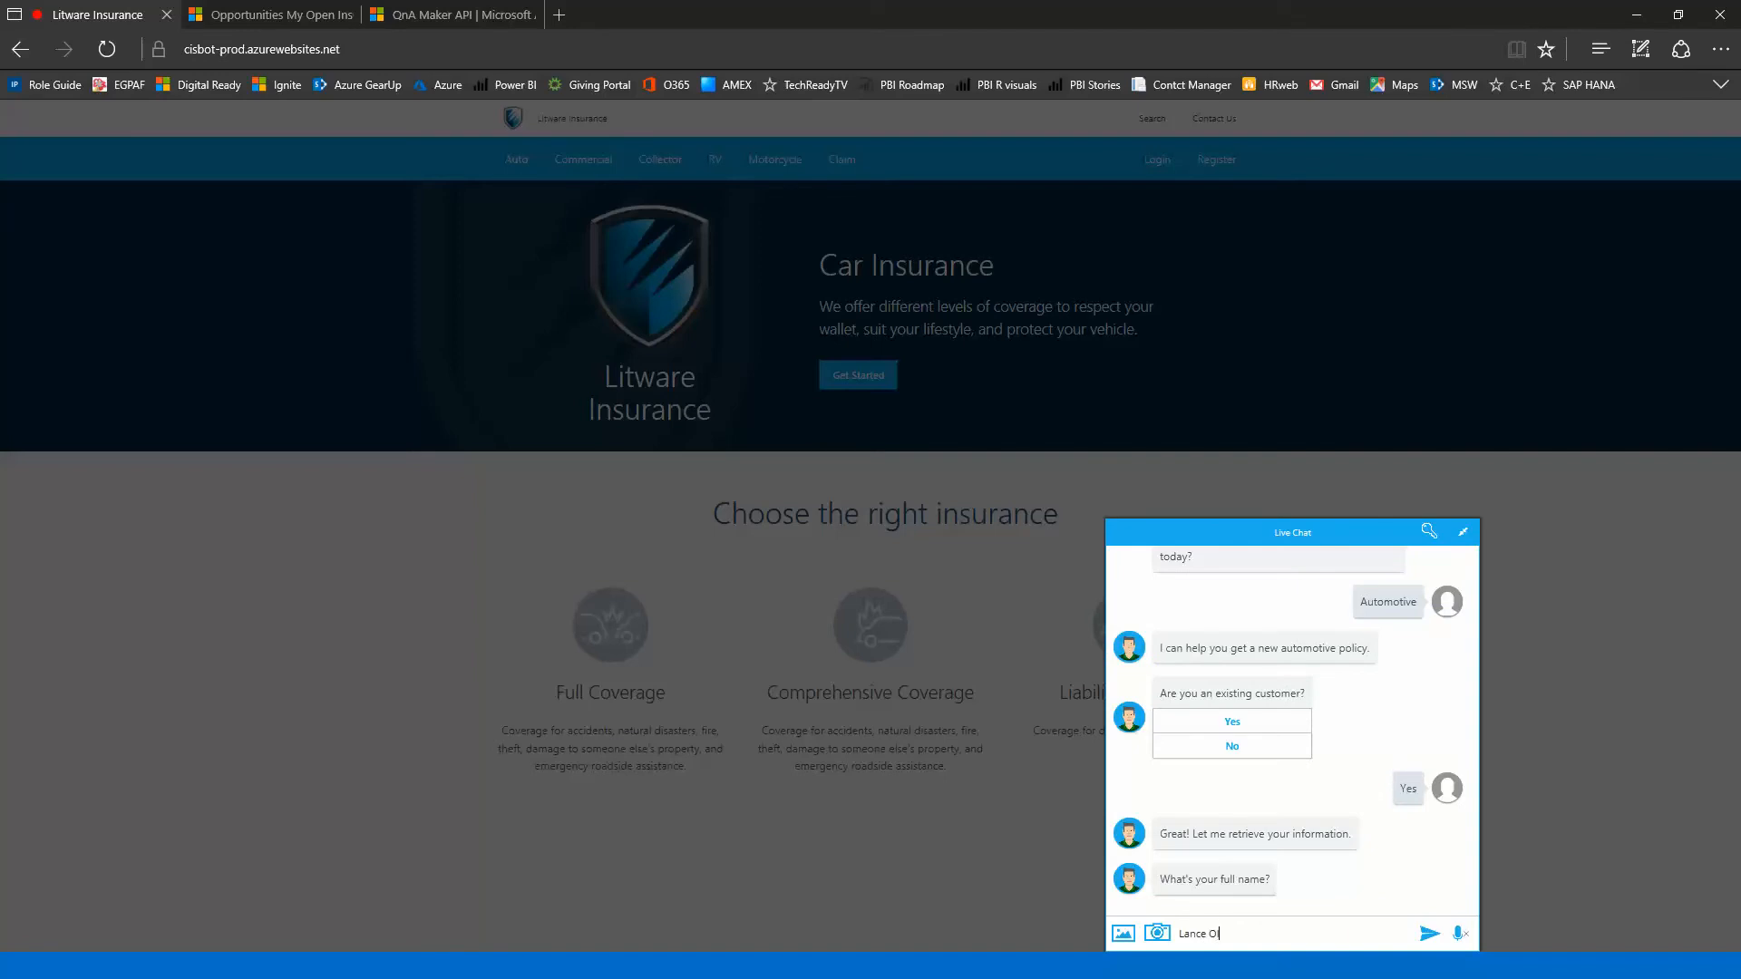
{"action": "type", "text": "lson"}
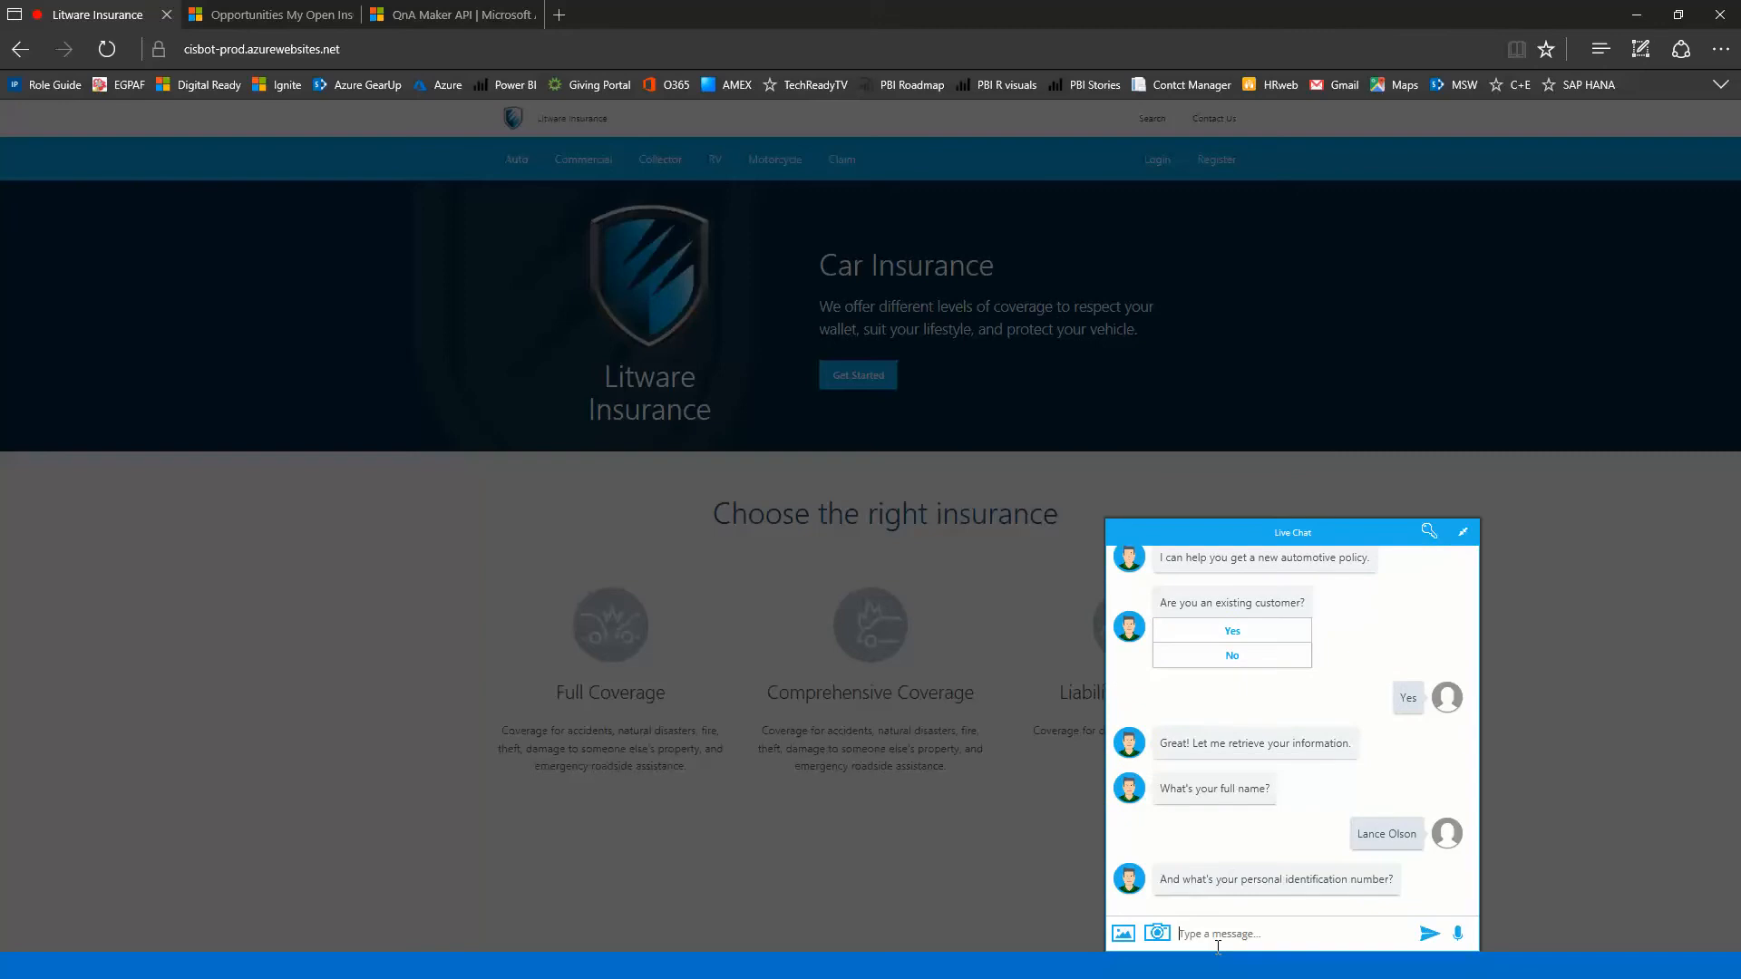
{"action": "mouse_move", "coordinate": [1331, 904]}
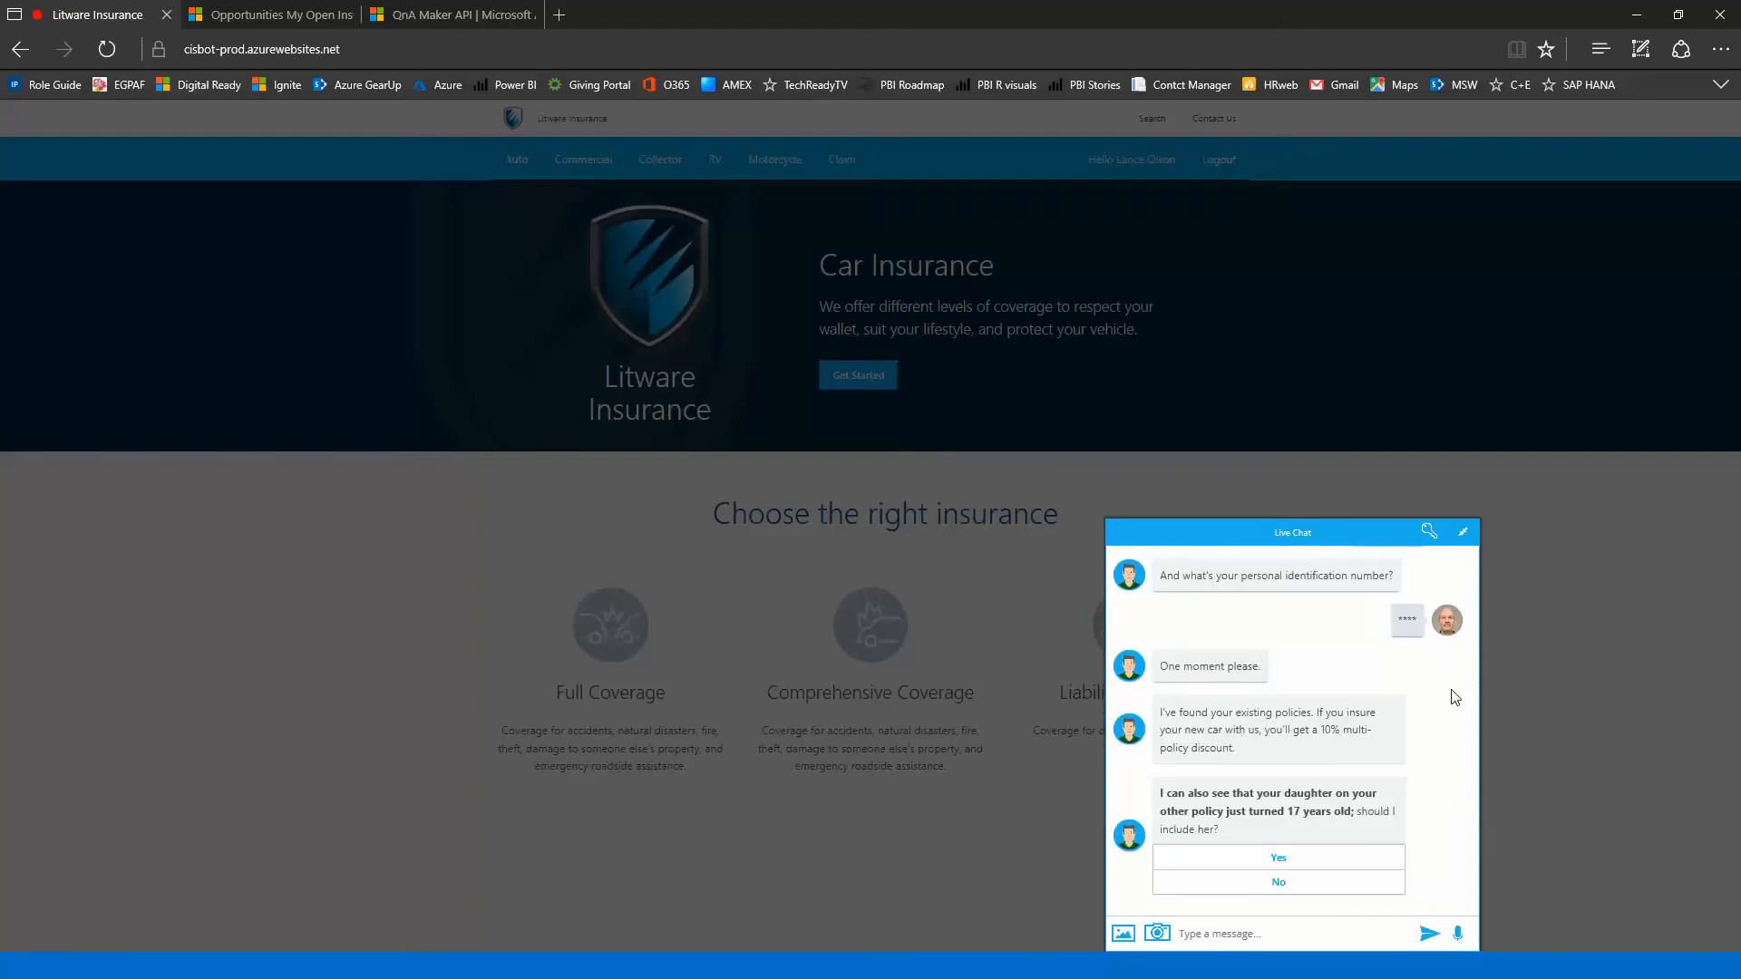
{"action": "mouse_move", "coordinate": [1427, 728]}
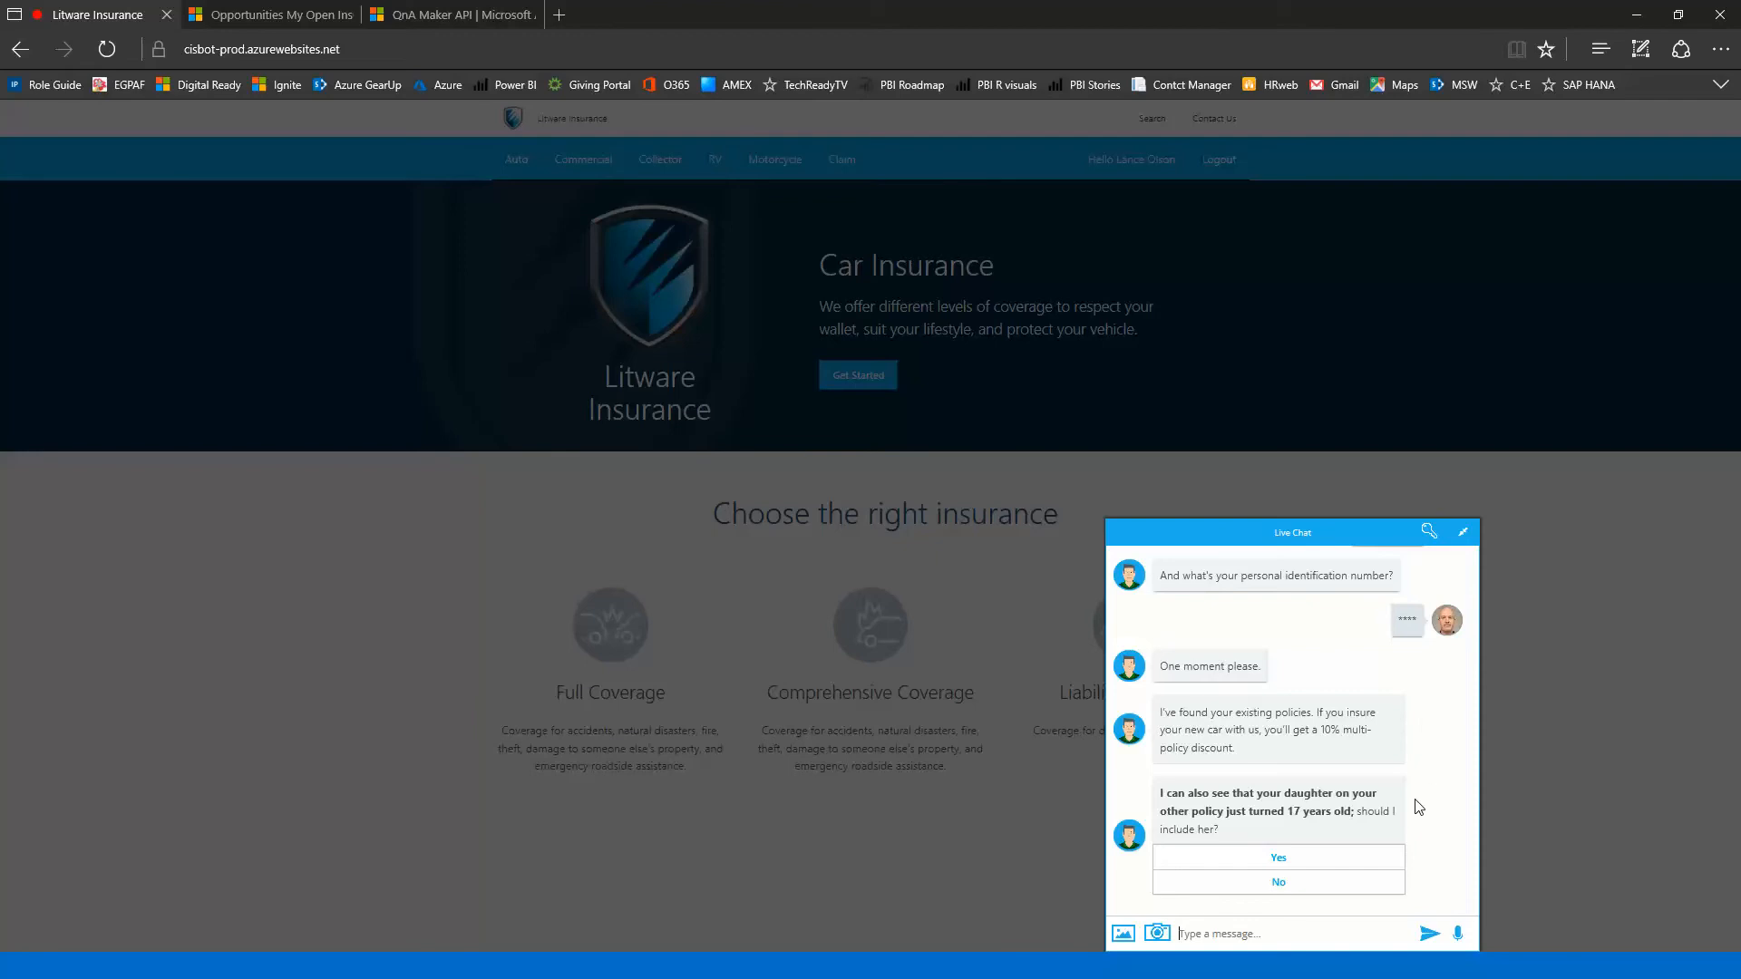
{"action": "mouse_move", "coordinate": [1197, 826]}
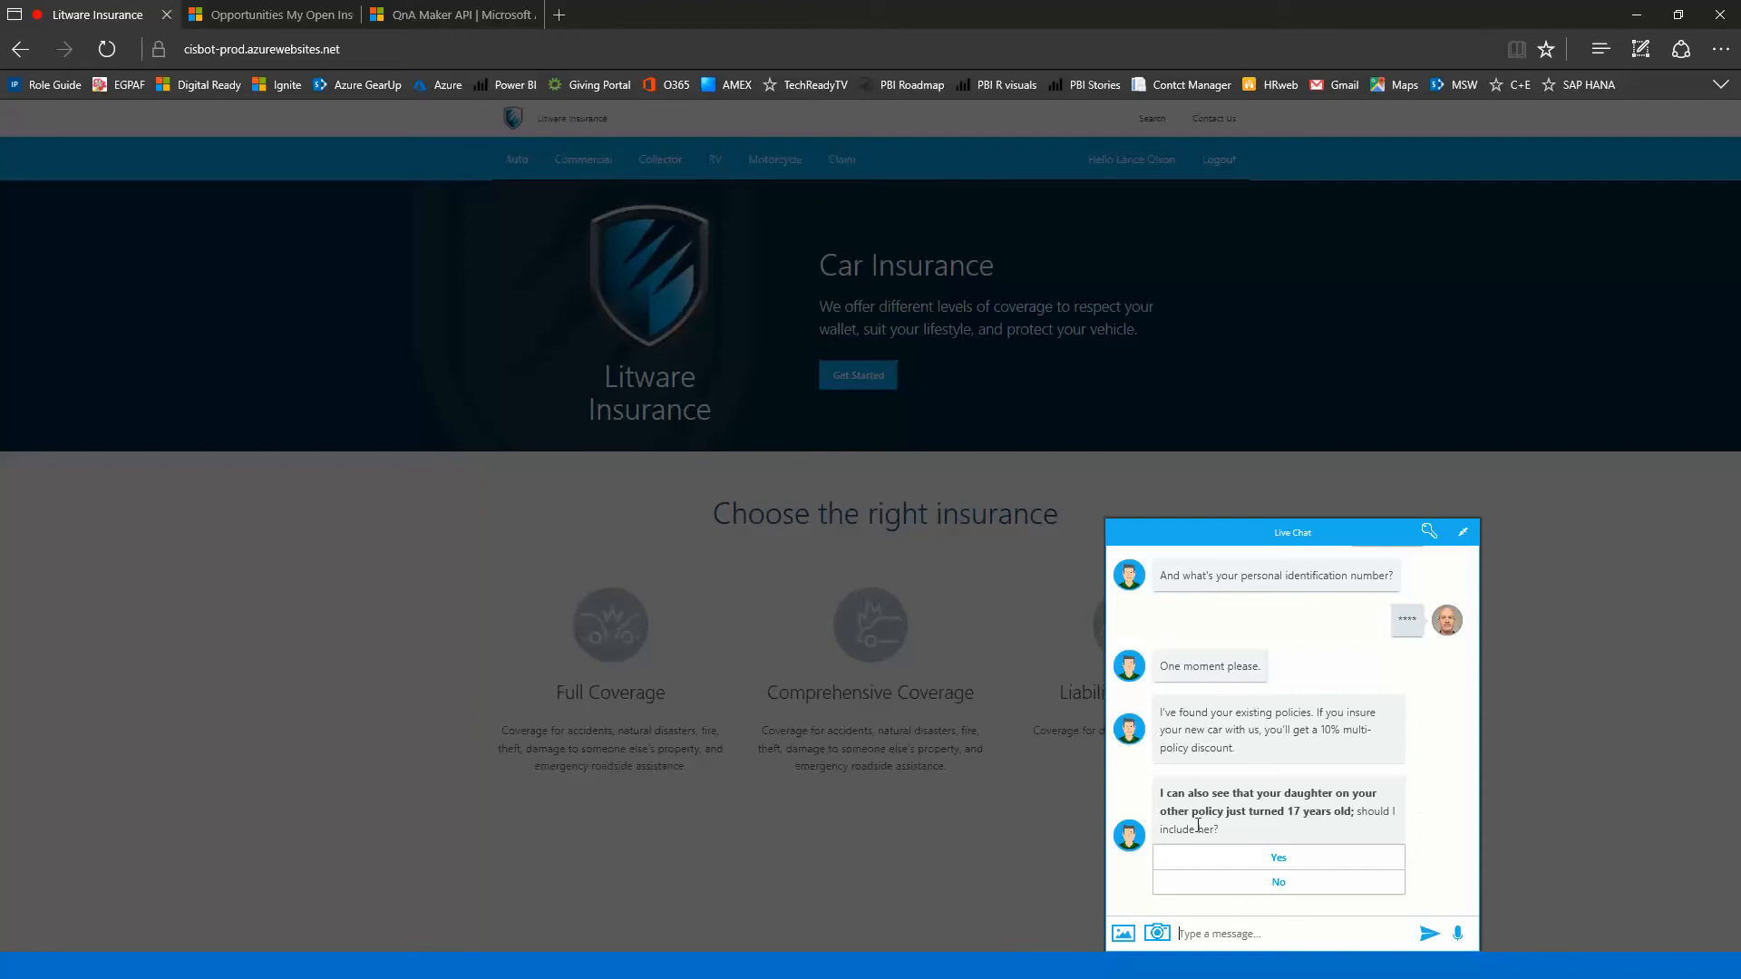
{"action": "mouse_move", "coordinate": [1411, 818]}
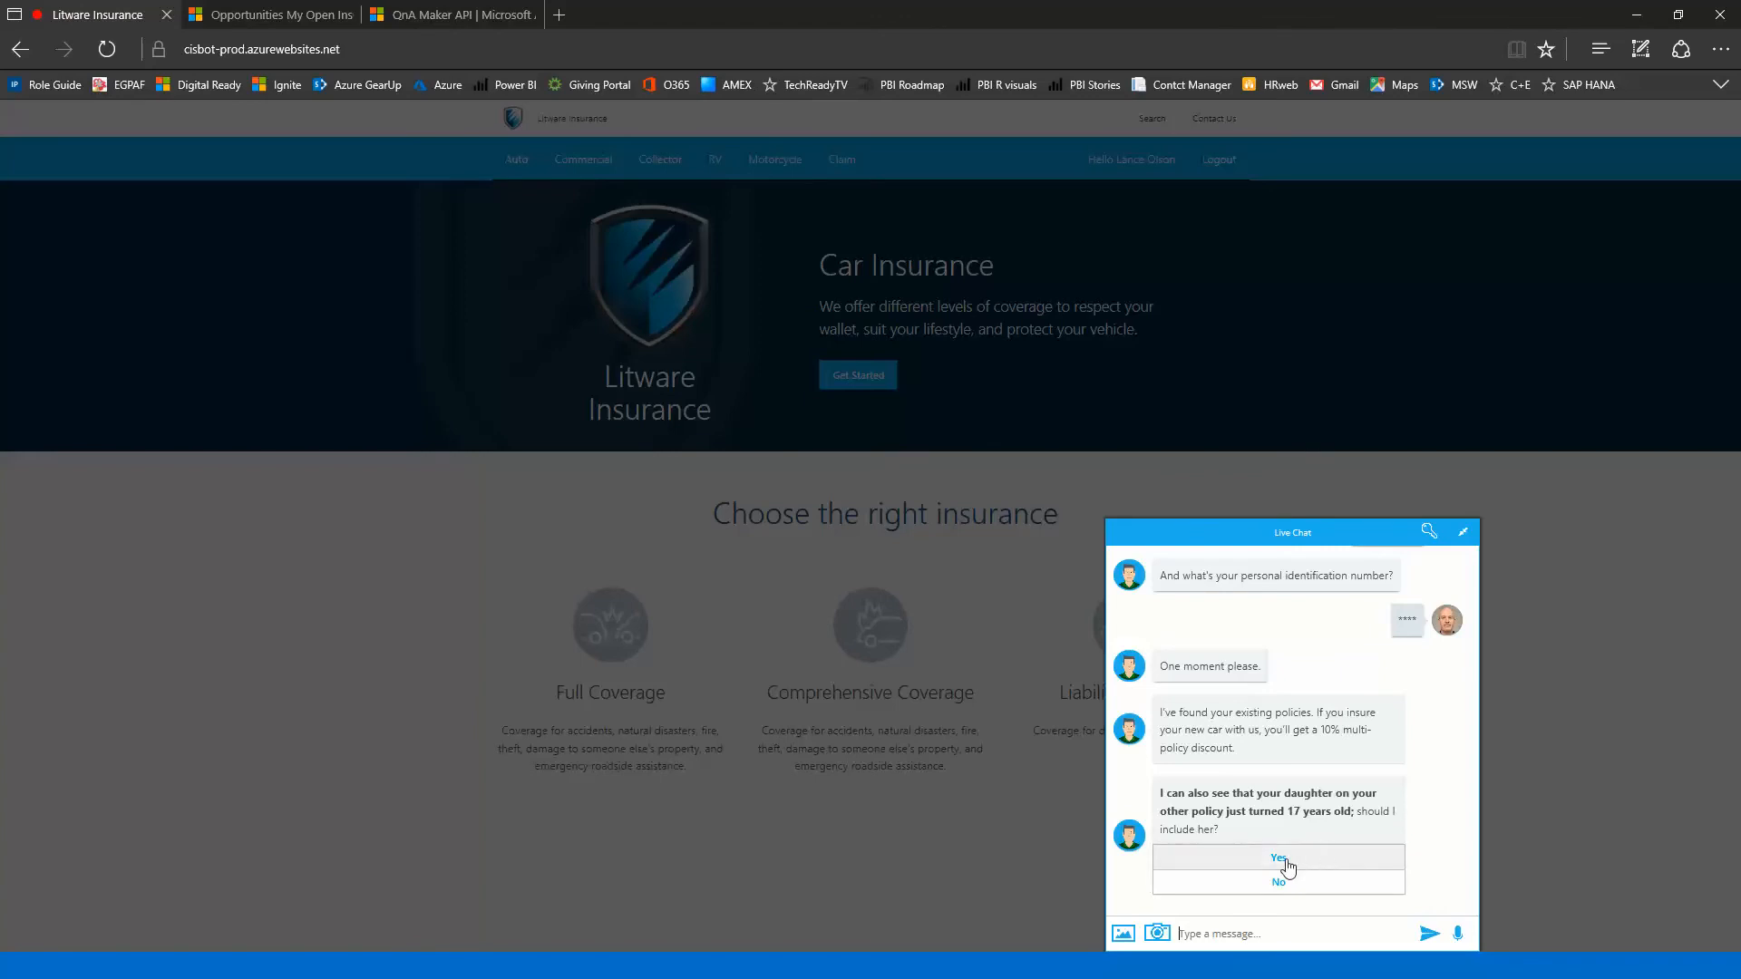
Step: Answer Yes to including the 17-year-old daughter on the policy
{"action": "left_click", "coordinate": [1276, 860]}
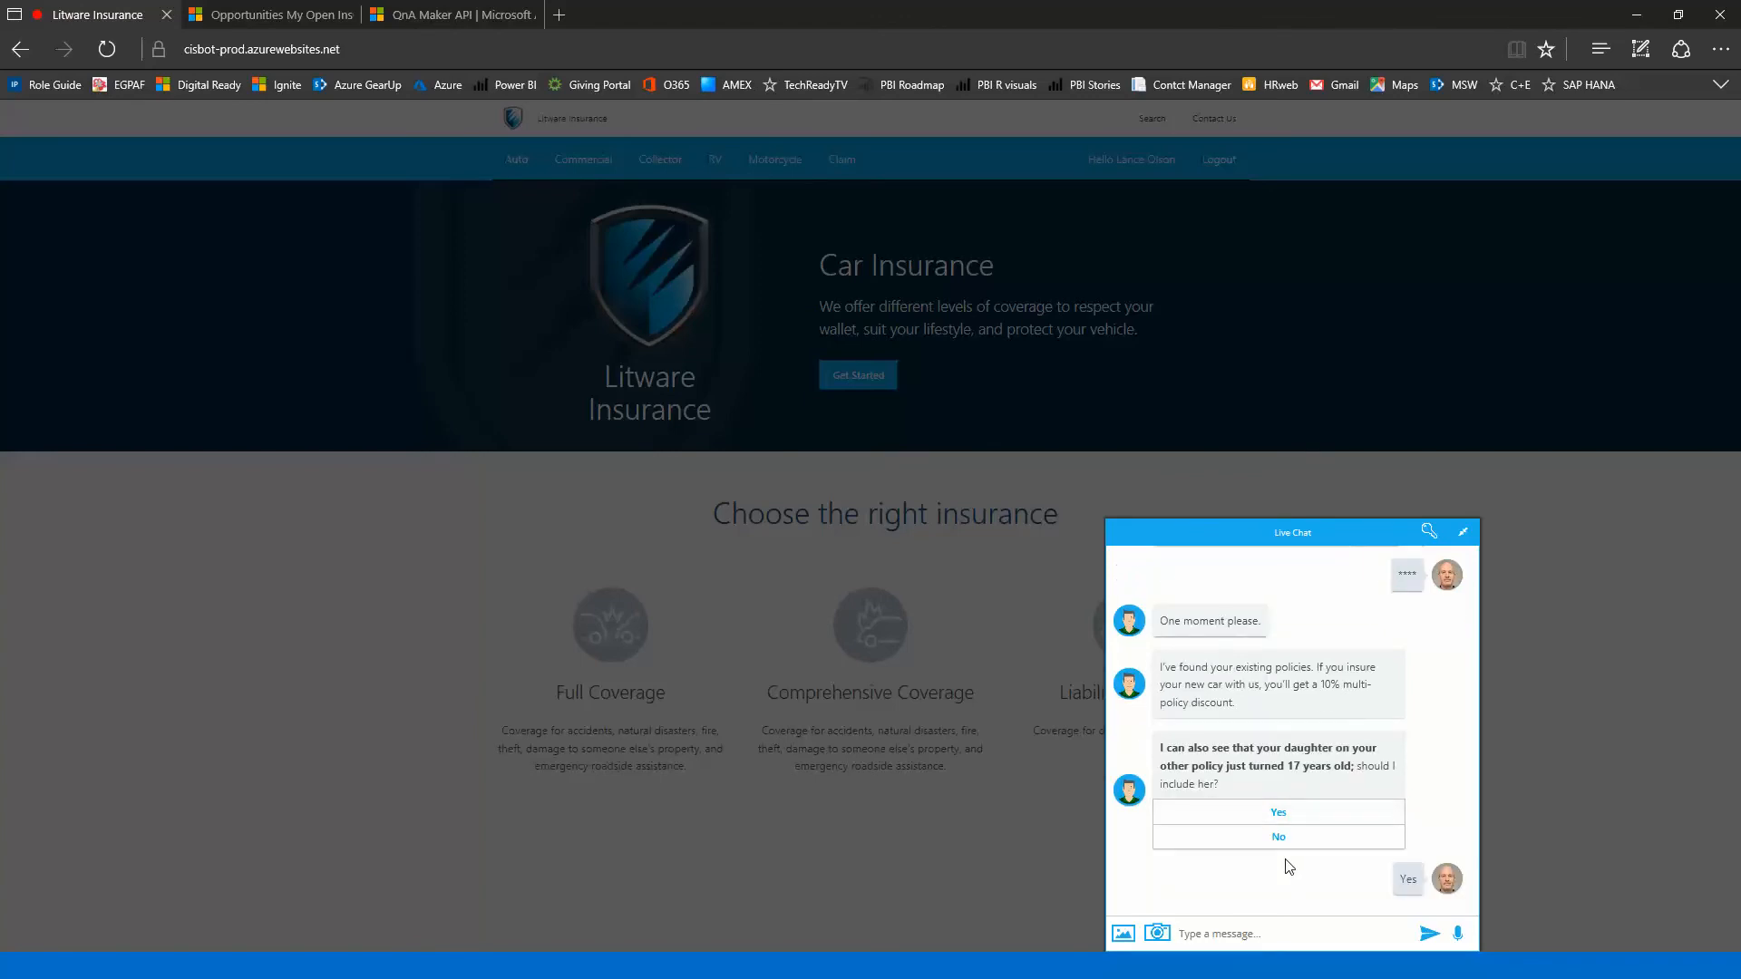
{"action": "mouse_move", "coordinate": [1462, 773]}
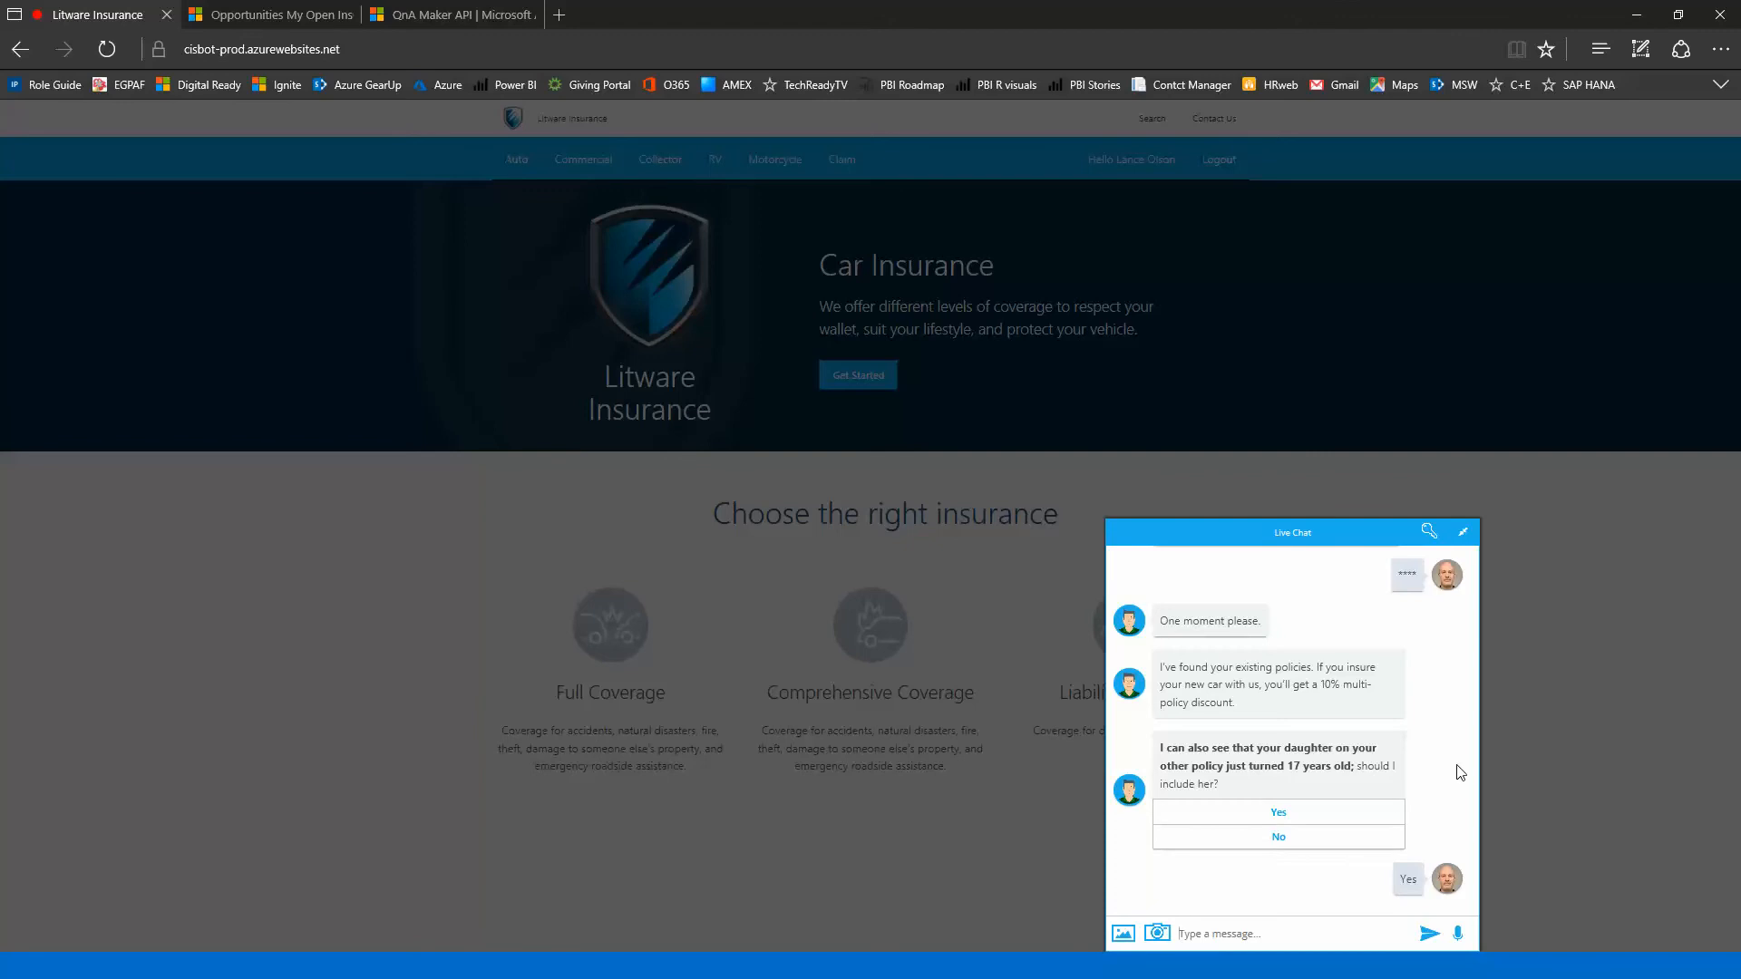
Step: Tell the bot the car is a Sedan, make Ford, model Fusion
{"action": "left_click", "coordinate": [1278, 812]}
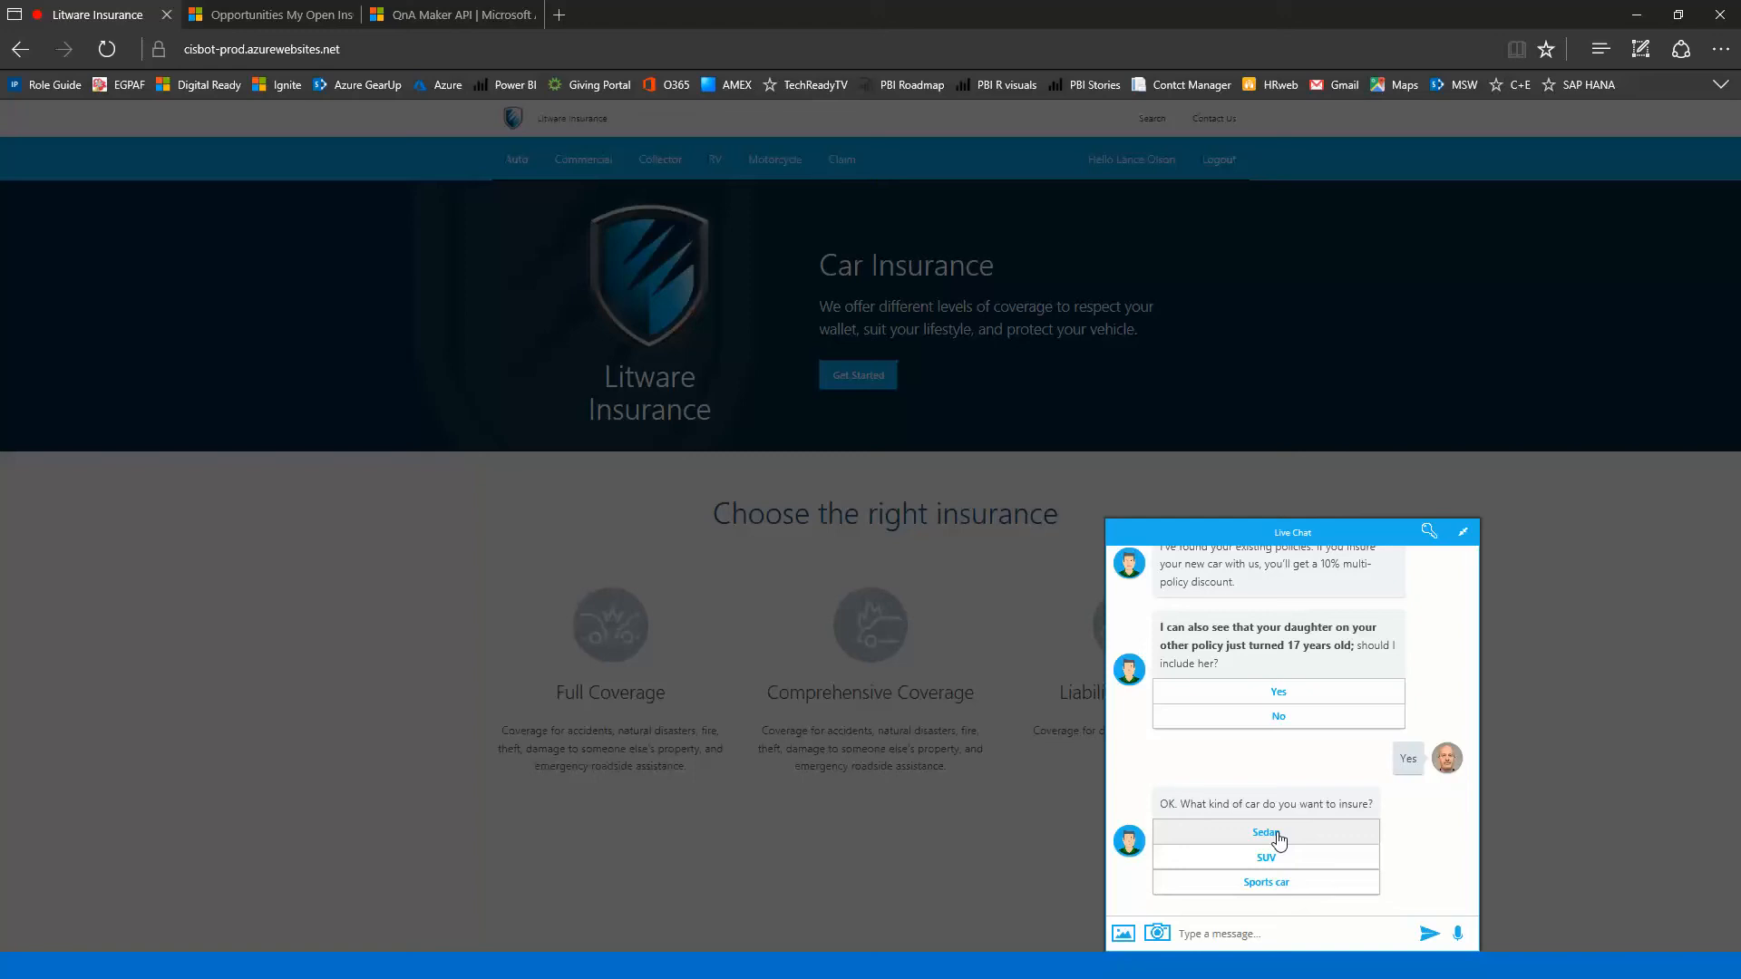
{"action": "left_click", "coordinate": [1266, 832]}
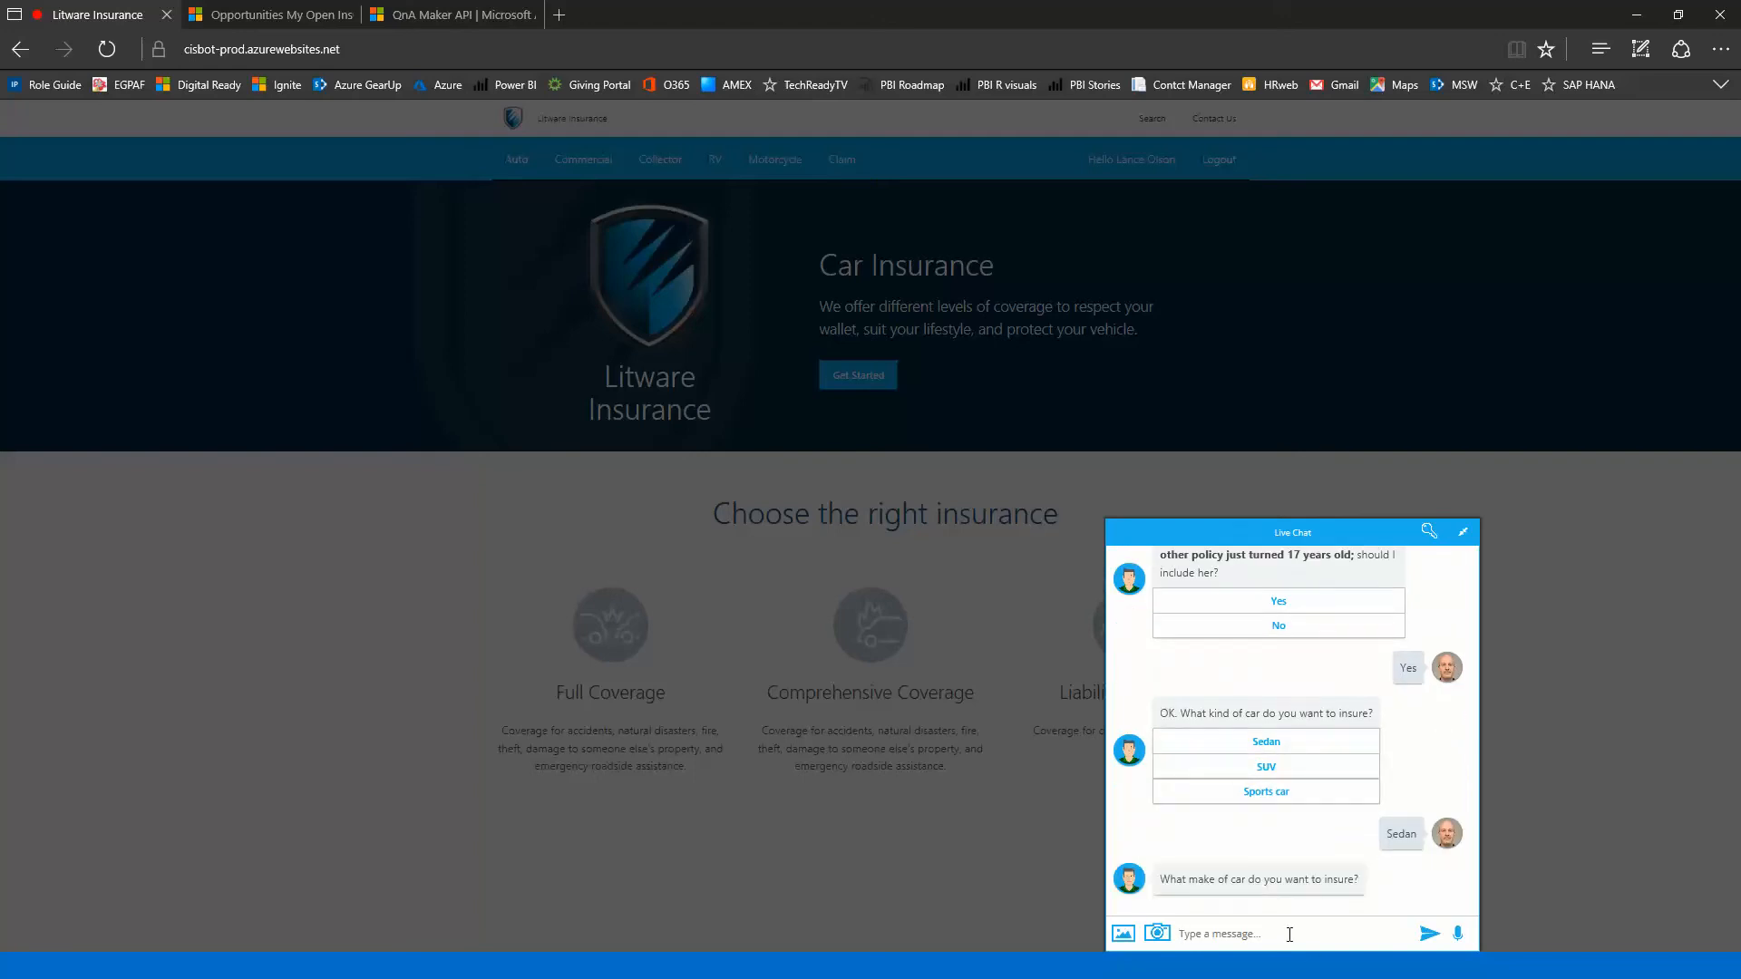
{"action": "type", "text": "Ford"}
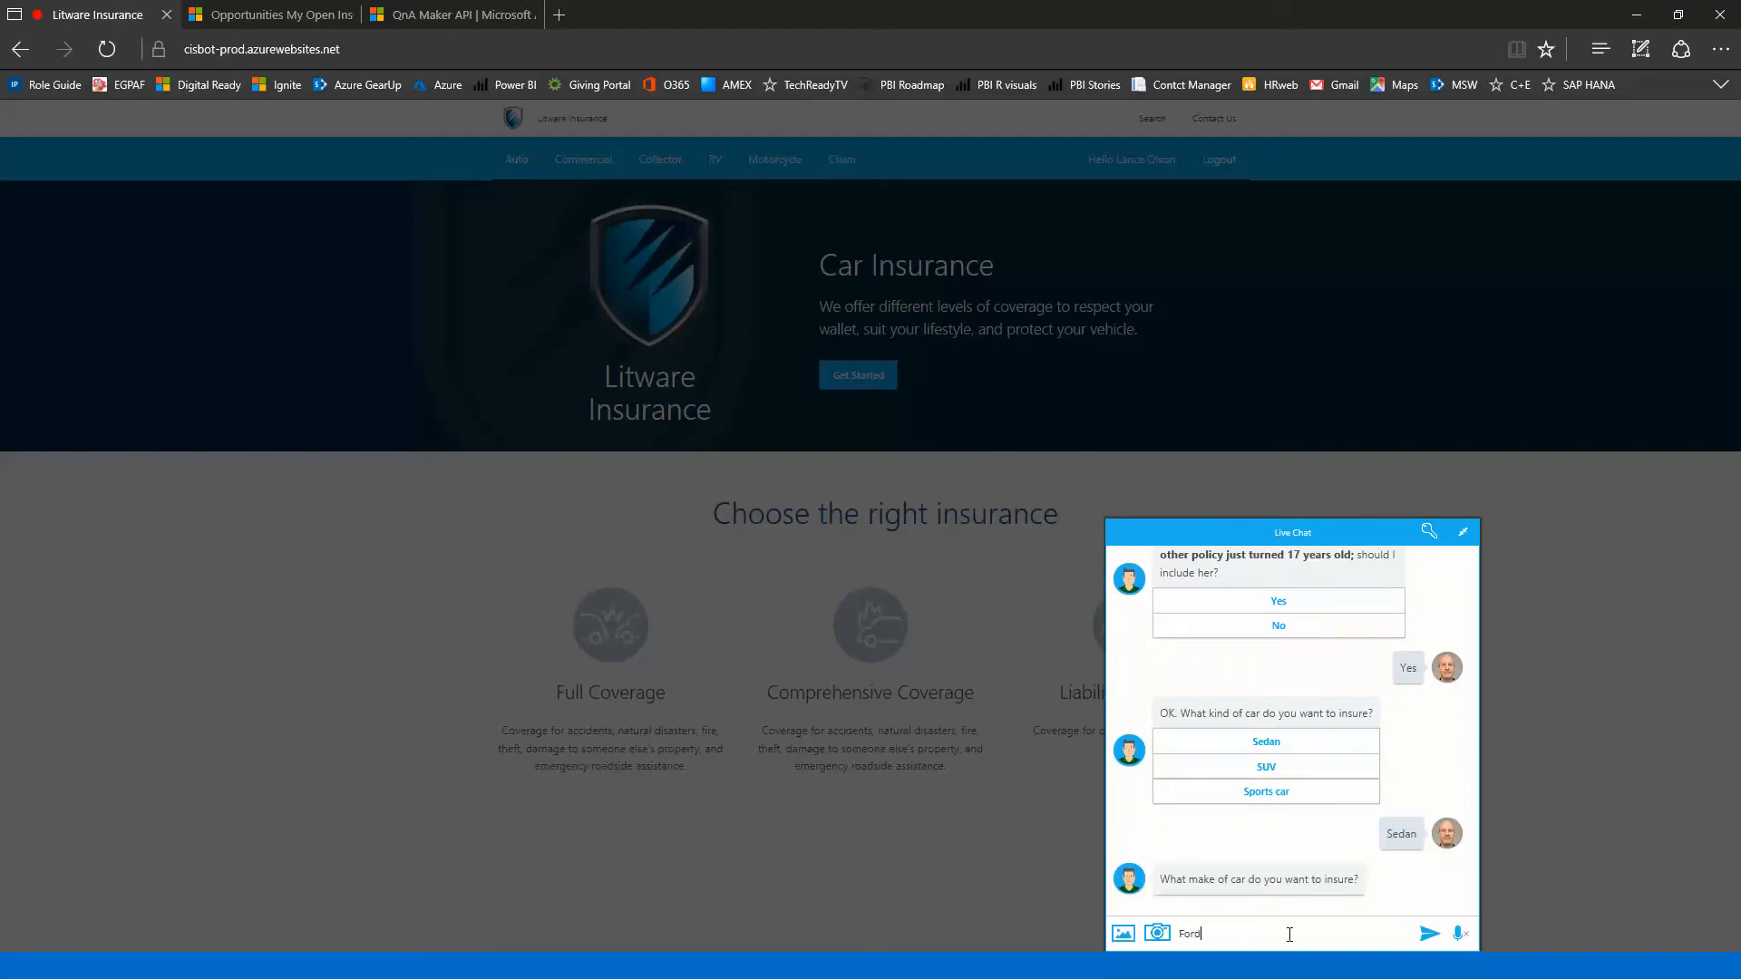
{"action": "left_click", "coordinate": [1431, 932]}
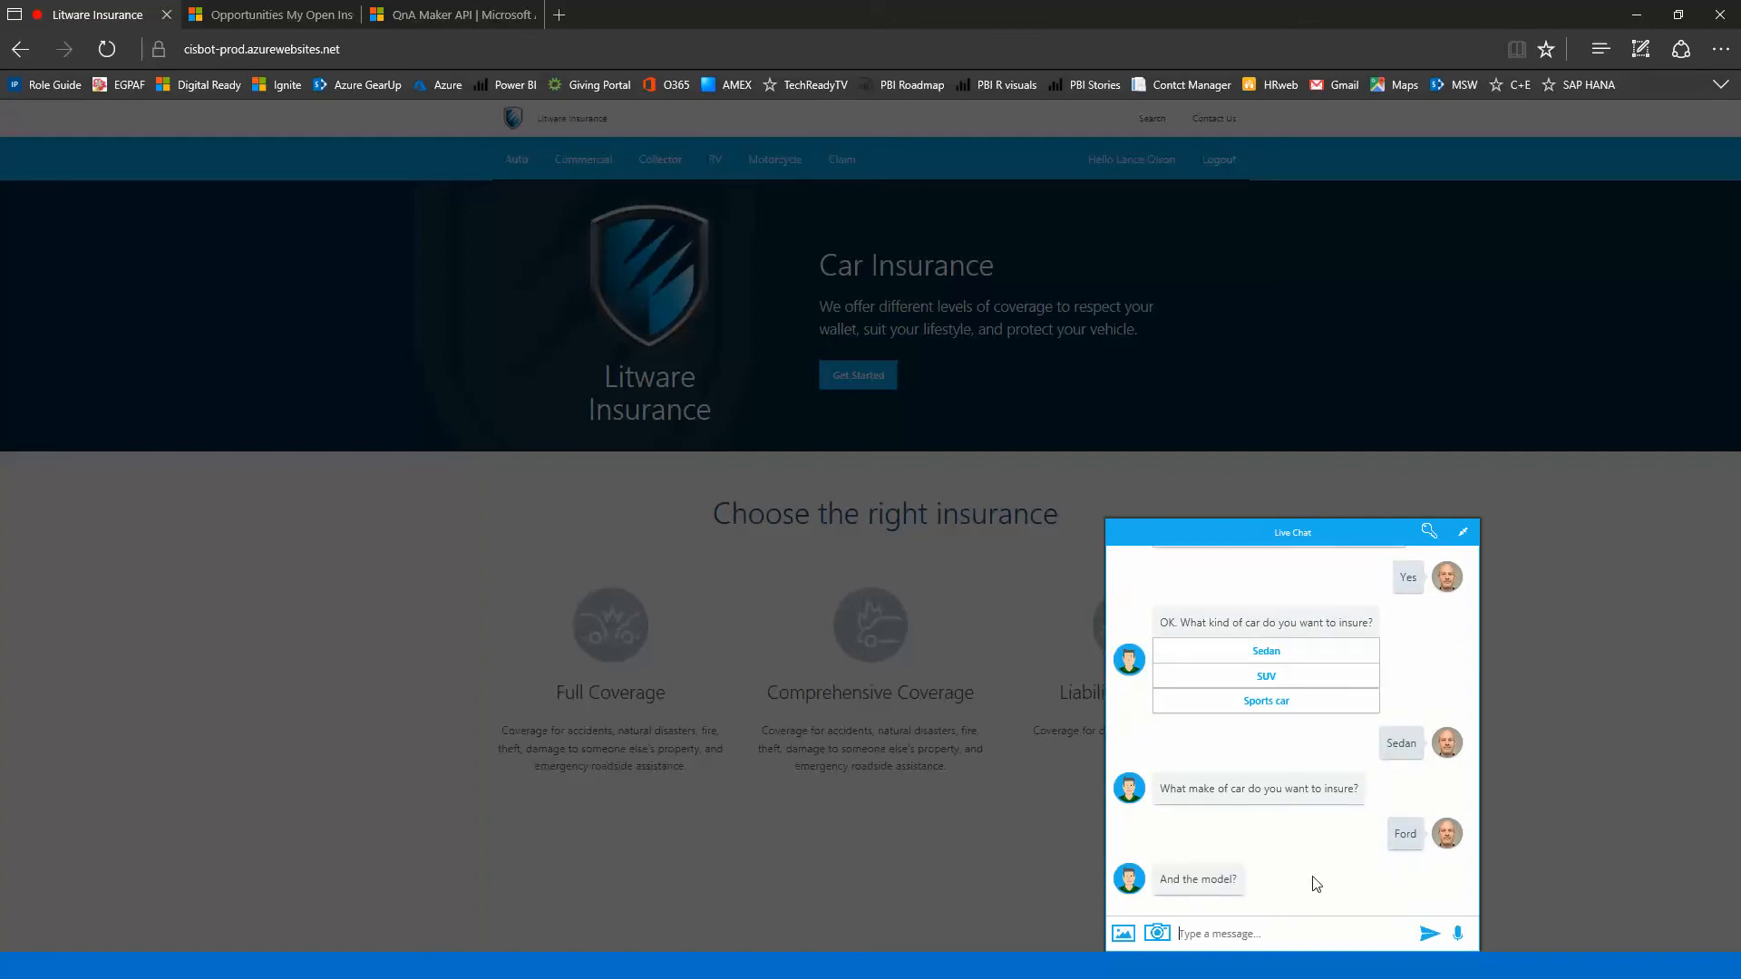
{"action": "type", "text": "Fus"}
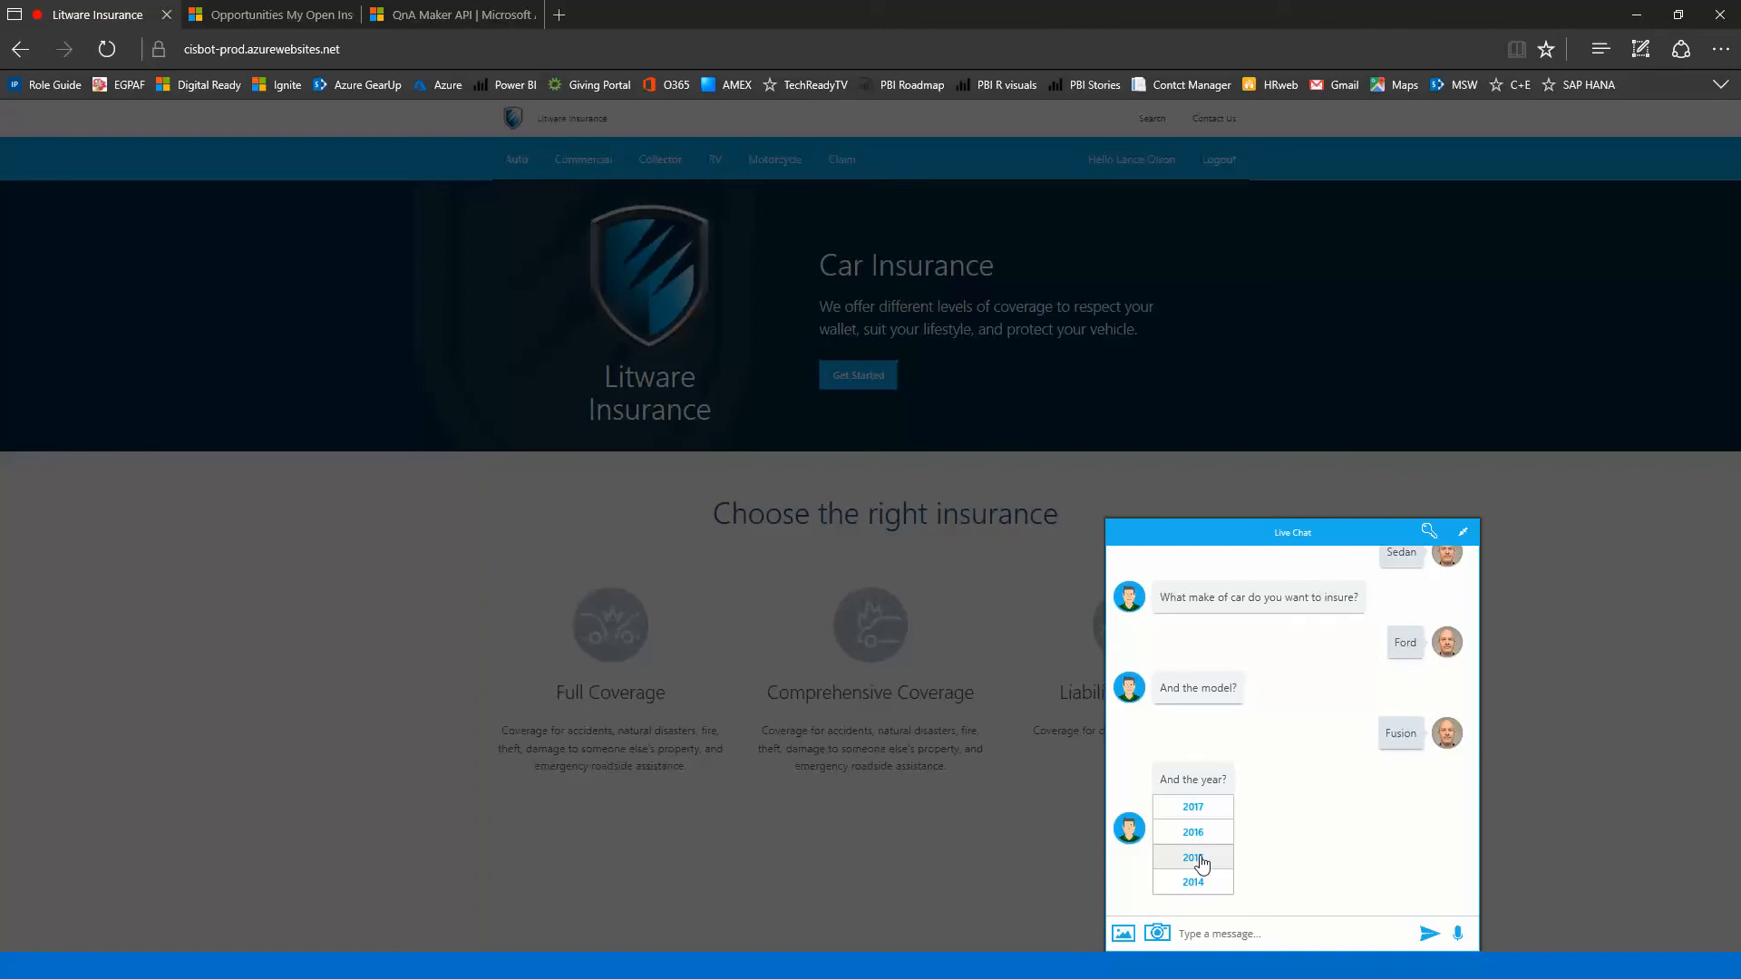
Step: Pick 2015 as the car's year and answer Yes to having a photo of it
{"action": "left_click", "coordinate": [1193, 857]}
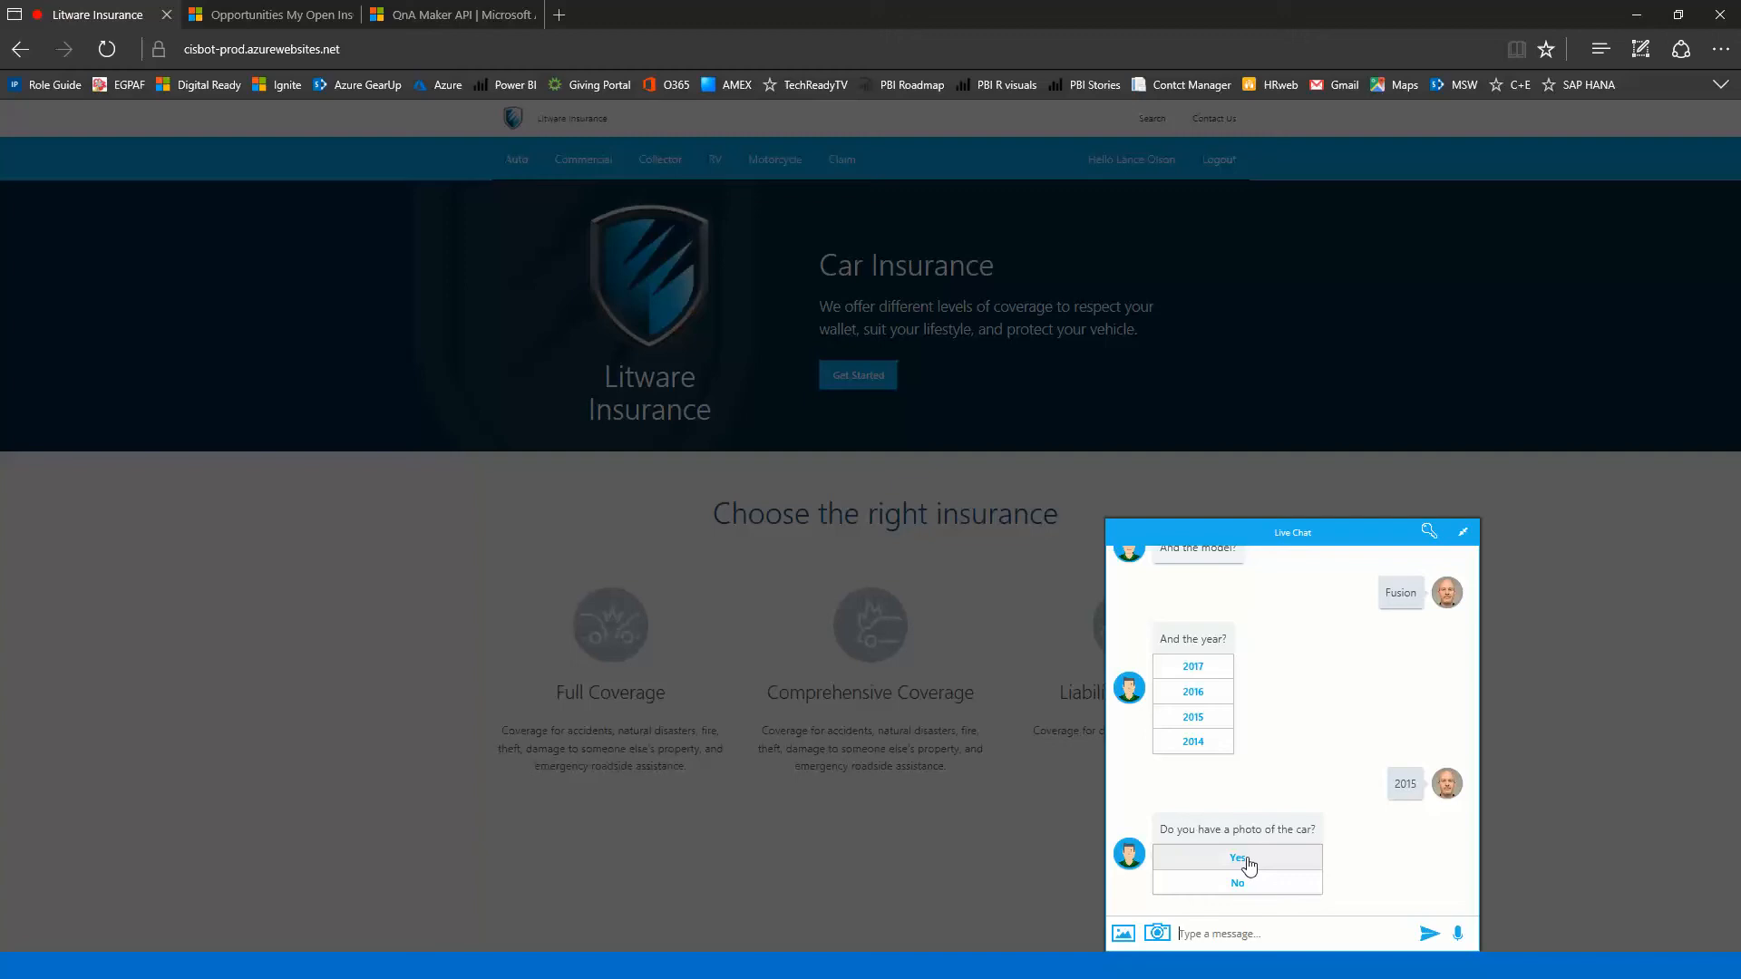
{"action": "mouse_move", "coordinate": [1246, 867]}
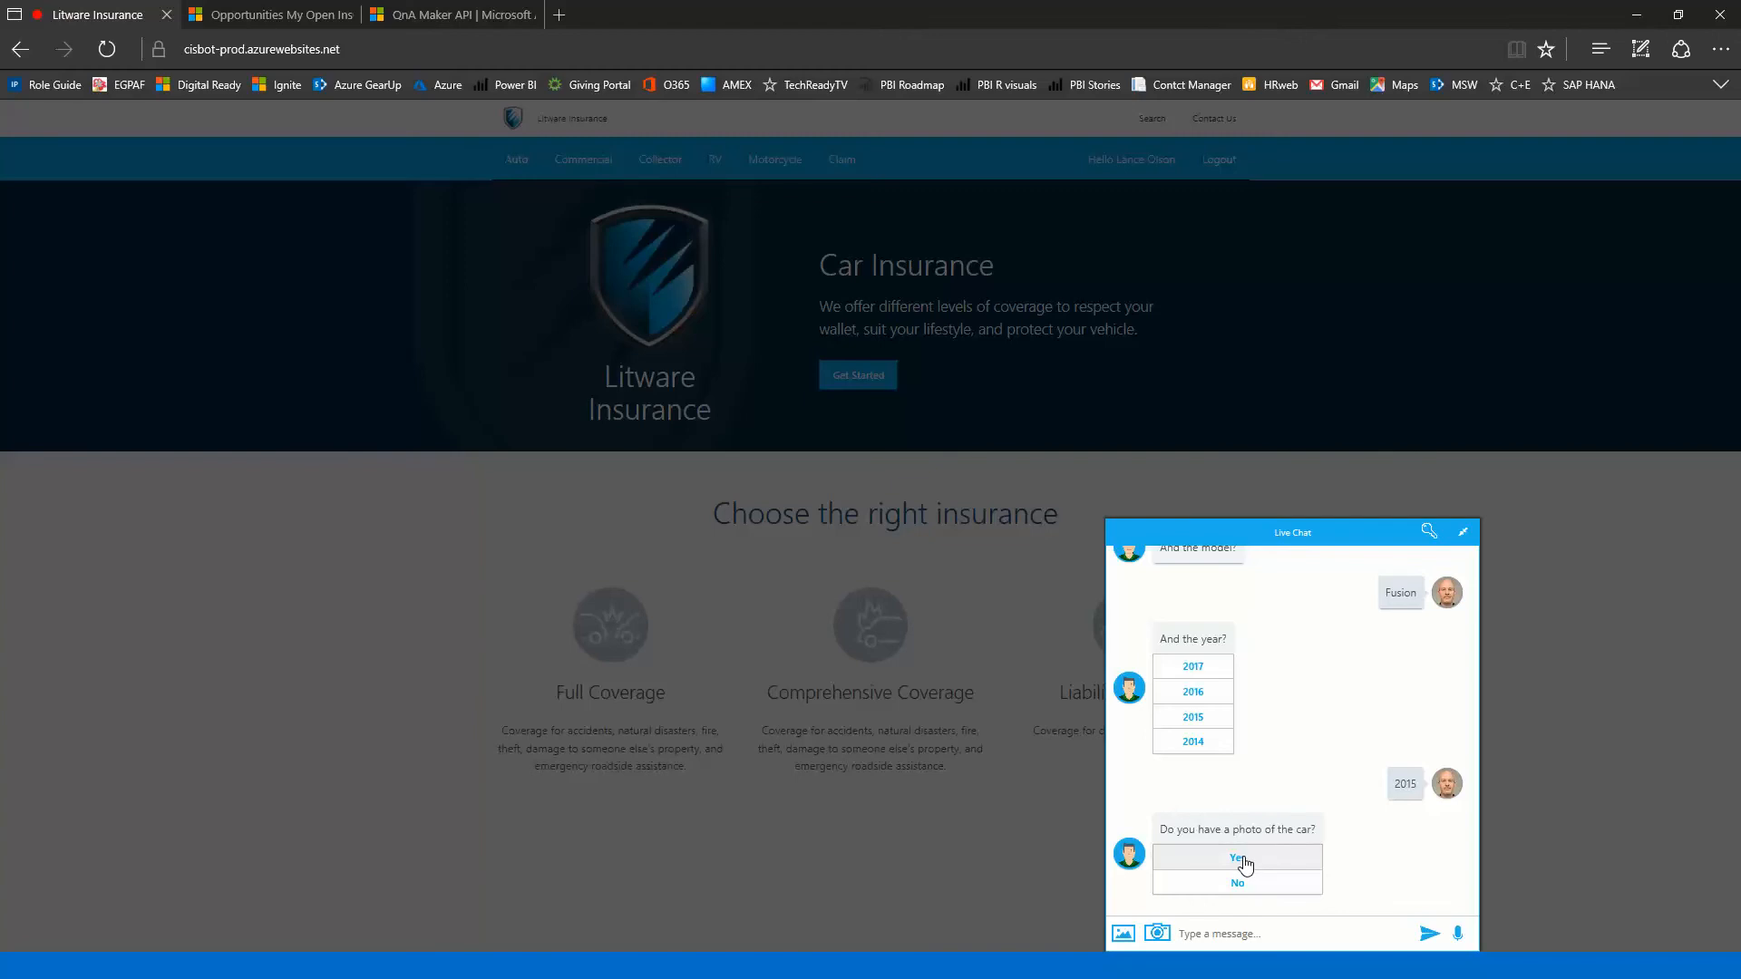
{"action": "left_click", "coordinate": [1235, 858]}
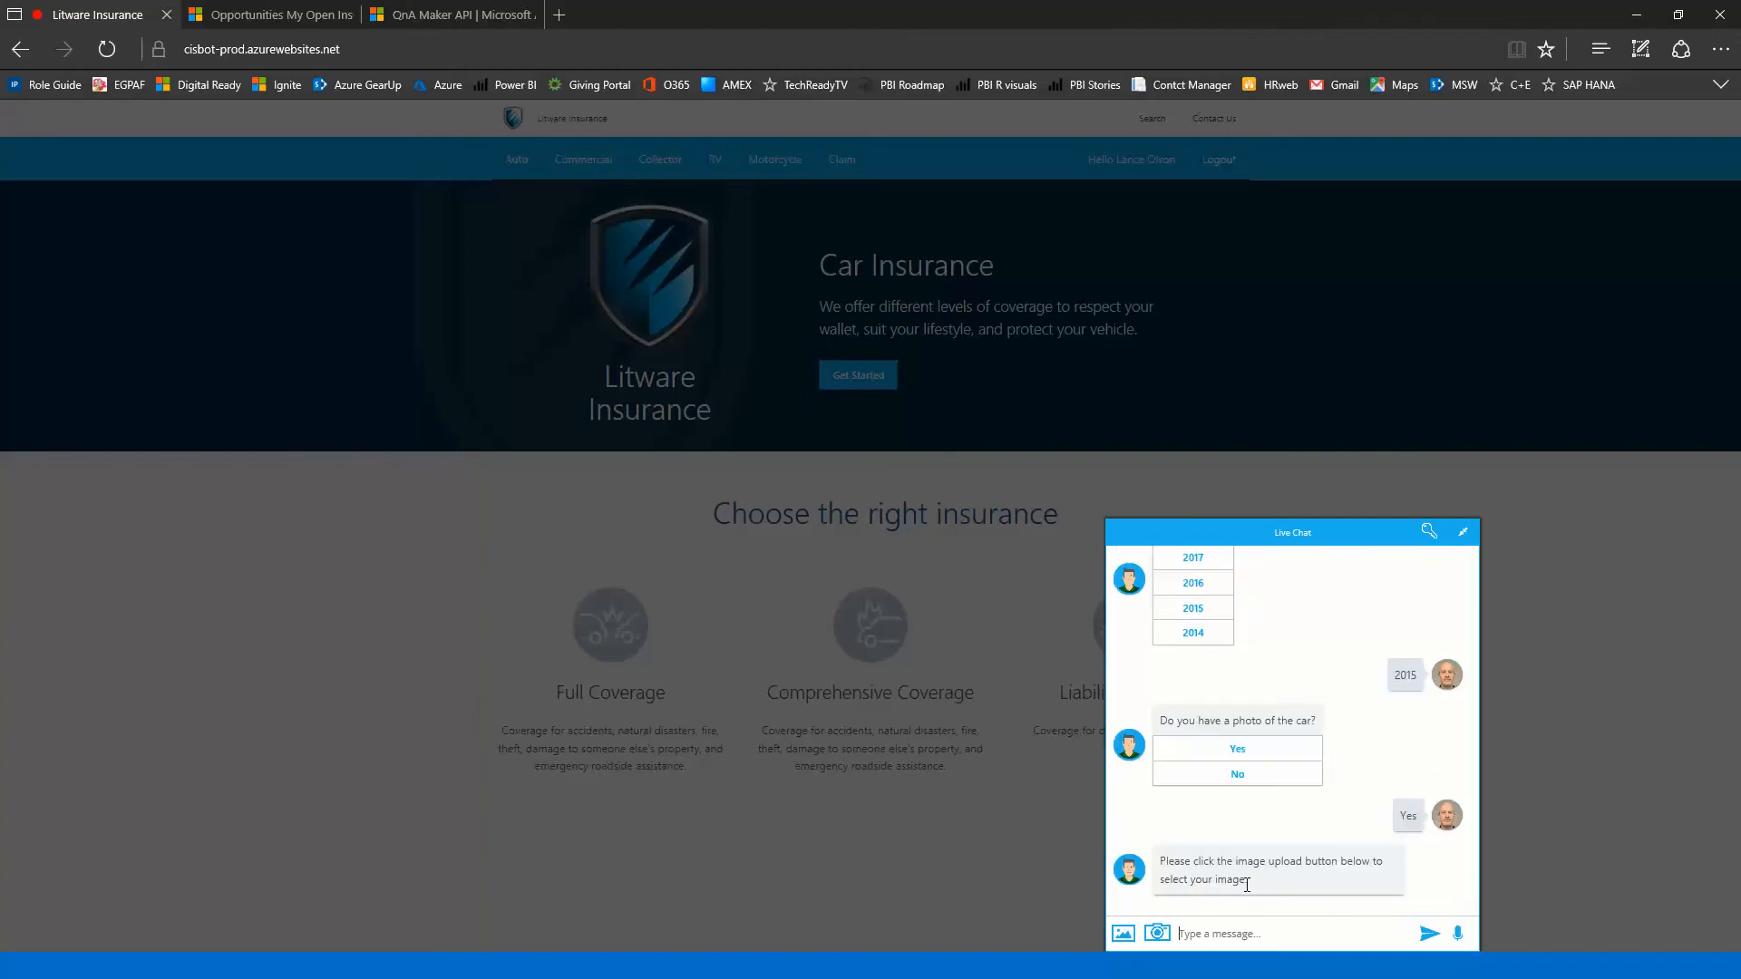
{"action": "mouse_move", "coordinate": [1330, 907]}
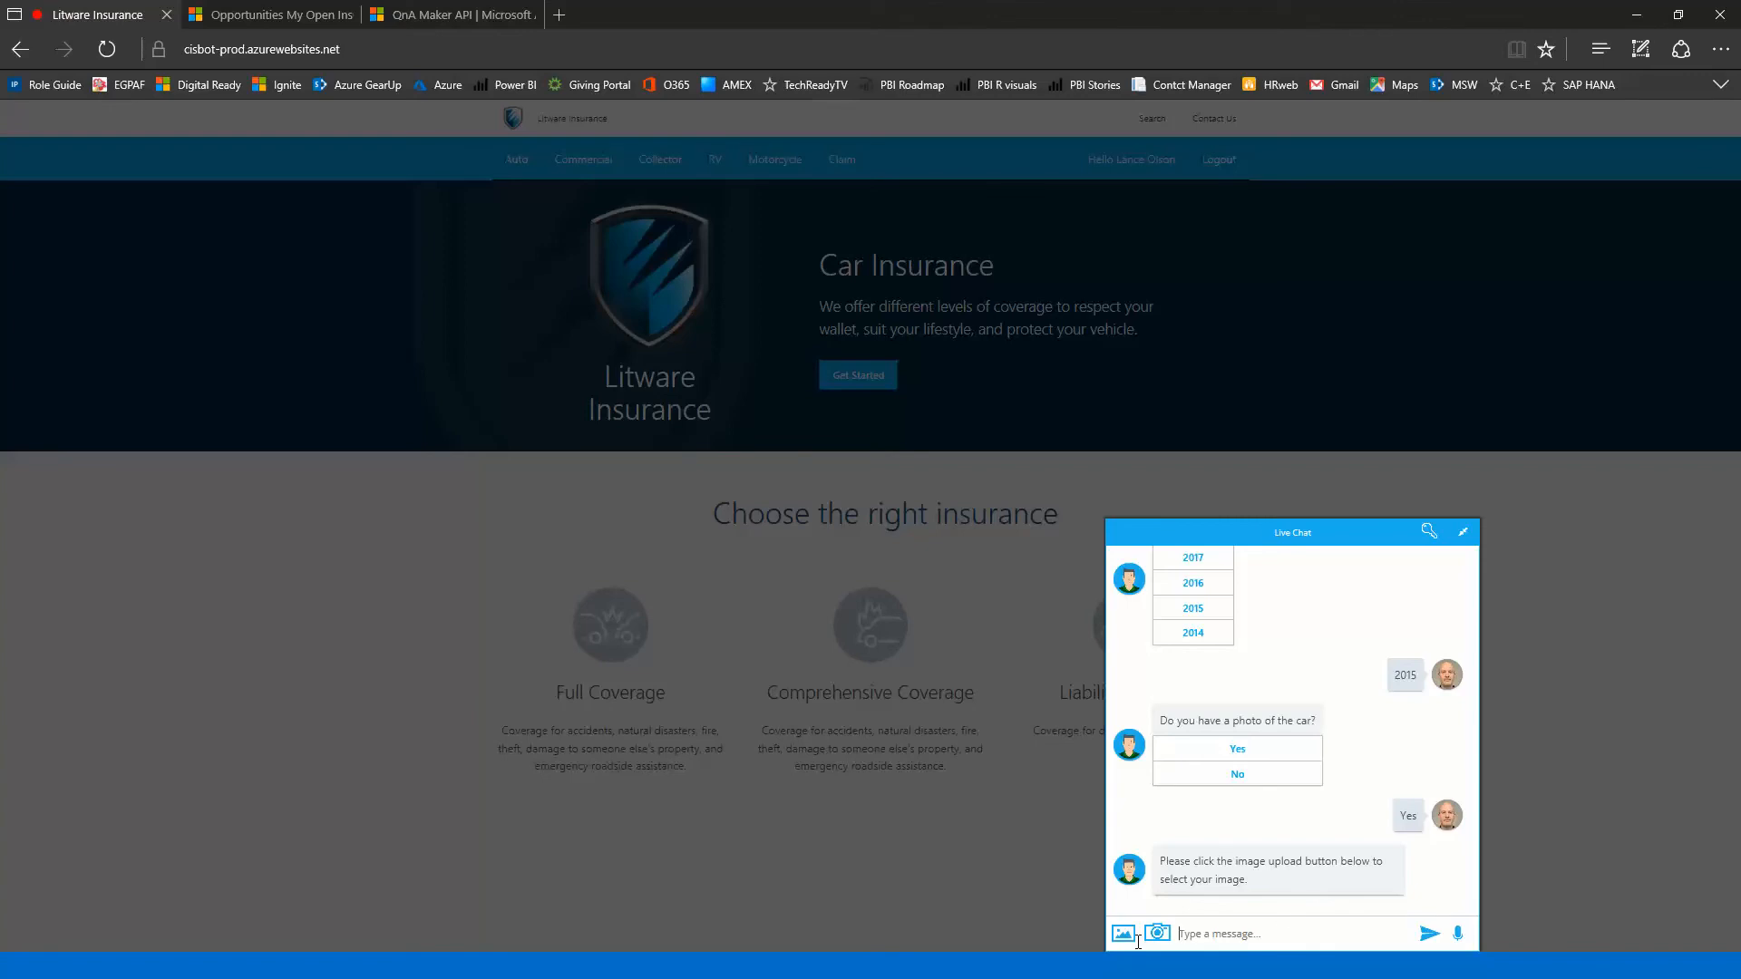
{"action": "mouse_move", "coordinate": [1121, 932]}
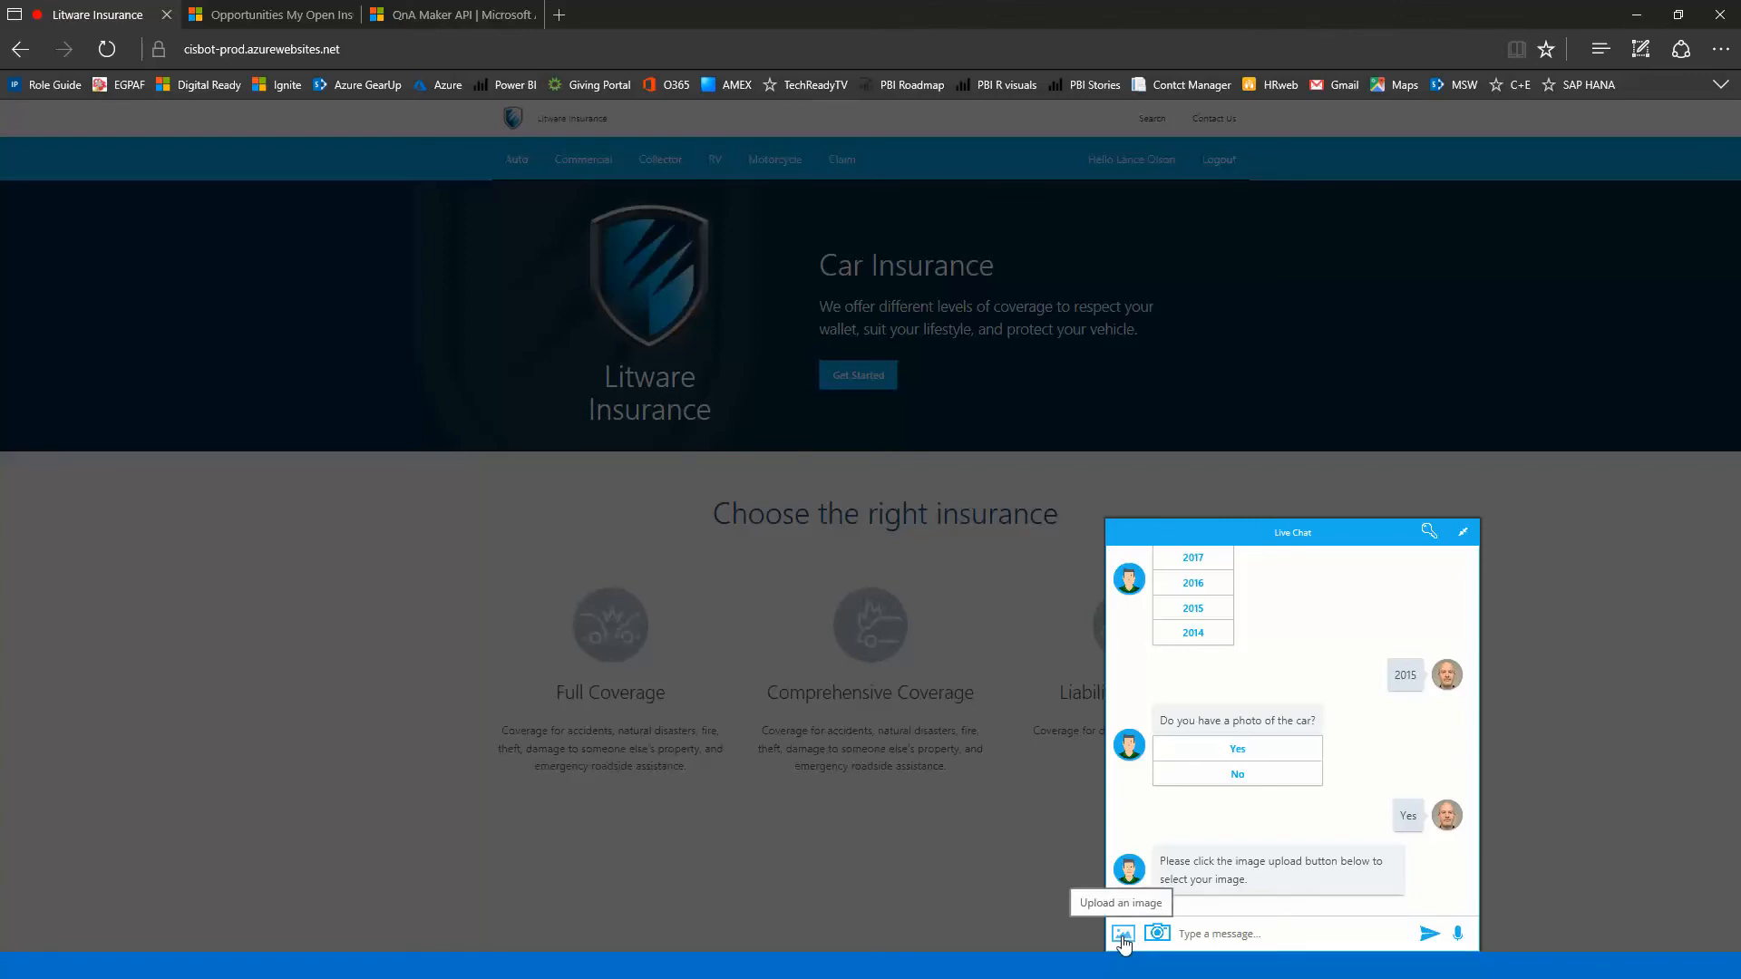
Step: Upload the surfer photo as the car picture through the chat's image button
{"action": "left_click", "coordinate": [1121, 932]}
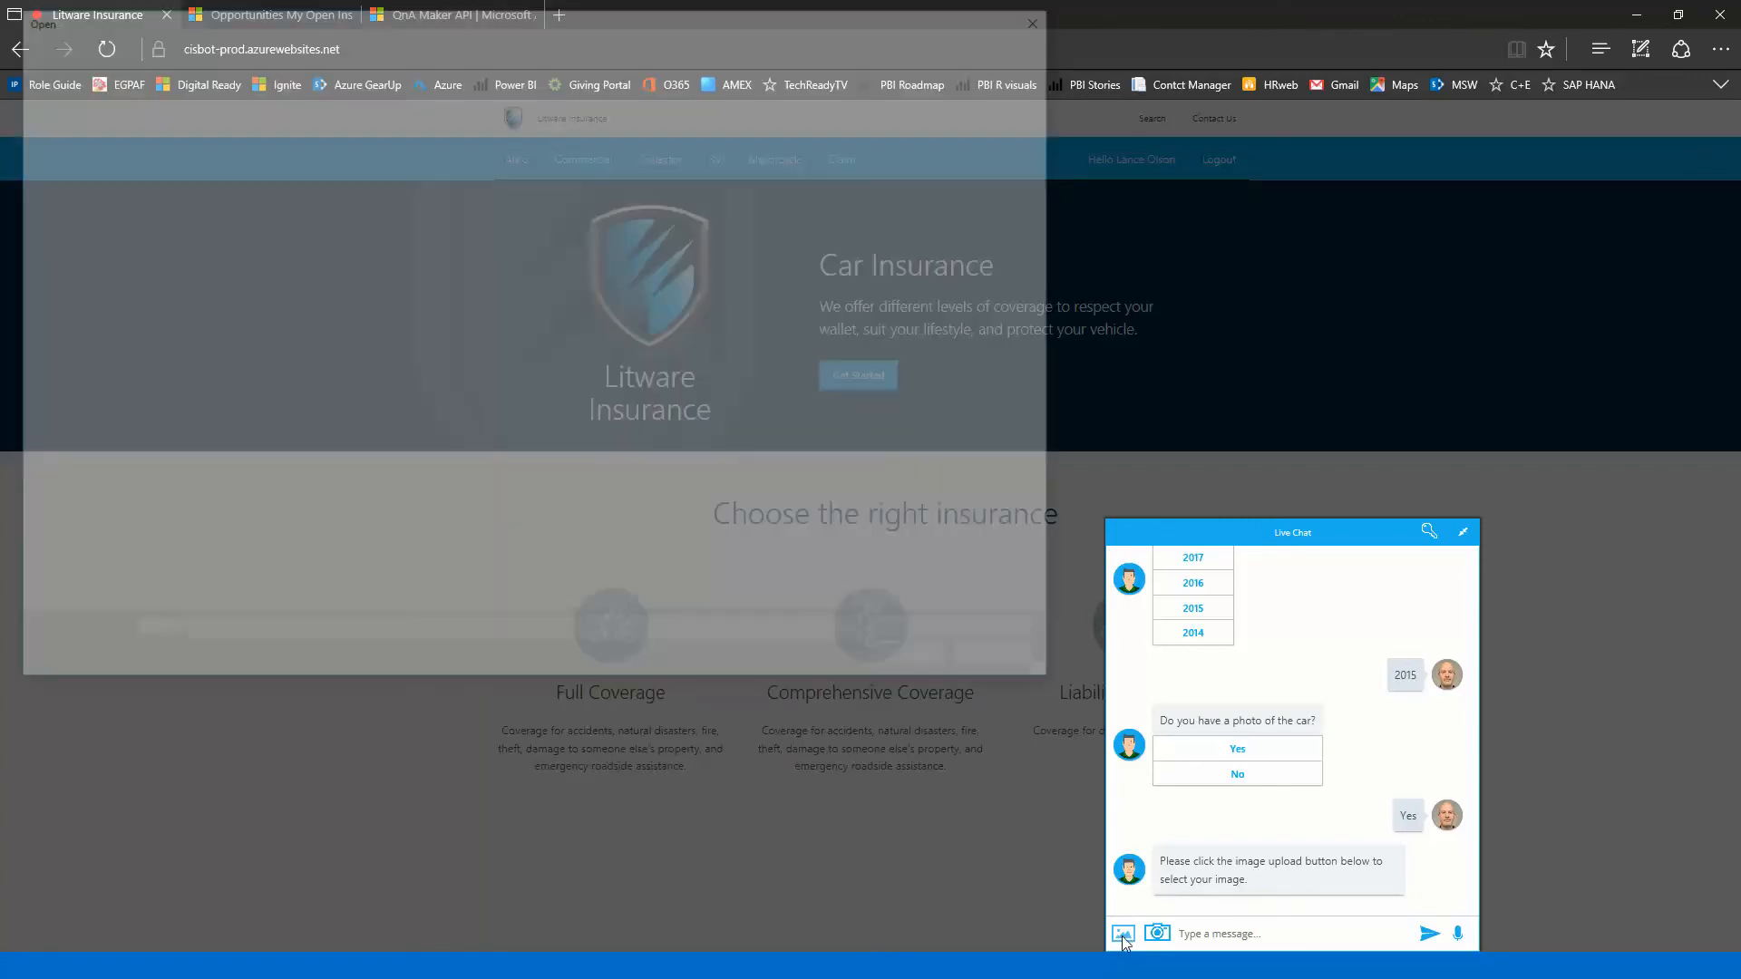
{"action": "left_click", "coordinate": [1123, 933]}
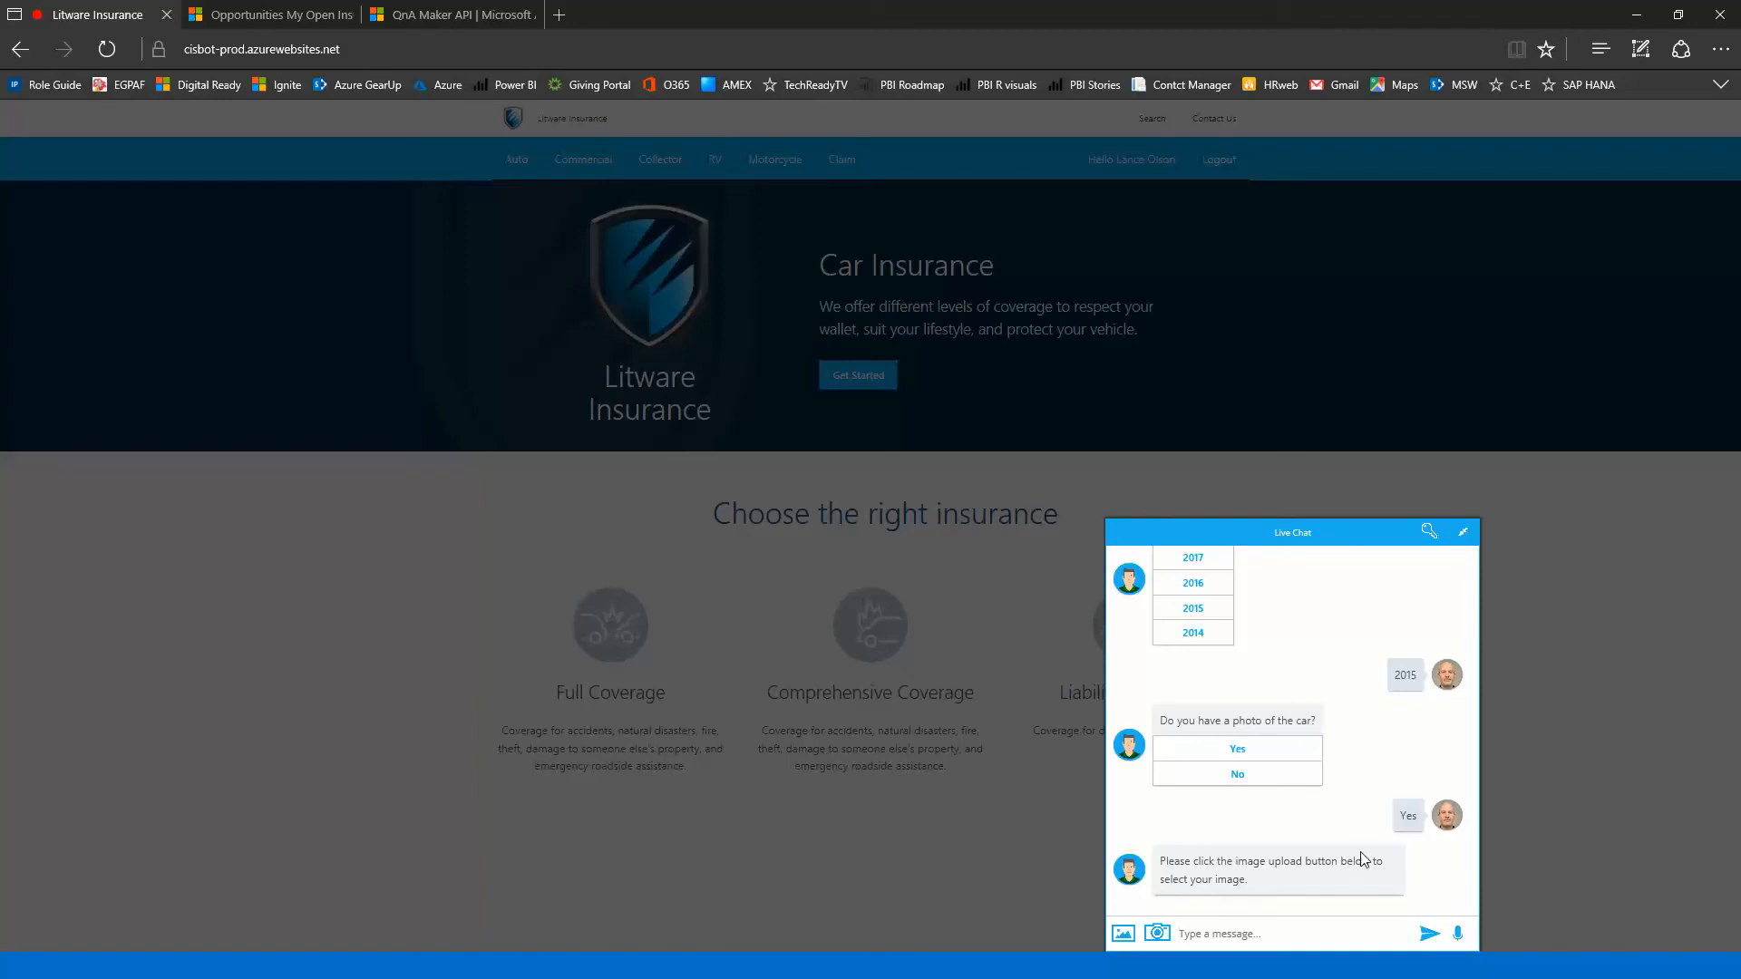
{"action": "mouse_move", "coordinate": [1357, 853]}
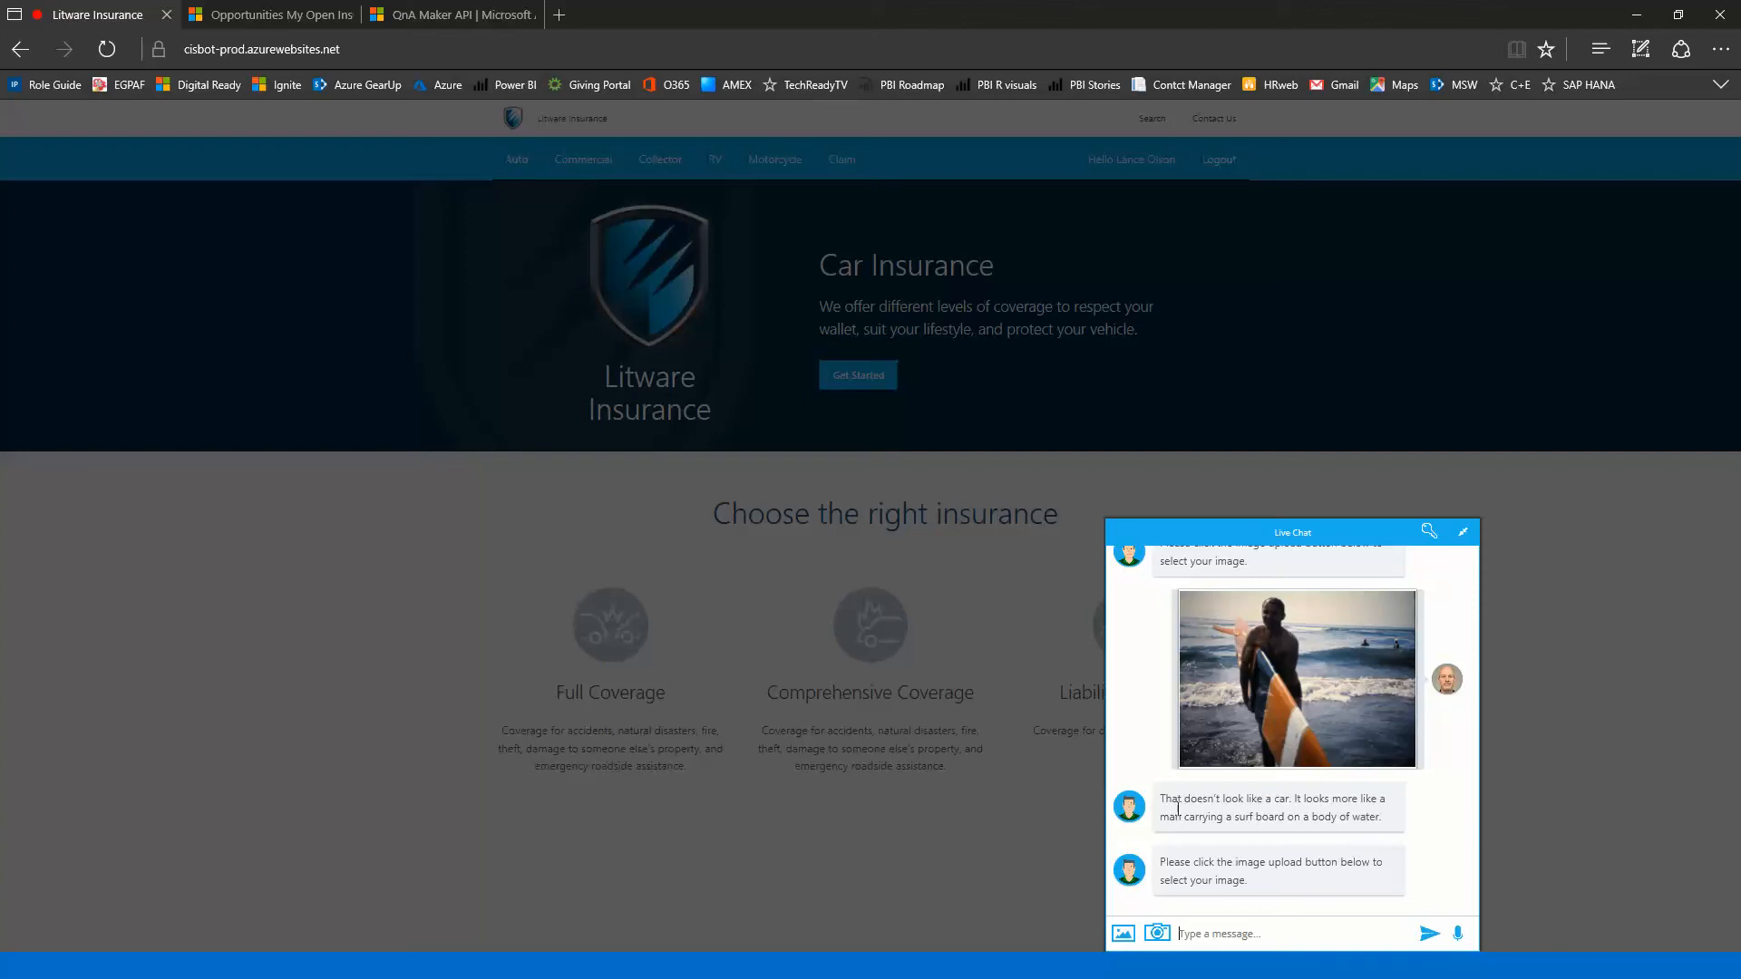
{"action": "mouse_move", "coordinate": [1416, 821]}
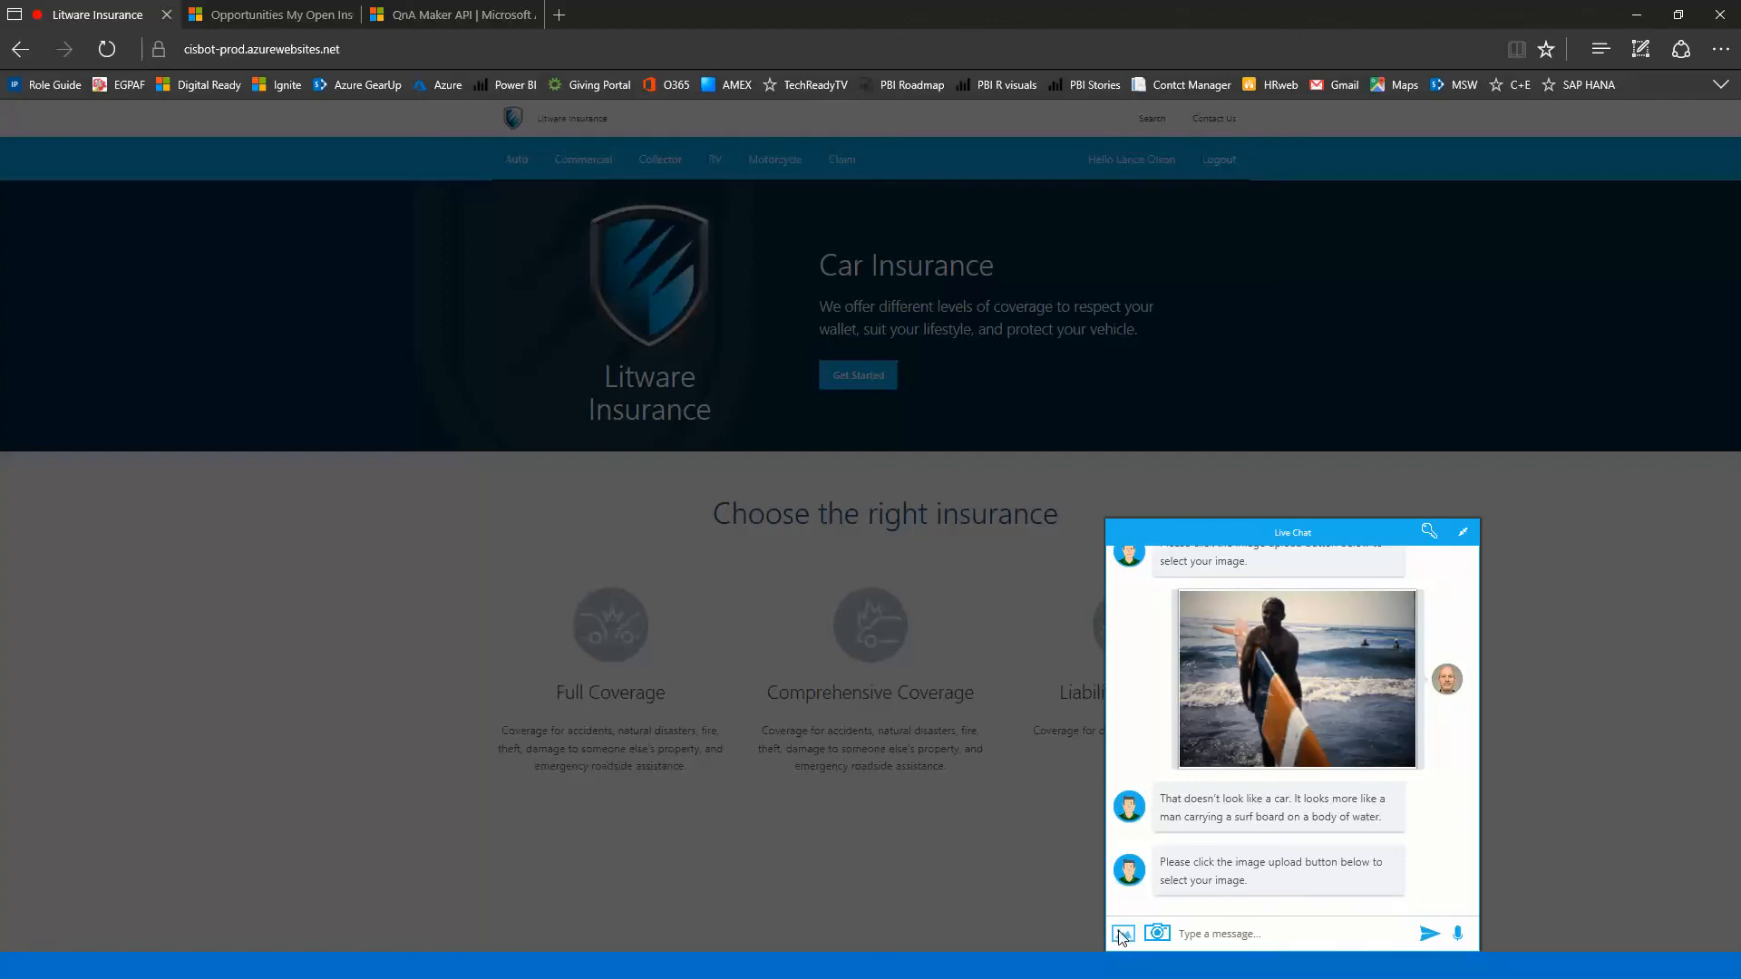
Step: Upload the red car photo in place of the rejected surfboard one
{"action": "left_click", "coordinate": [1122, 932]}
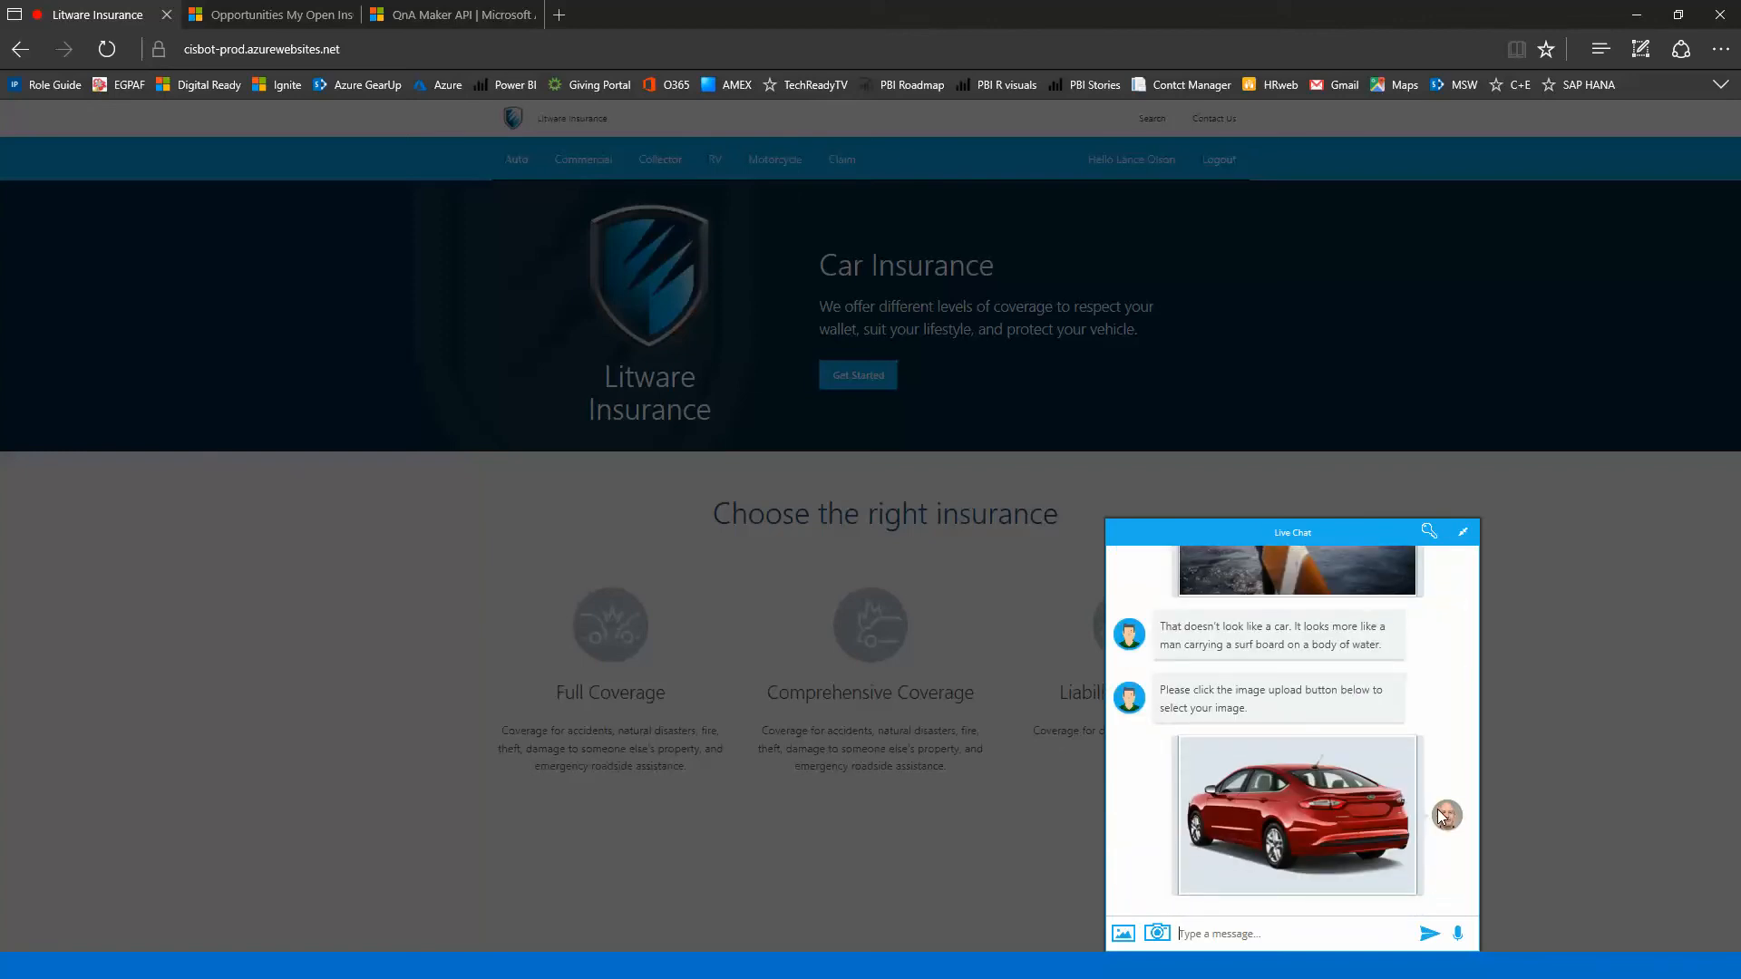
{"action": "mouse_move", "coordinate": [1397, 718]}
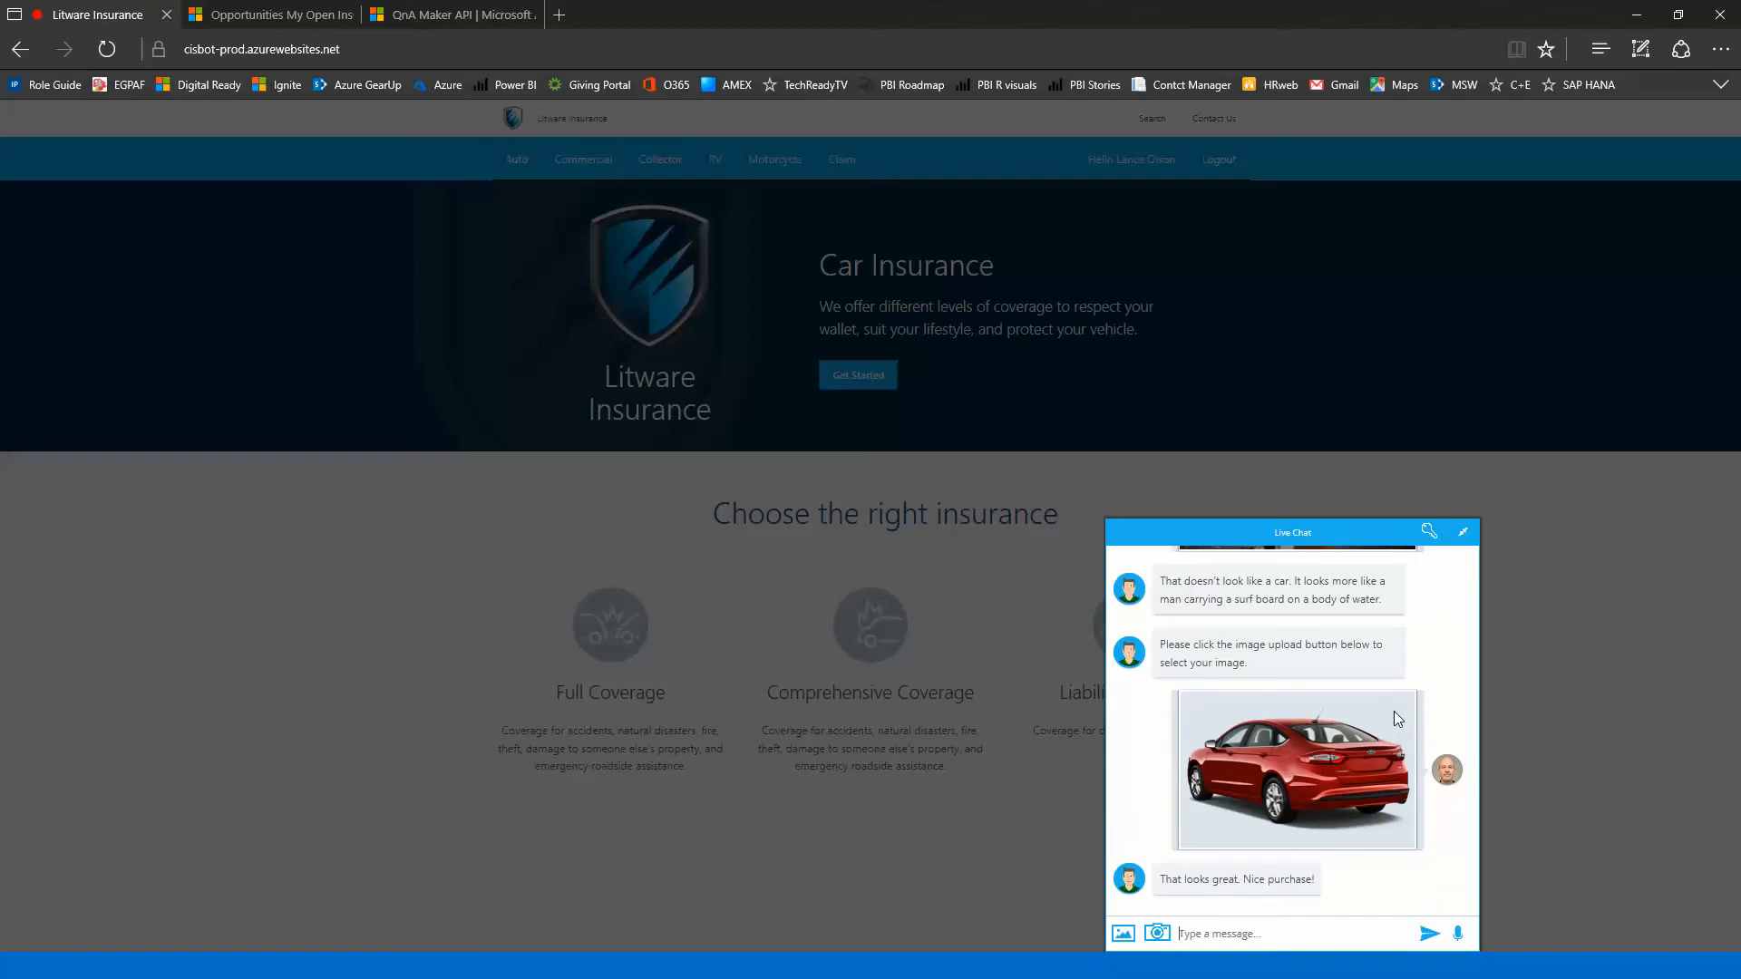
{"action": "mouse_move", "coordinate": [1377, 829]}
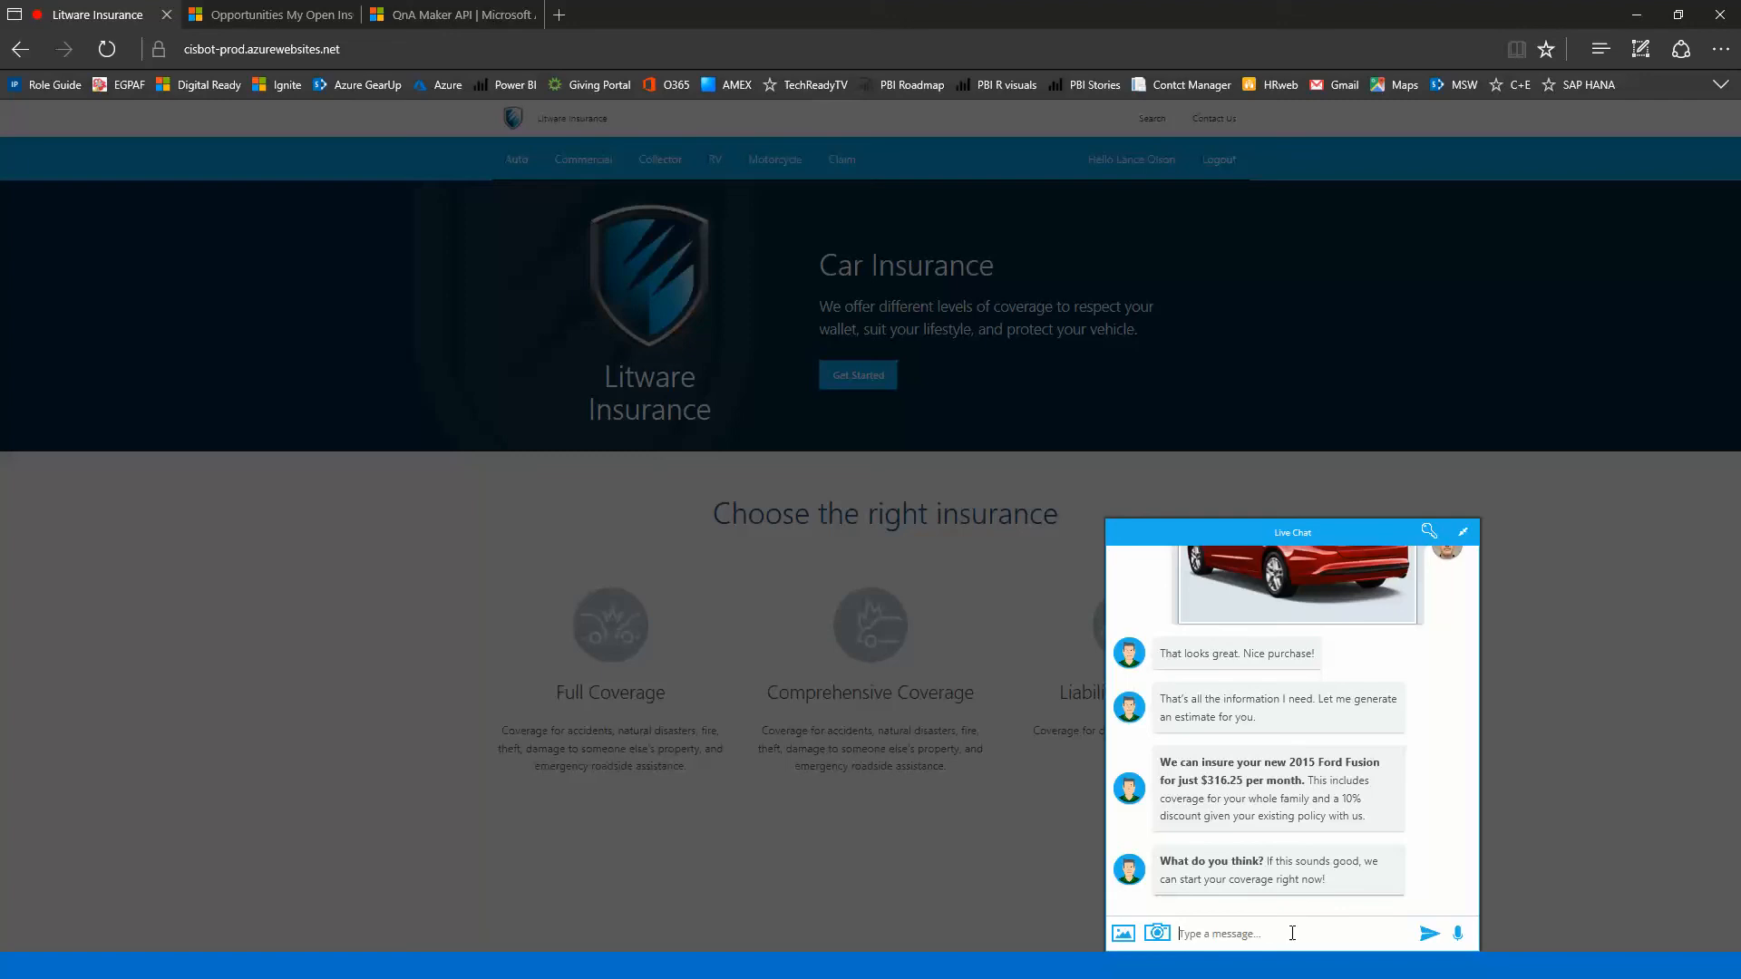
Step: Reply 'That is too expensive' to the $316.25 monthly quote
{"action": "type", "text": "That is too expensive"}
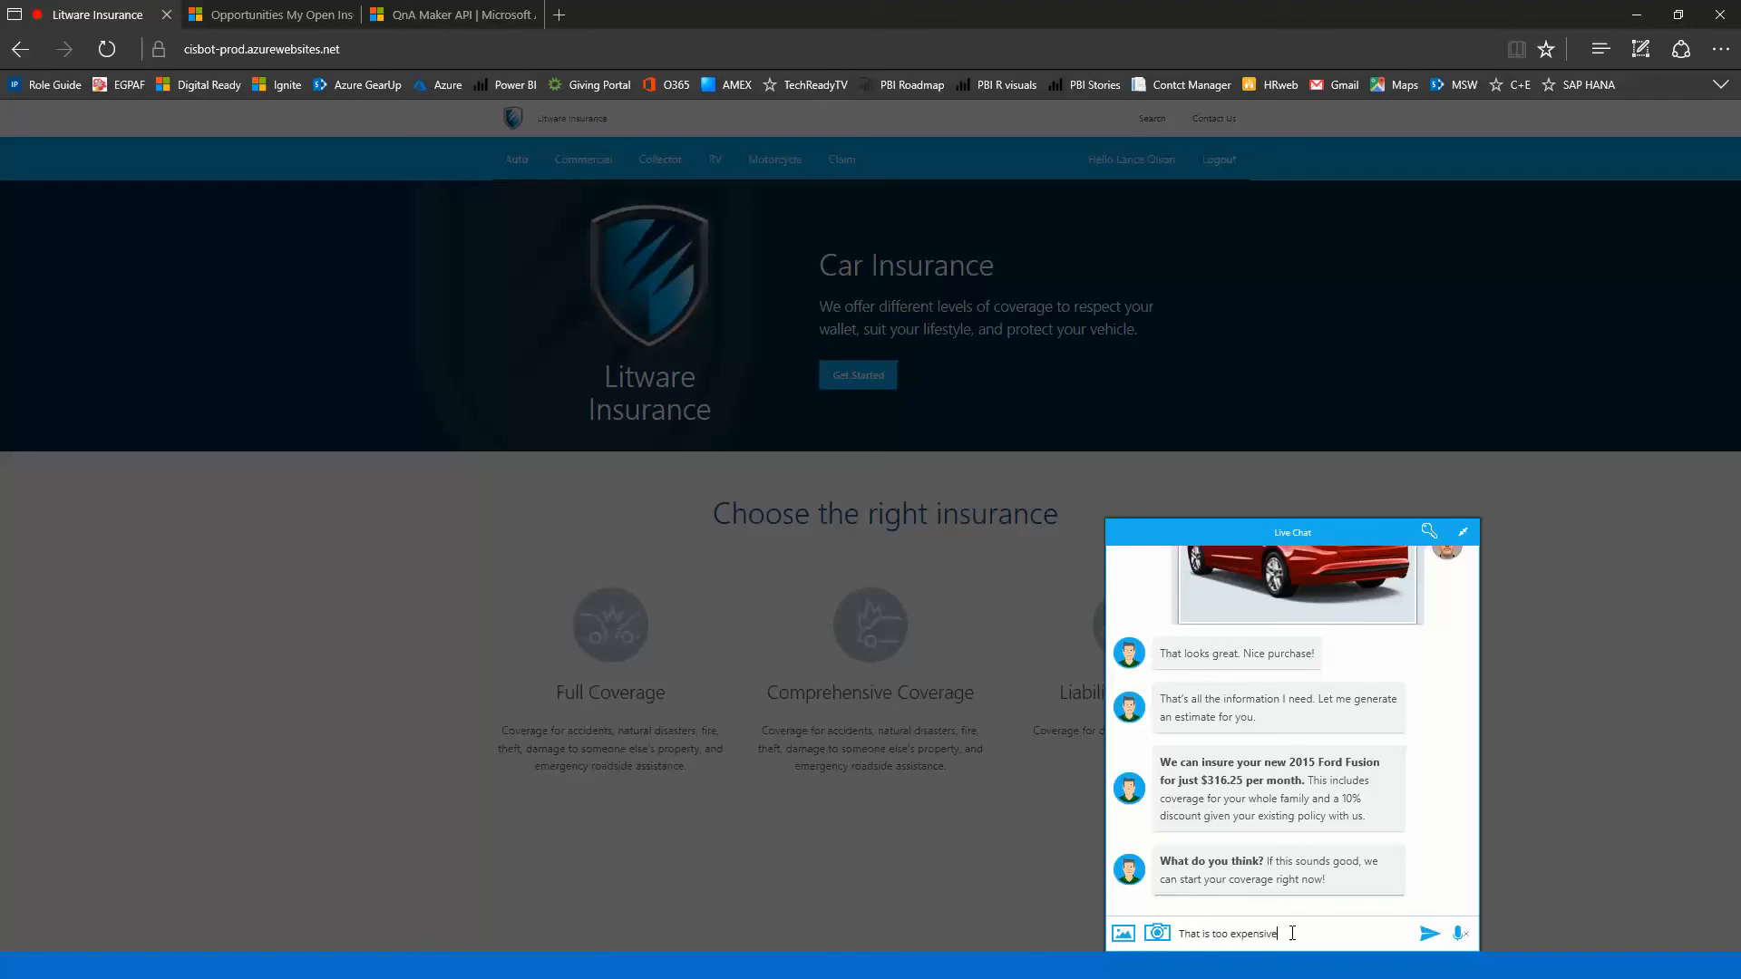
{"action": "left_click", "coordinate": [1429, 932]}
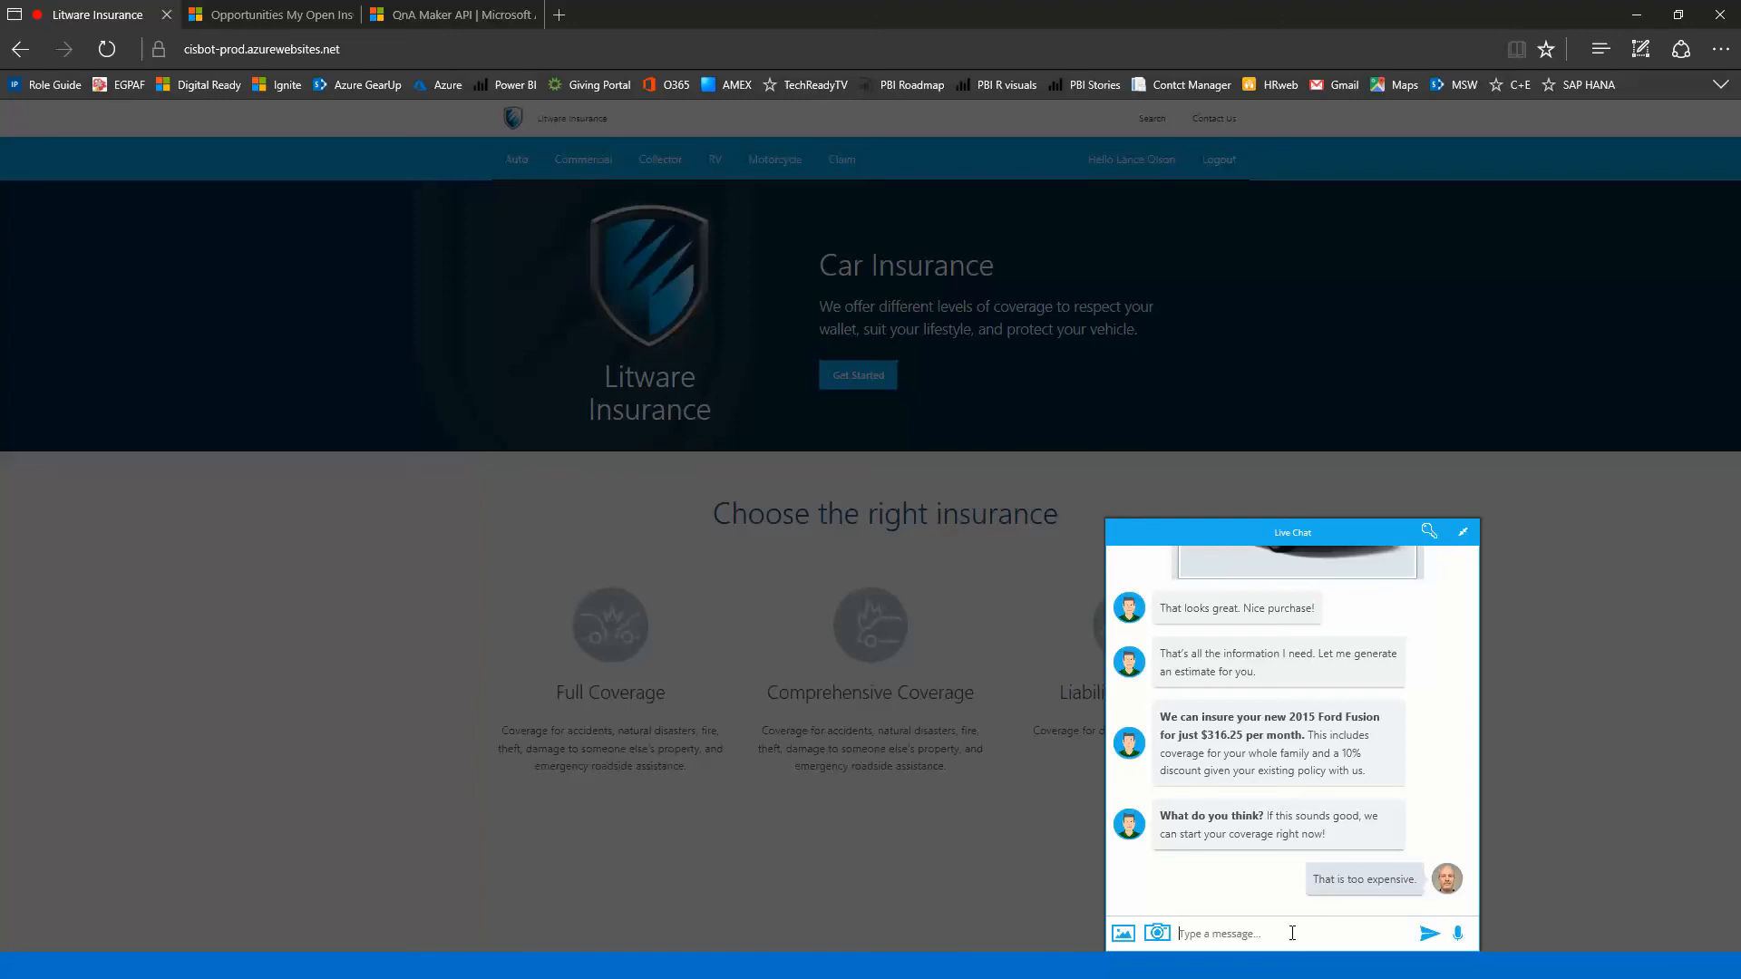
{"action": "mouse_move", "coordinate": [1411, 773]}
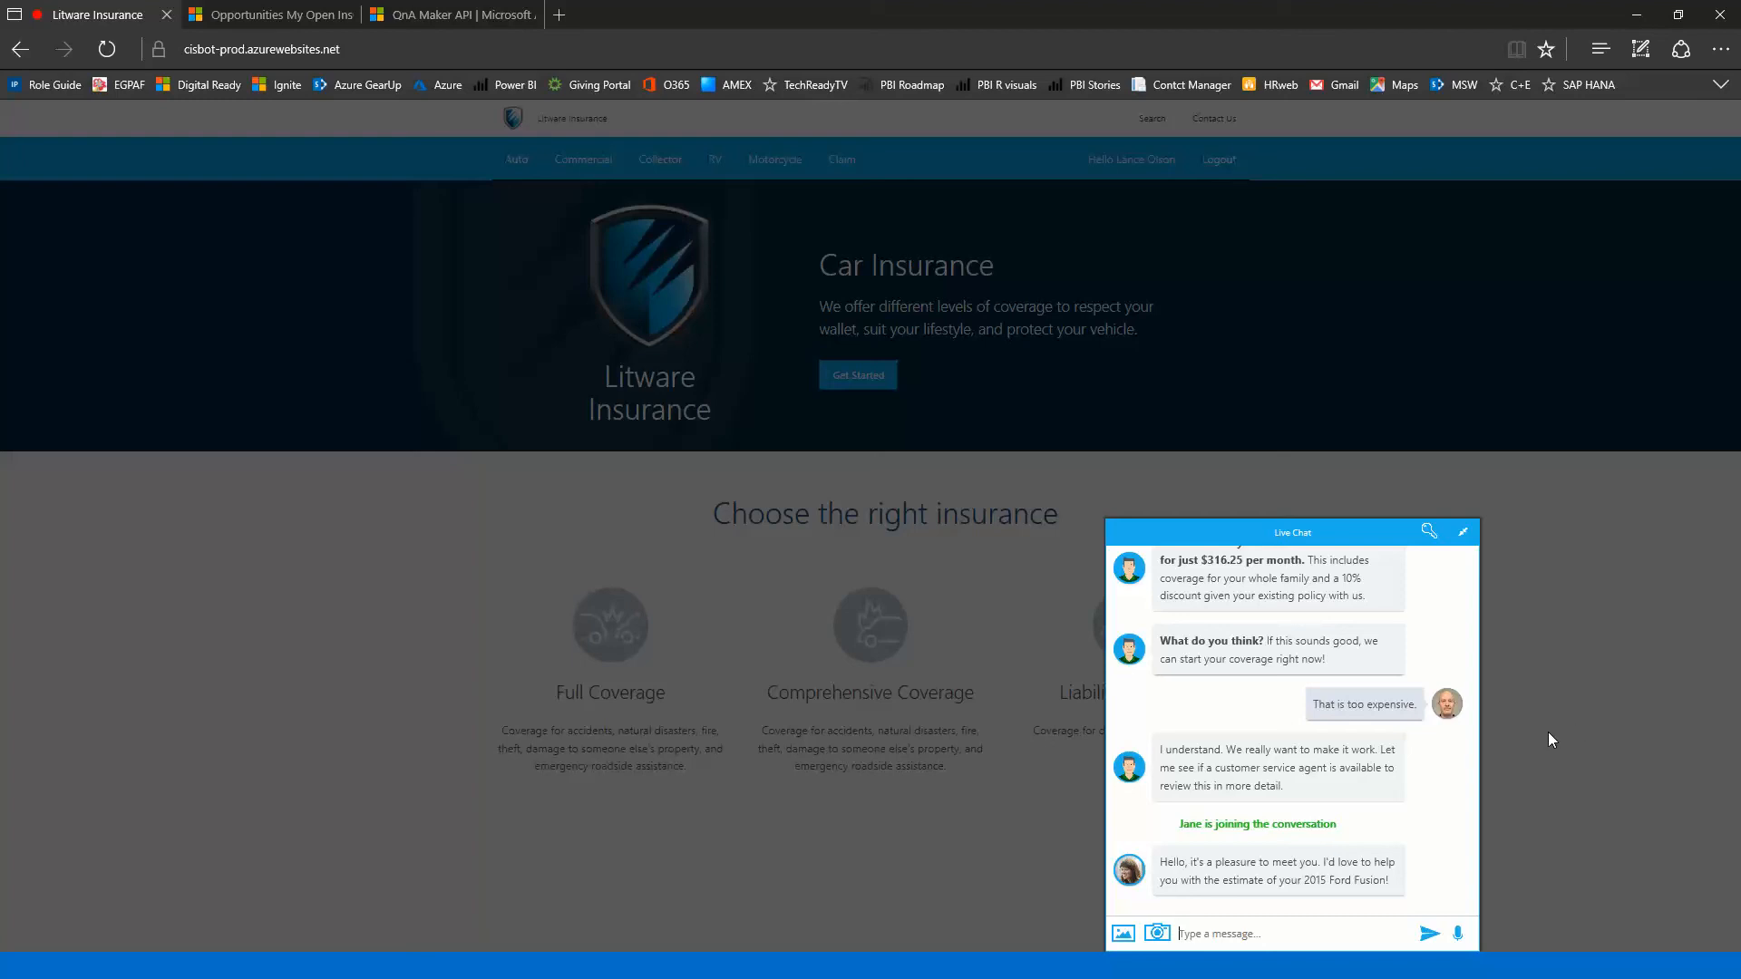
{"action": "mouse_move", "coordinate": [397, 310]}
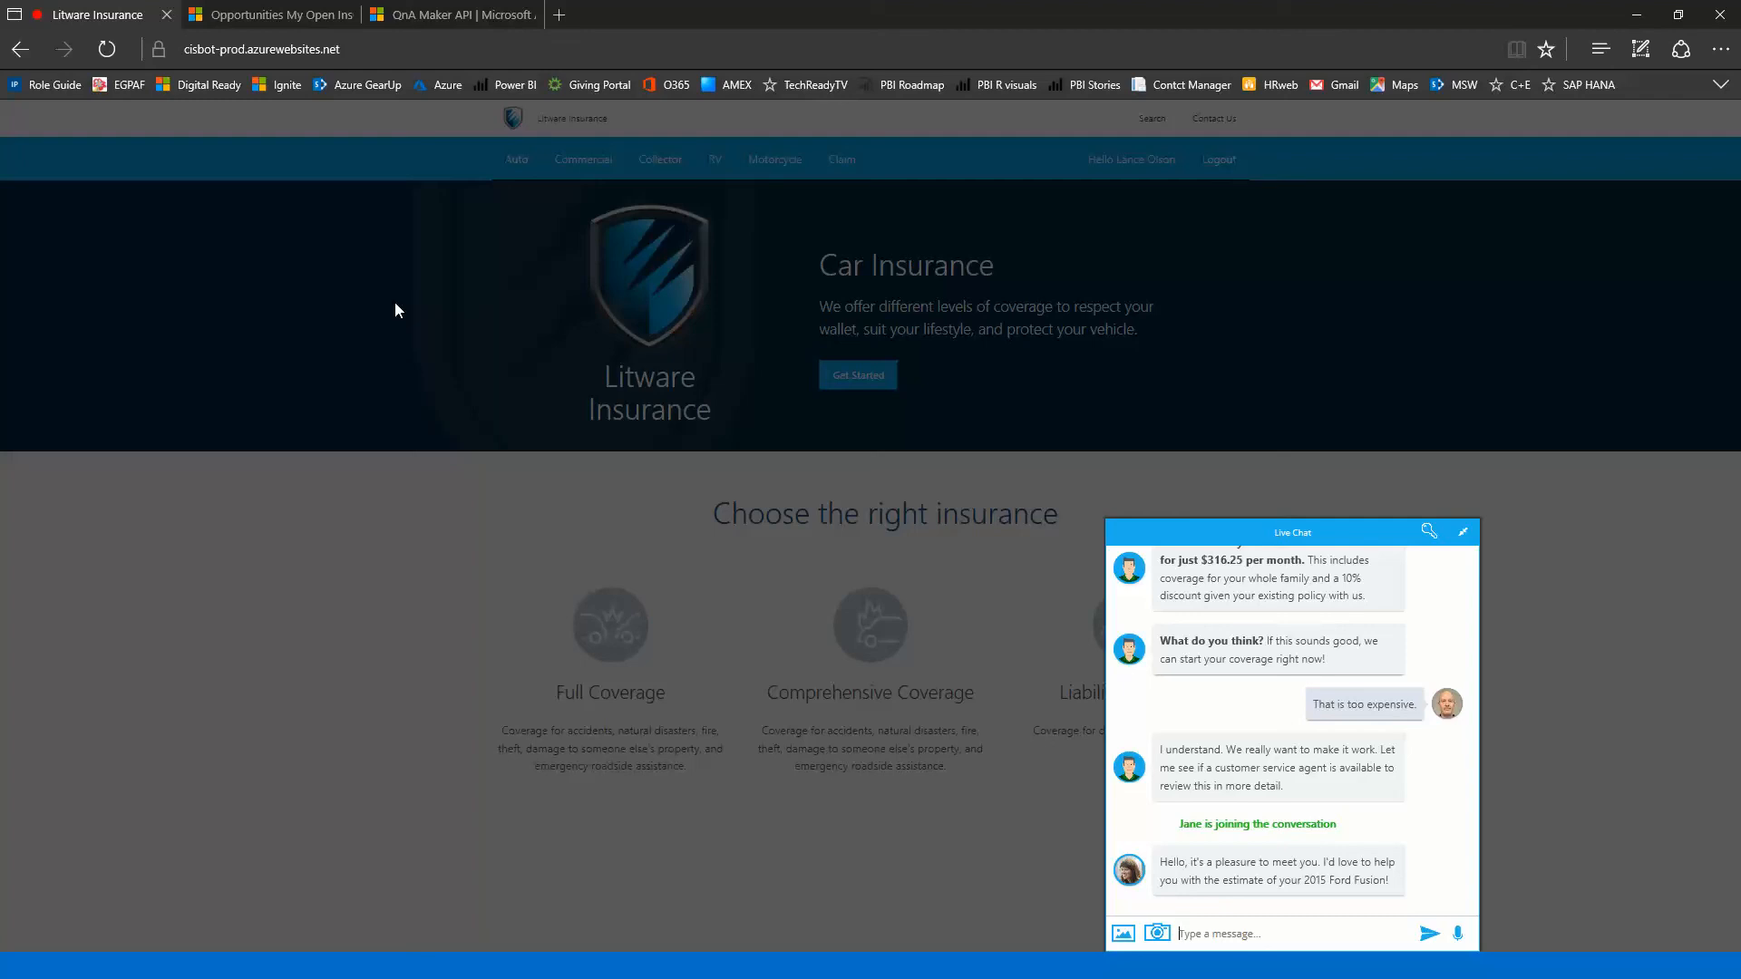
{"action": "mouse_move", "coordinate": [271, 15]}
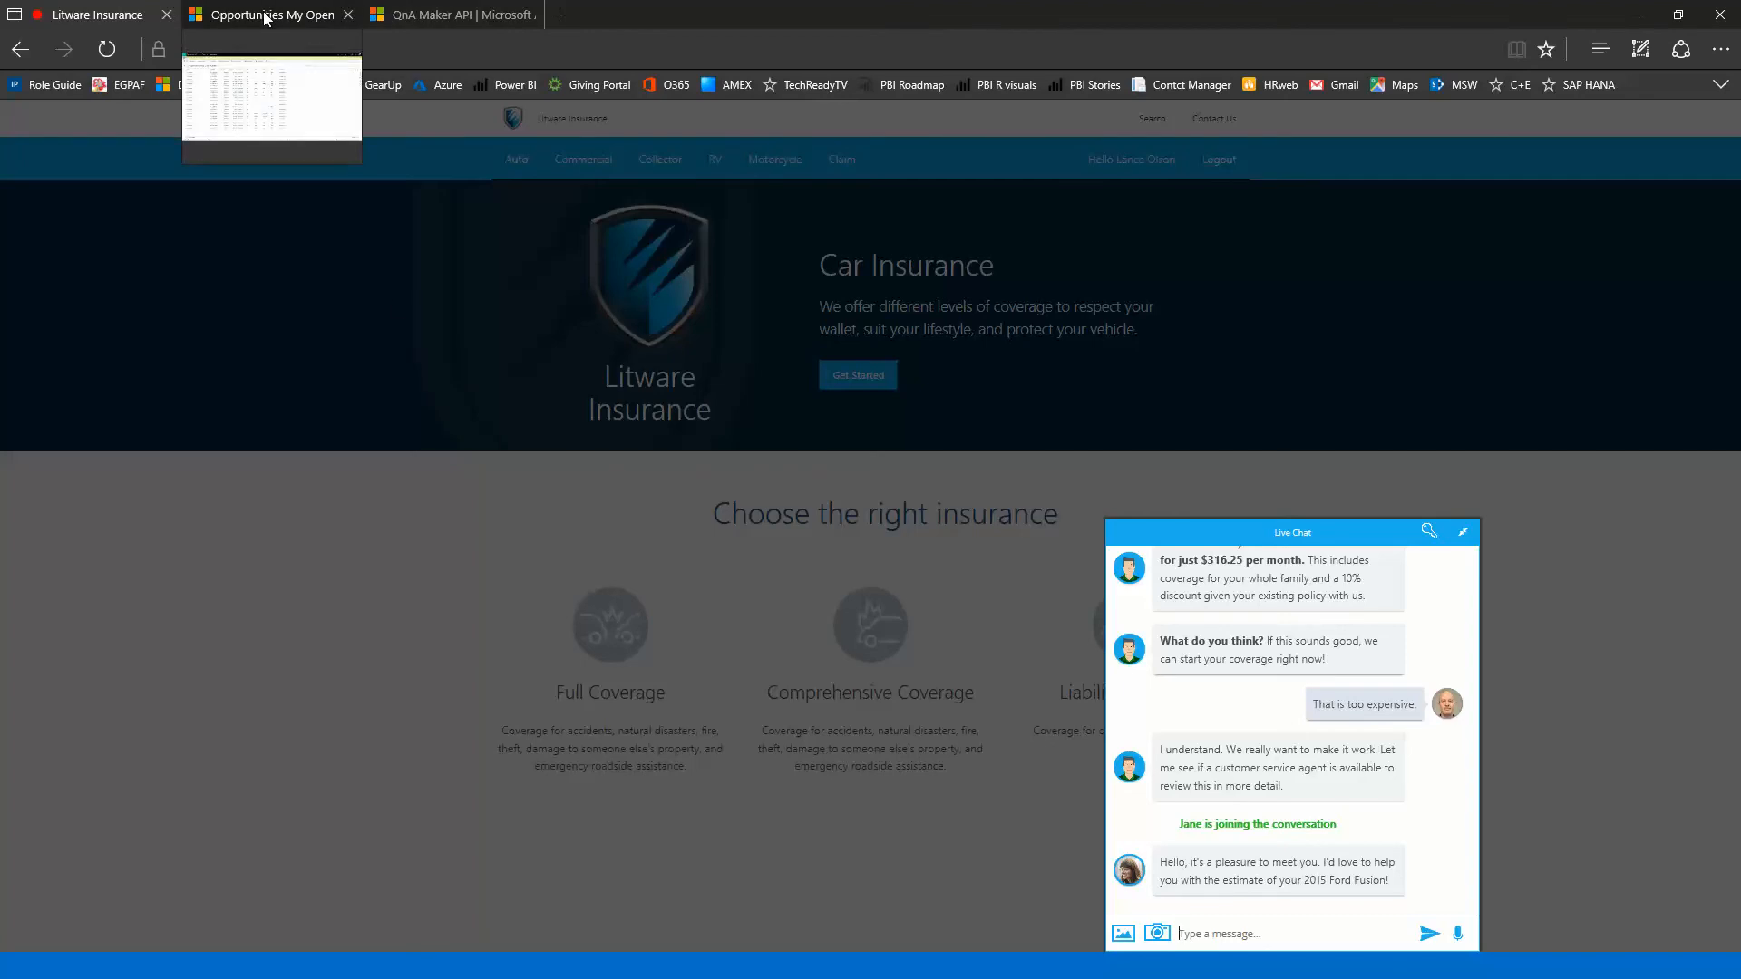
Step: Refresh the Opportunities list until the new record appears and open the top Auto Insurance opportunity
{"action": "left_click", "coordinate": [268, 15]}
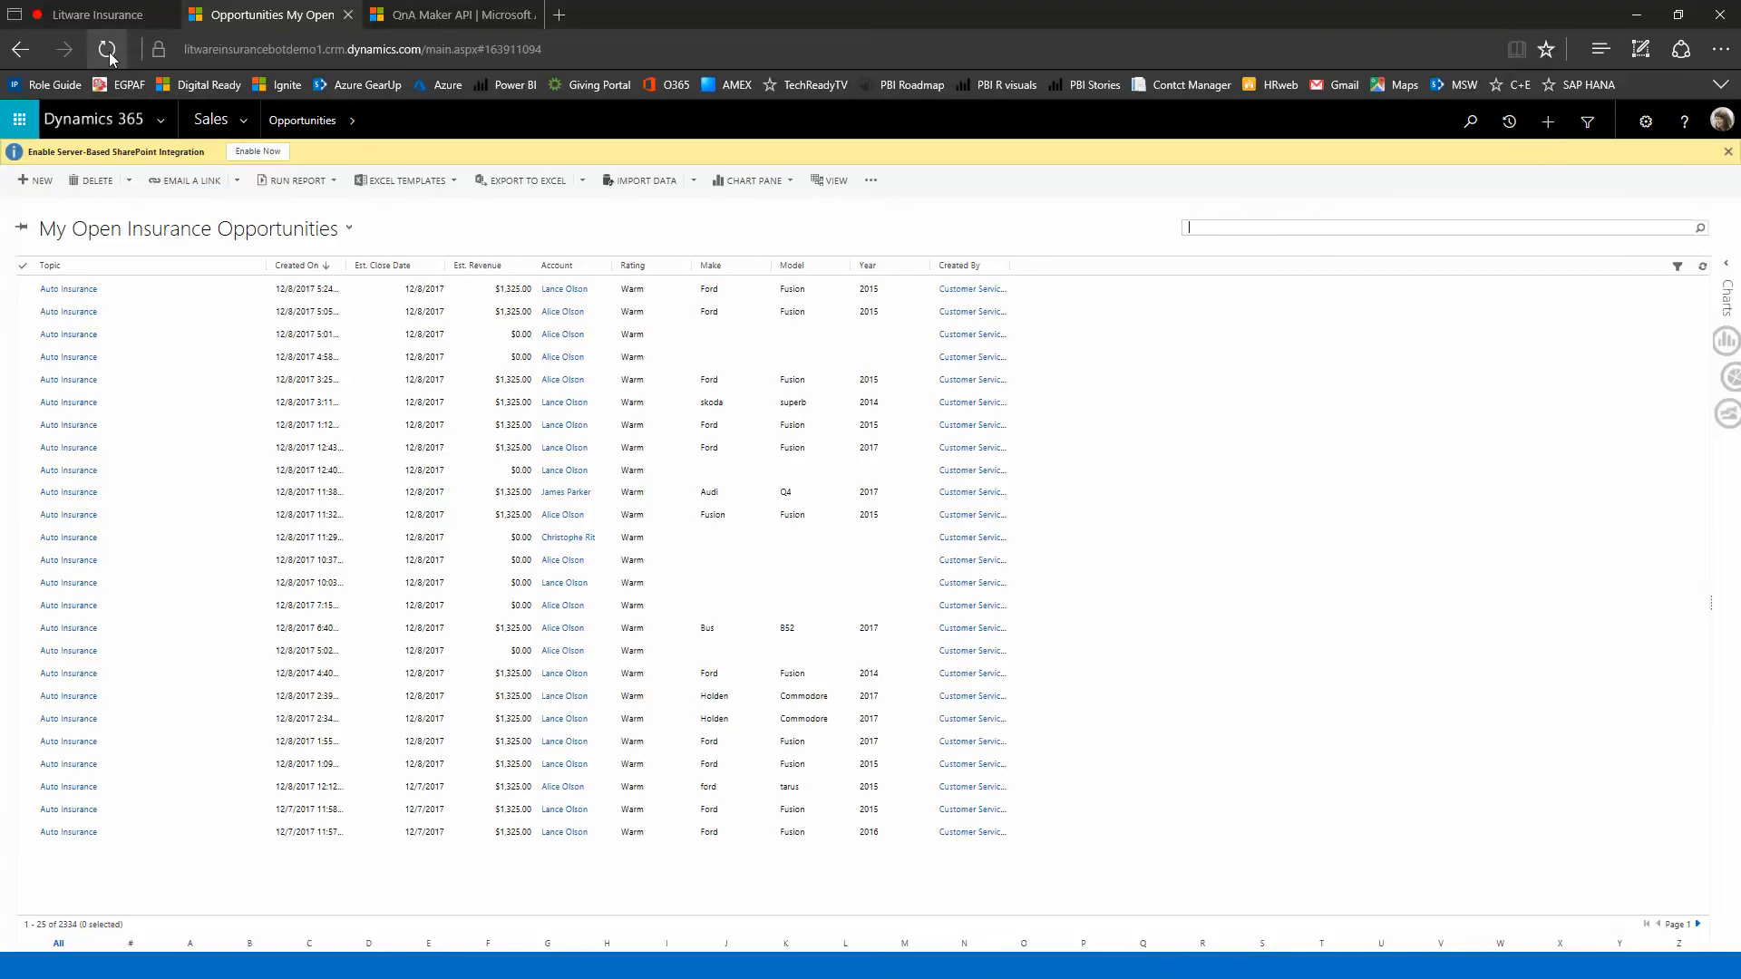
{"action": "left_click", "coordinate": [107, 49]}
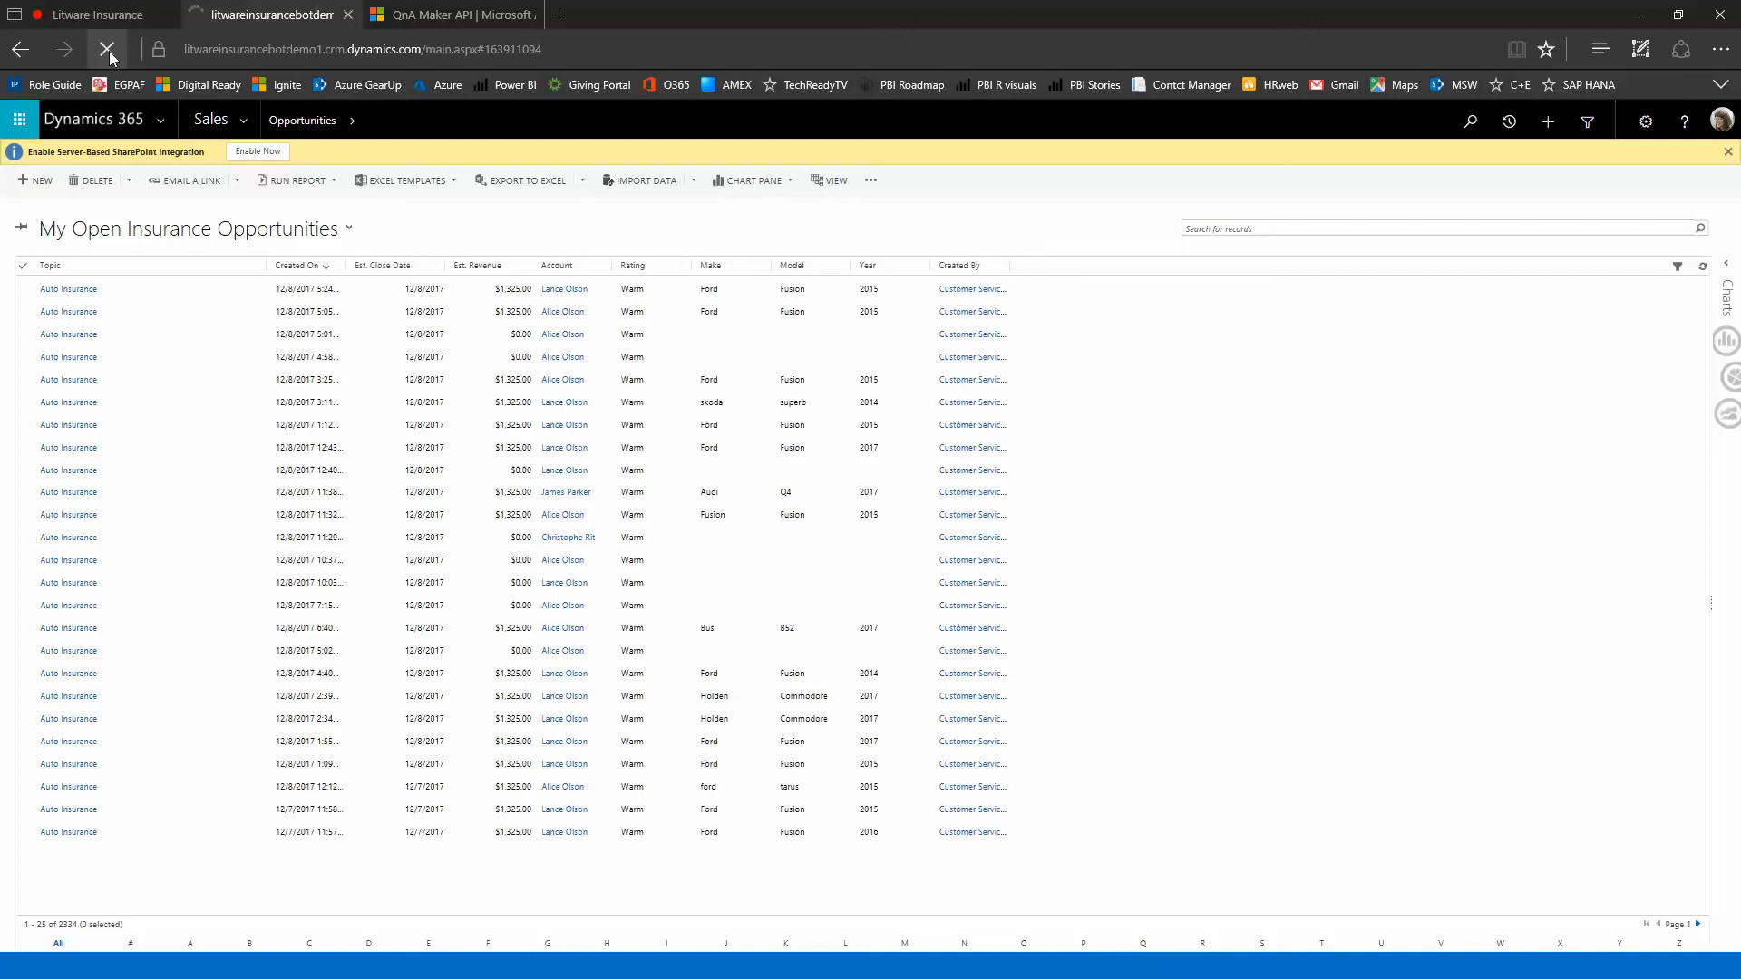
{"action": "left_click", "coordinate": [107, 49]}
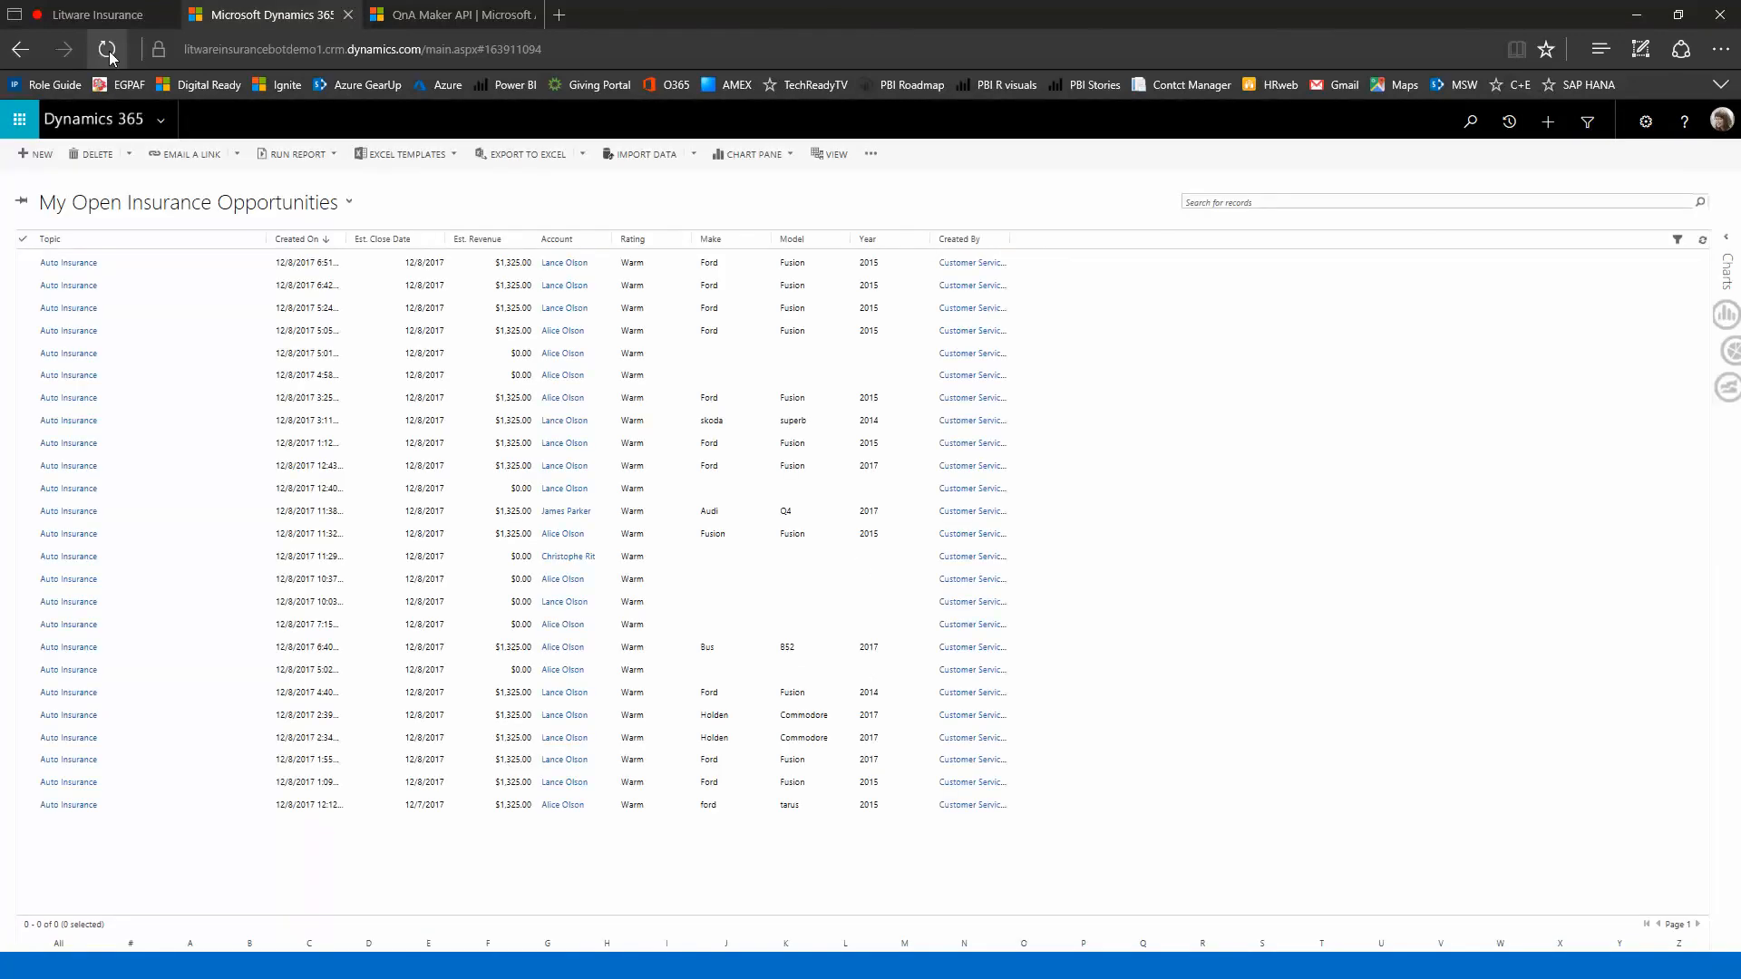
{"action": "left_click", "coordinate": [107, 48]}
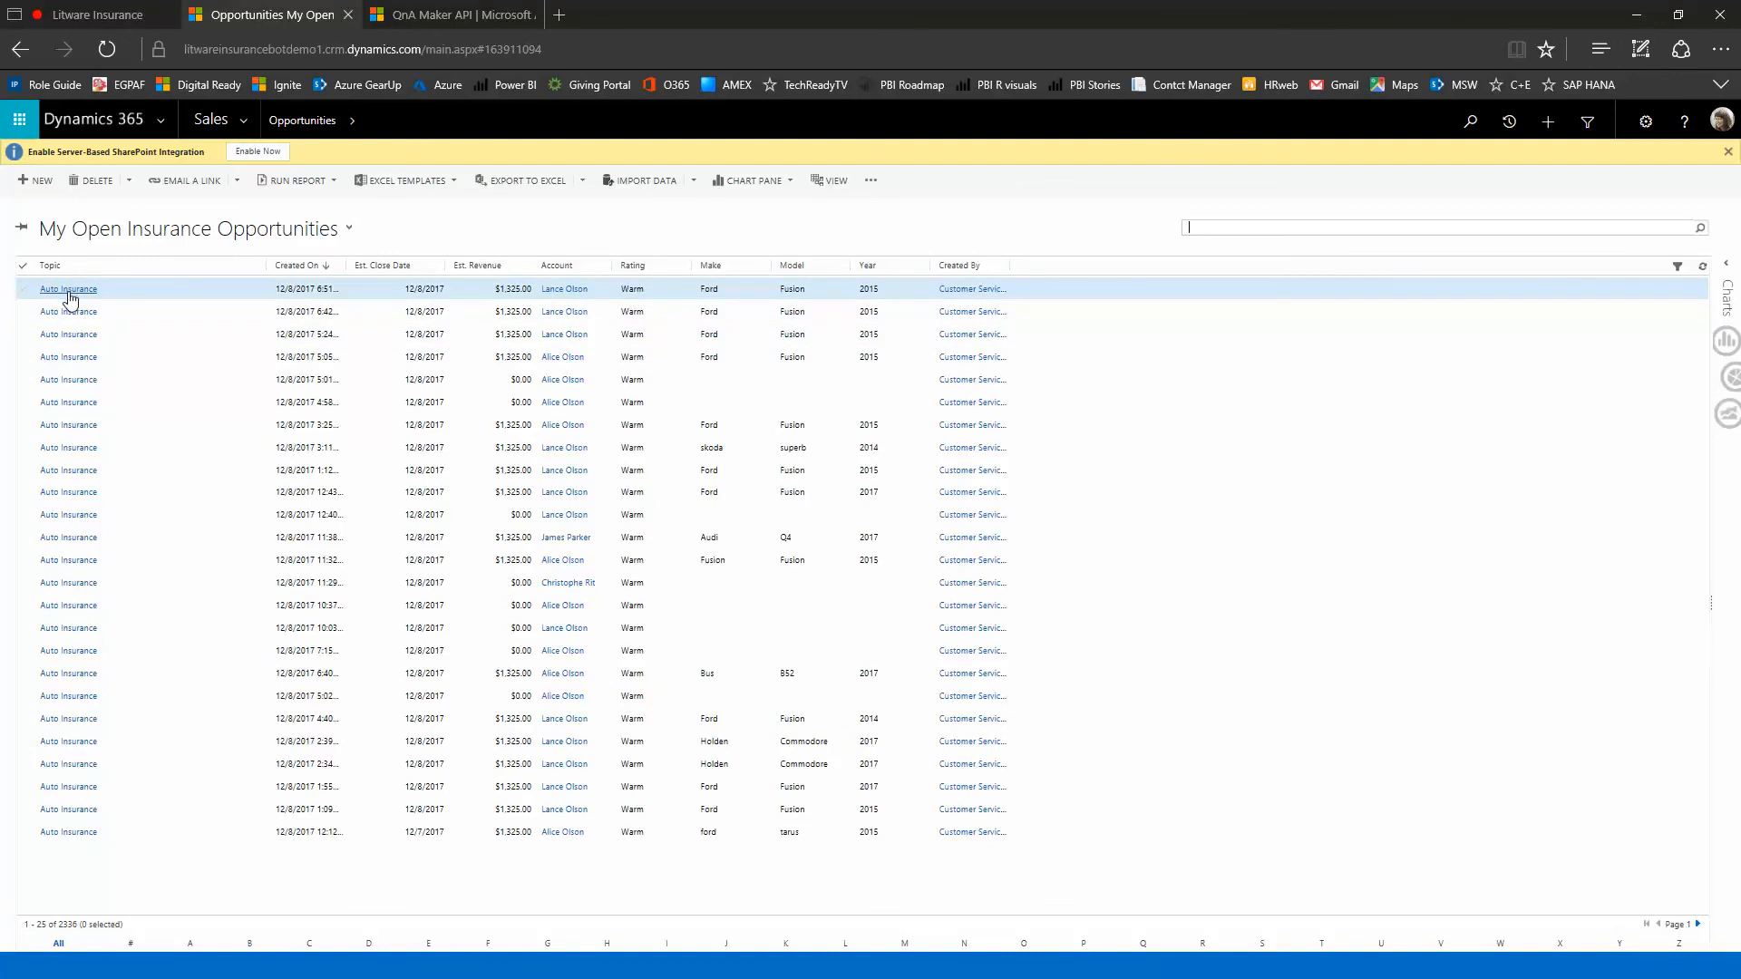
{"action": "left_click", "coordinate": [67, 288]}
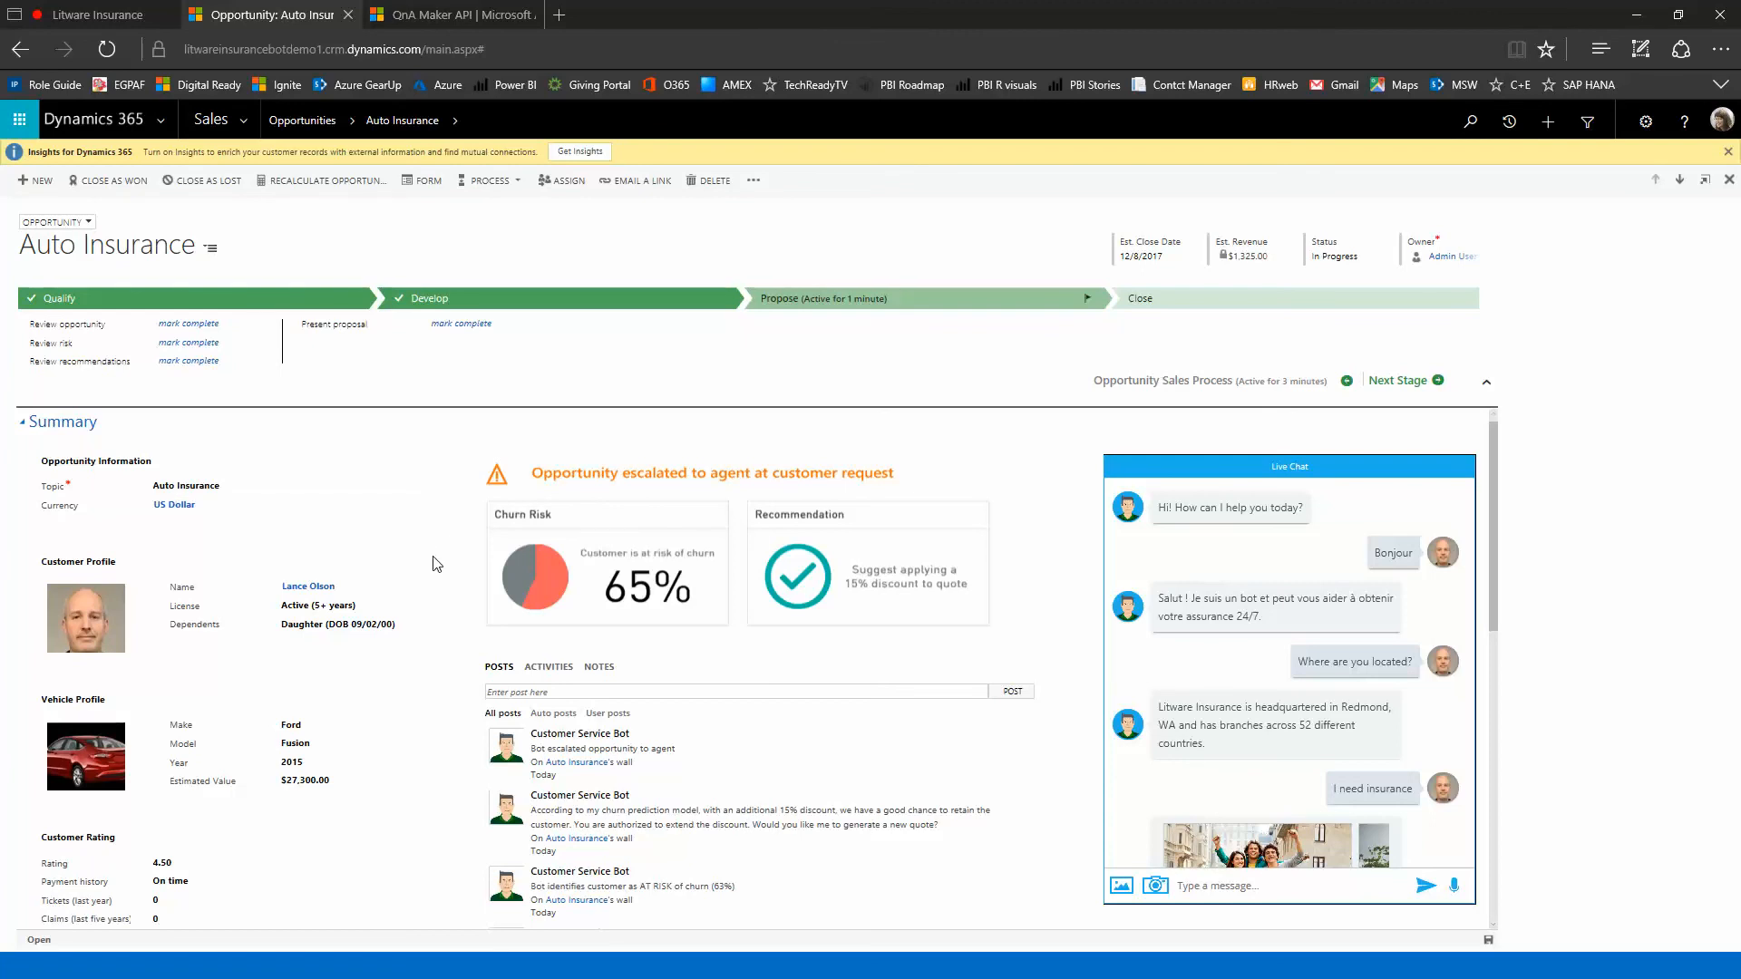
Step: Scroll the embedded chat to agent Jane joining, then down to the Auto Insurance and Family Coverage line items
{"action": "left_click", "coordinate": [1453, 885]}
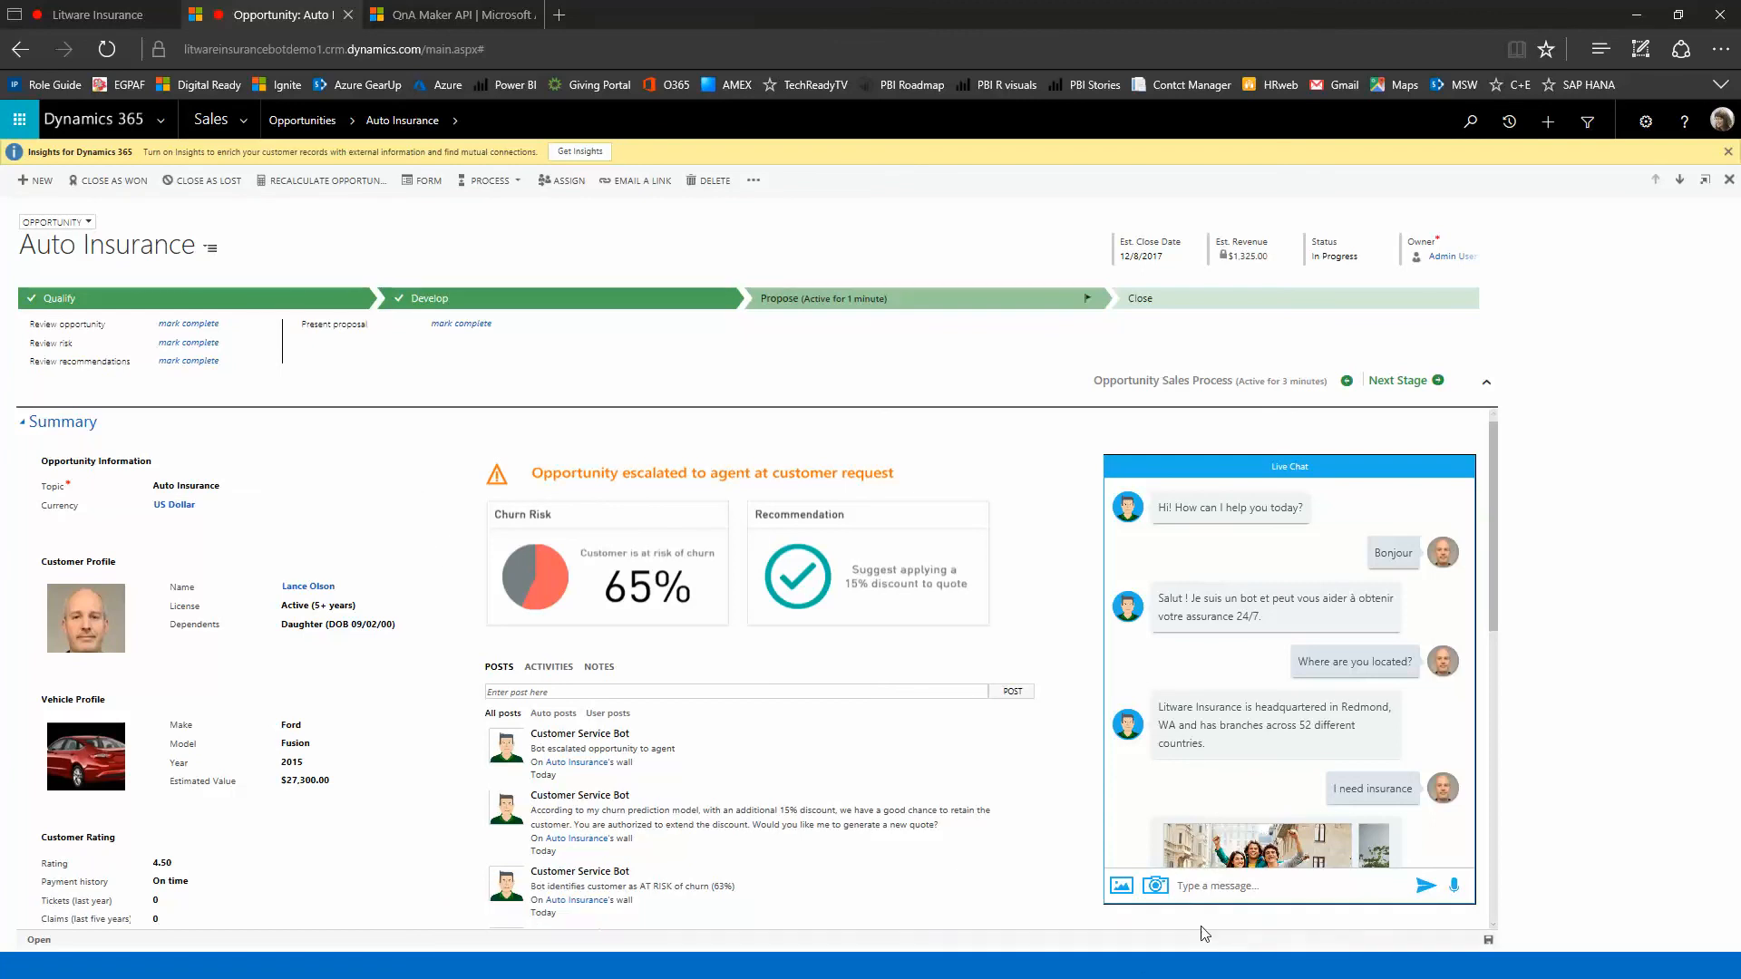
{"action": "mouse_move", "coordinate": [609, 562]}
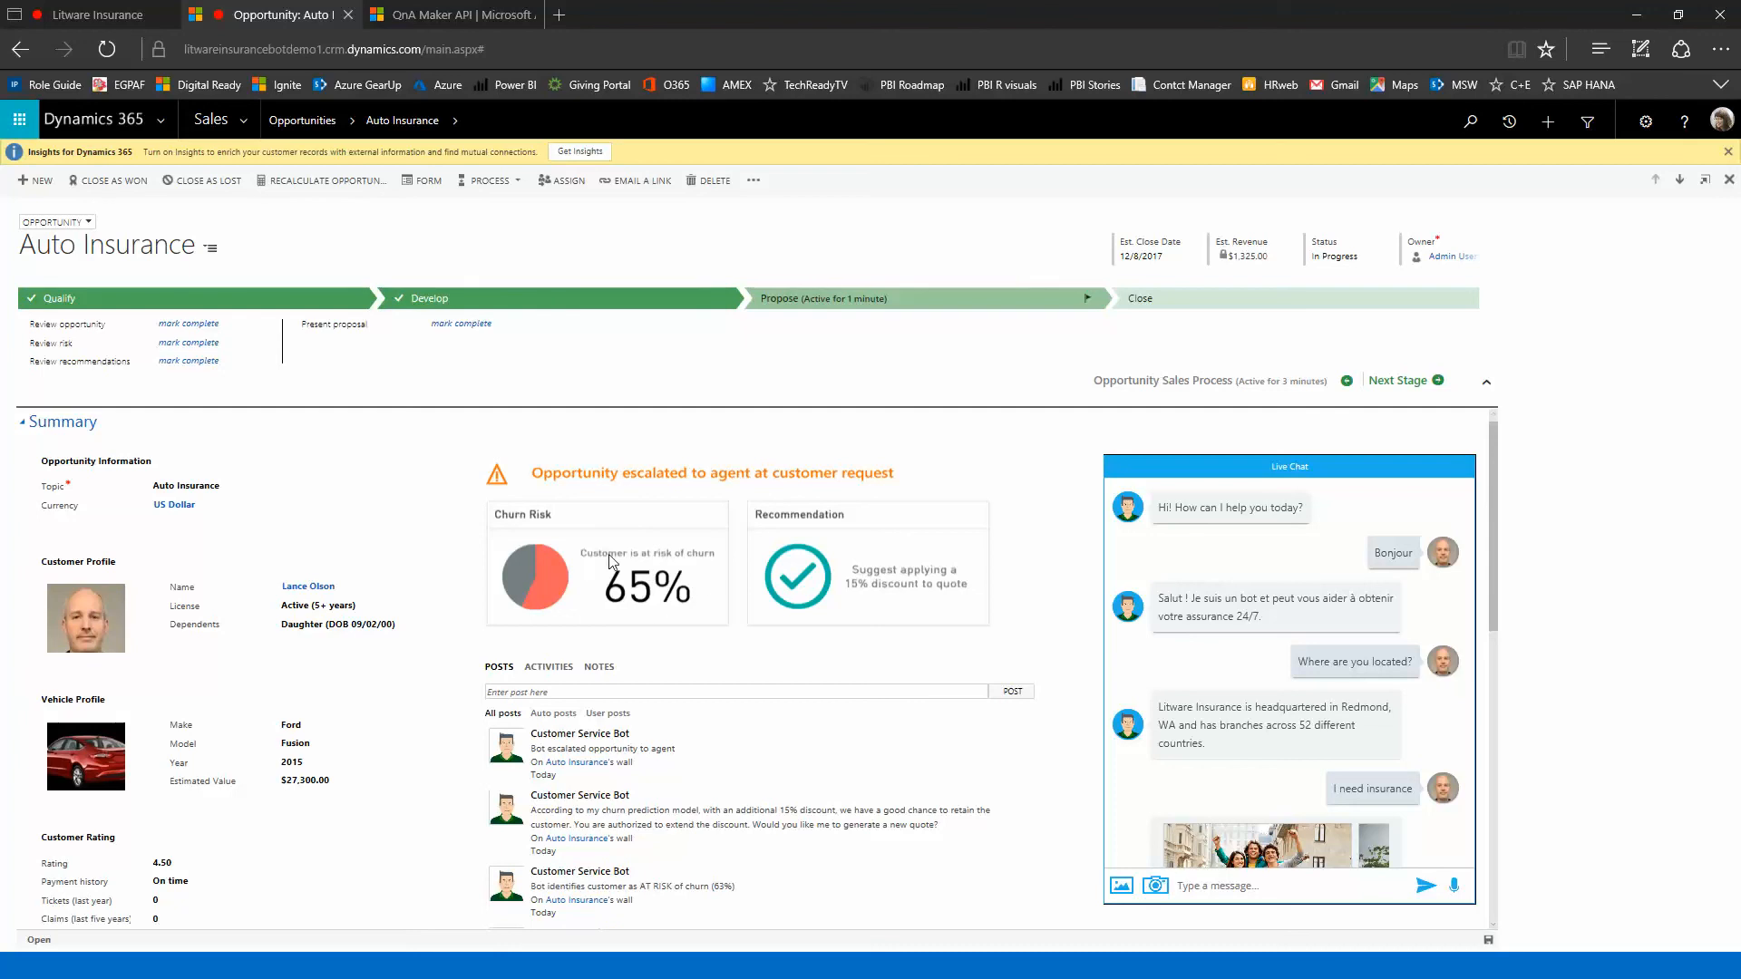
{"action": "mouse_move", "coordinate": [700, 635]}
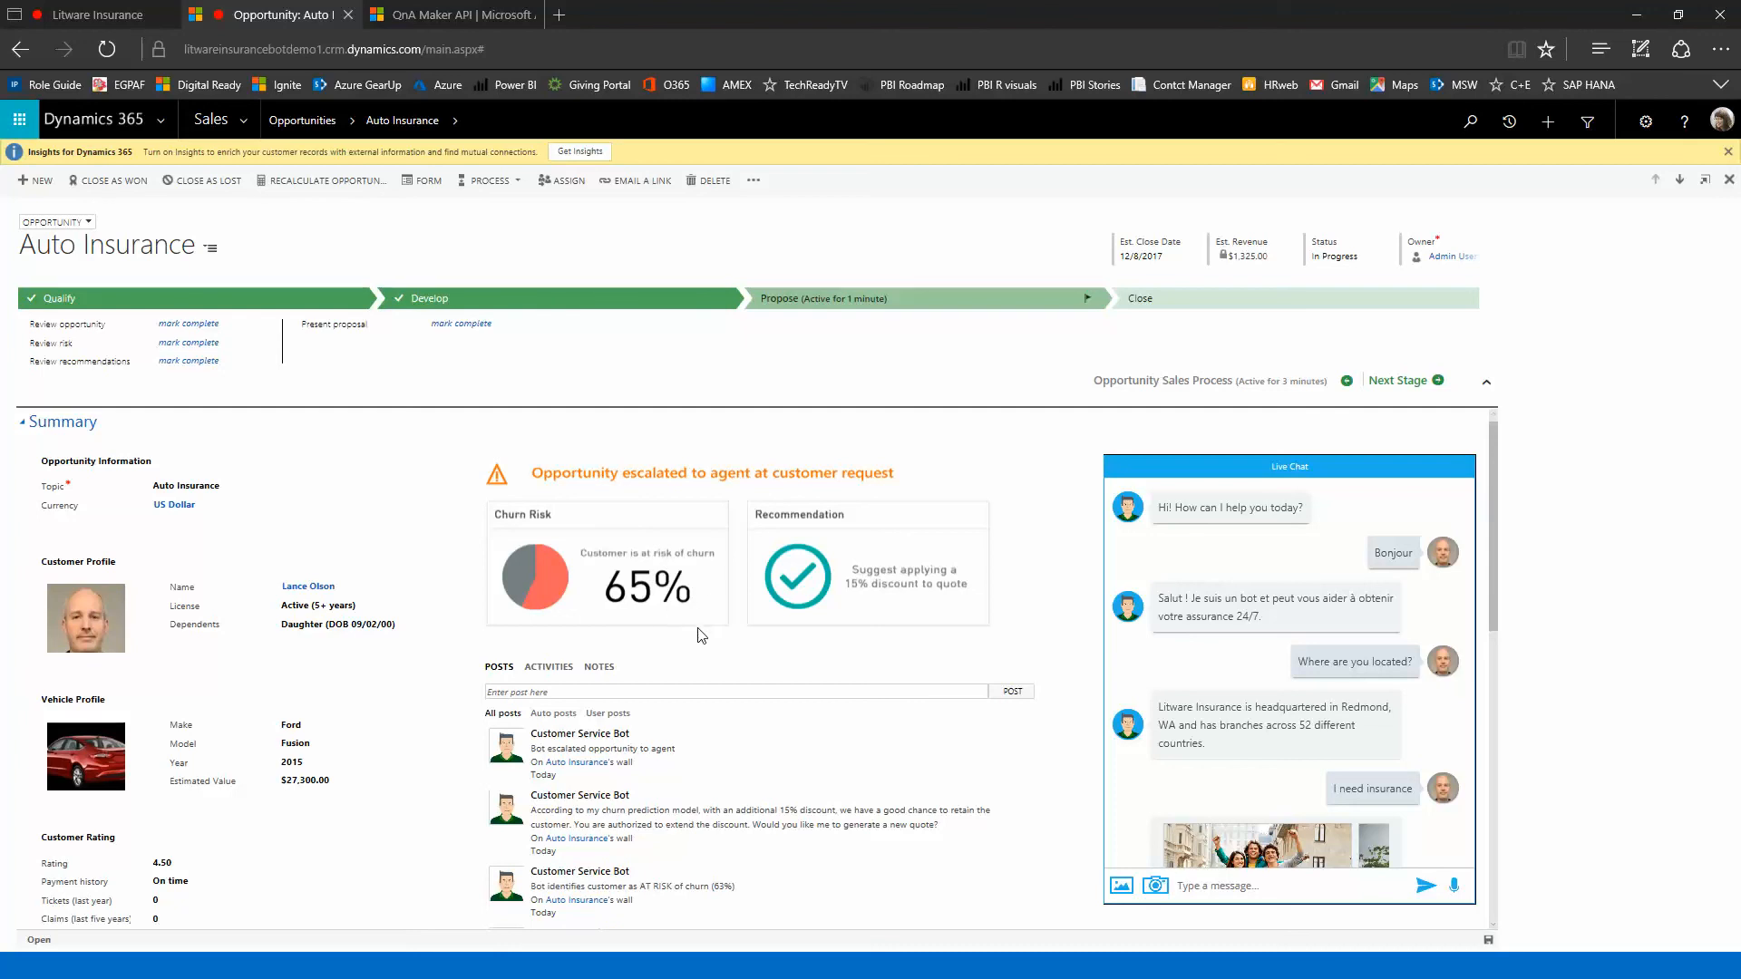
{"action": "mouse_move", "coordinate": [883, 592]}
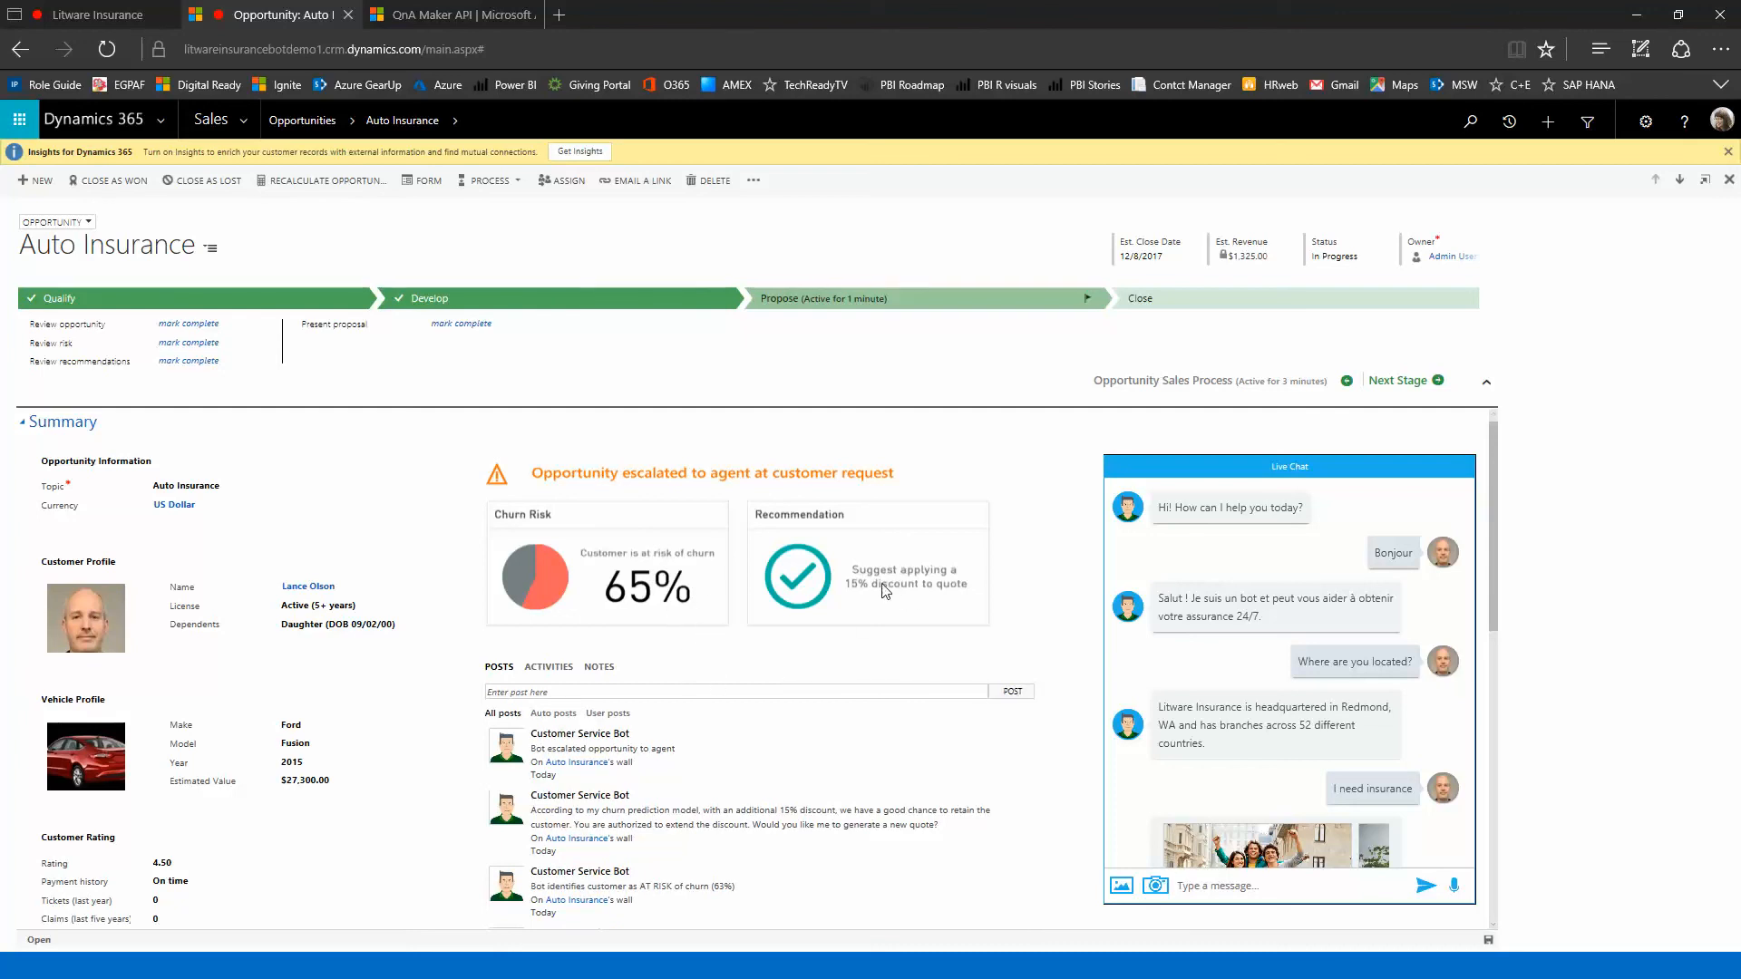
{"action": "mouse_move", "coordinate": [909, 606]}
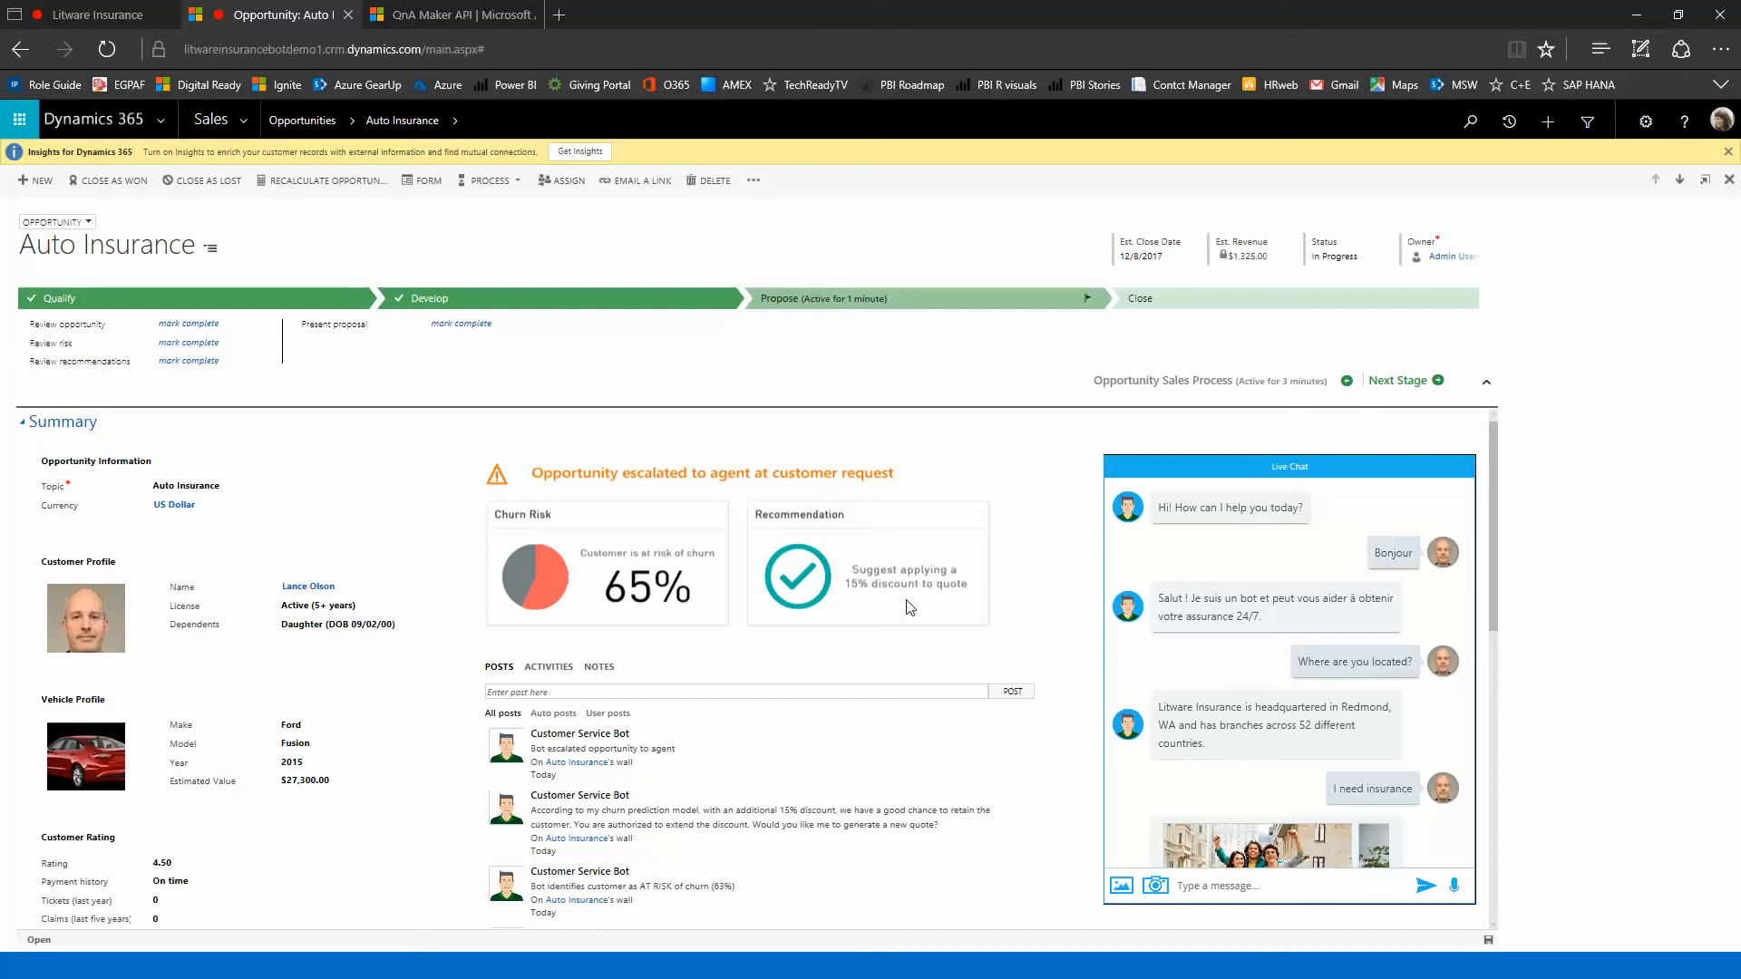
{"action": "mouse_move", "coordinate": [1326, 572]}
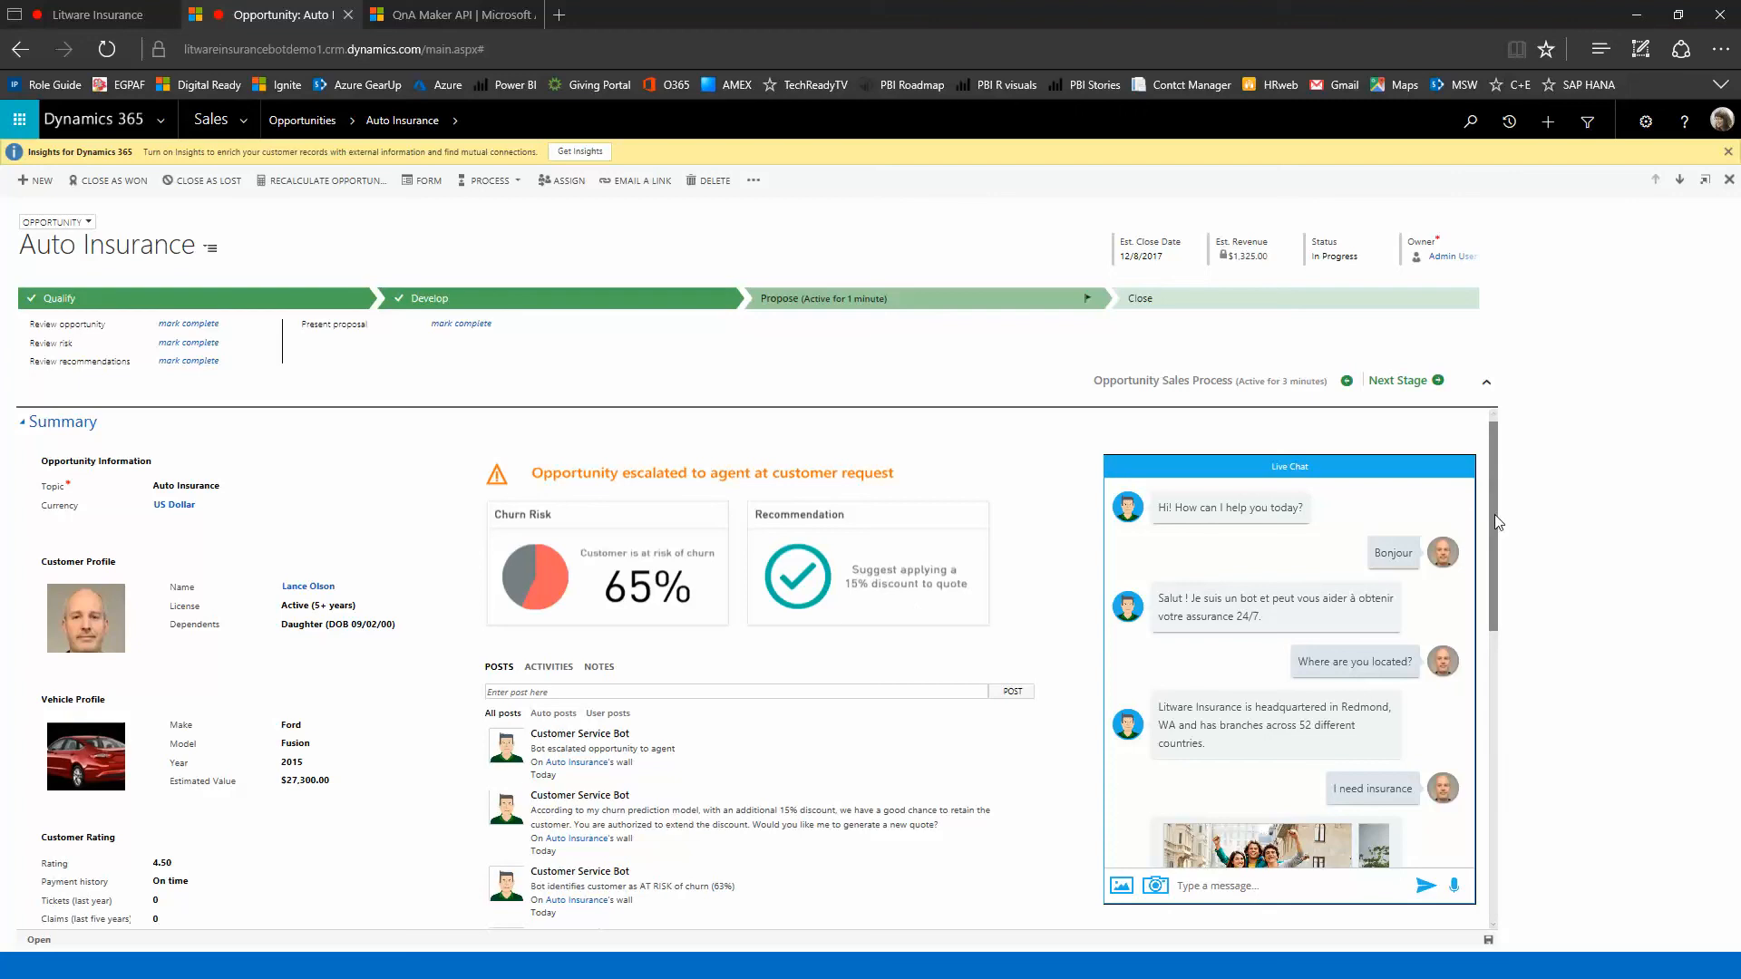
{"action": "scroll", "scroll_direction": "down", "scroll_amount": 3}
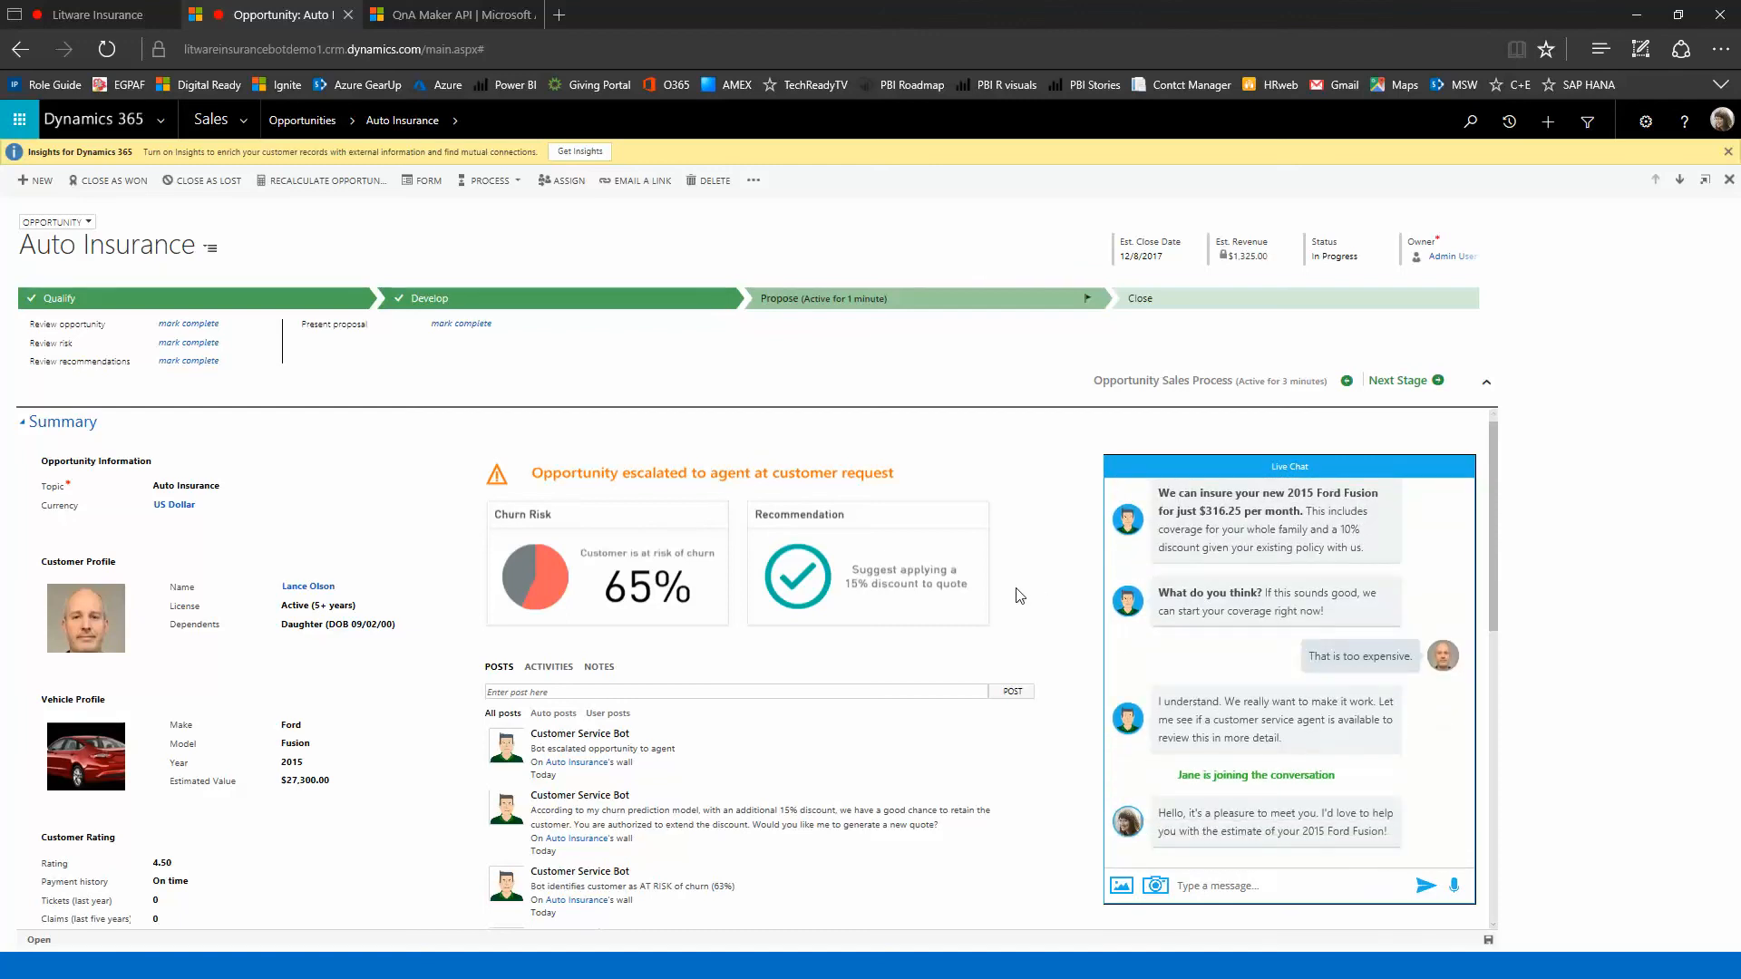
{"action": "scroll", "scroll_direction": "down", "scroll_amount": 3}
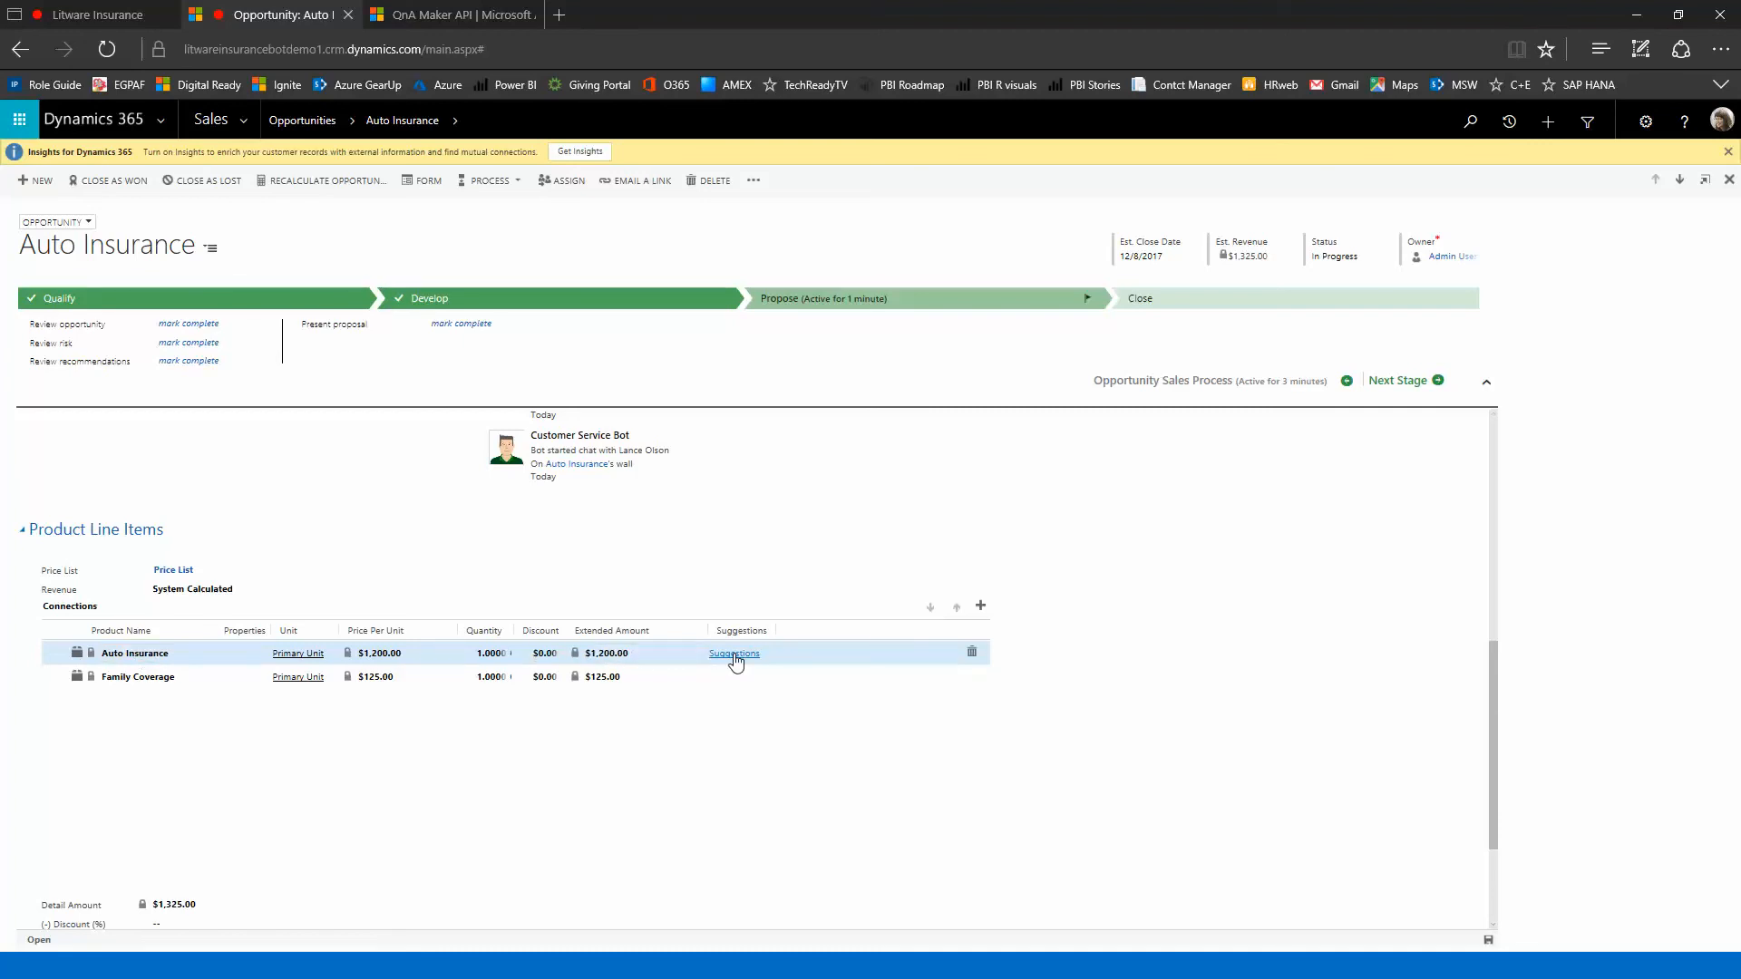
{"action": "left_click", "coordinate": [735, 653]}
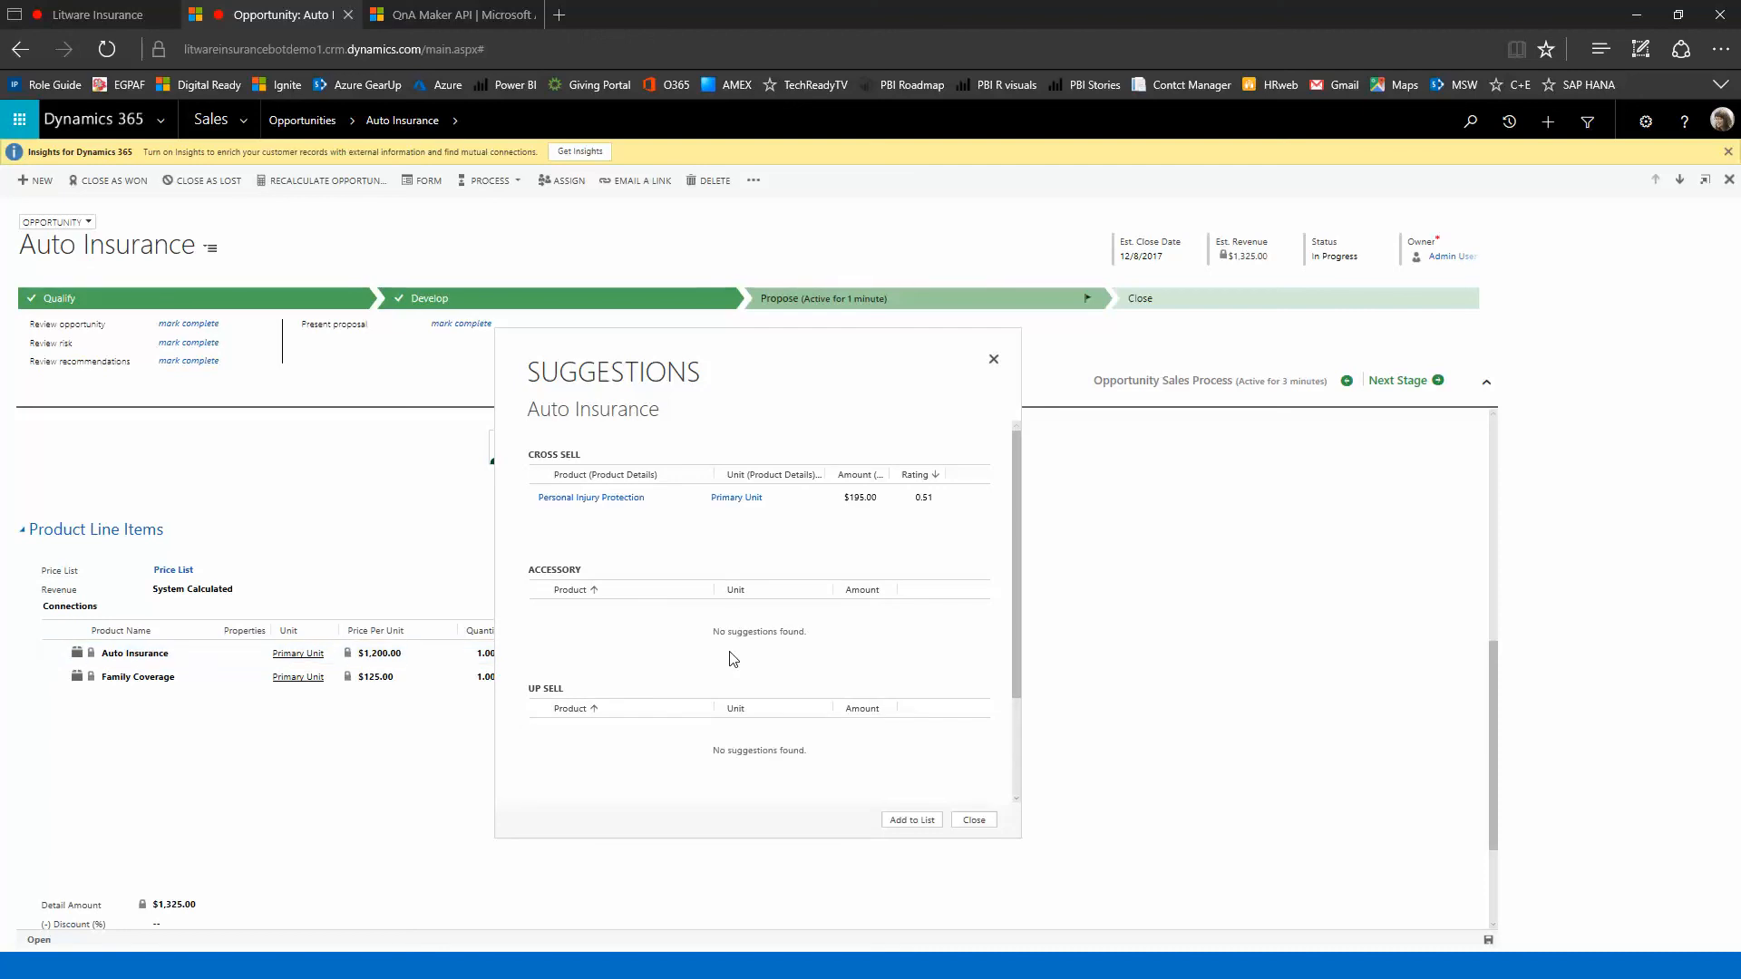
{"action": "mouse_move", "coordinate": [774, 589]}
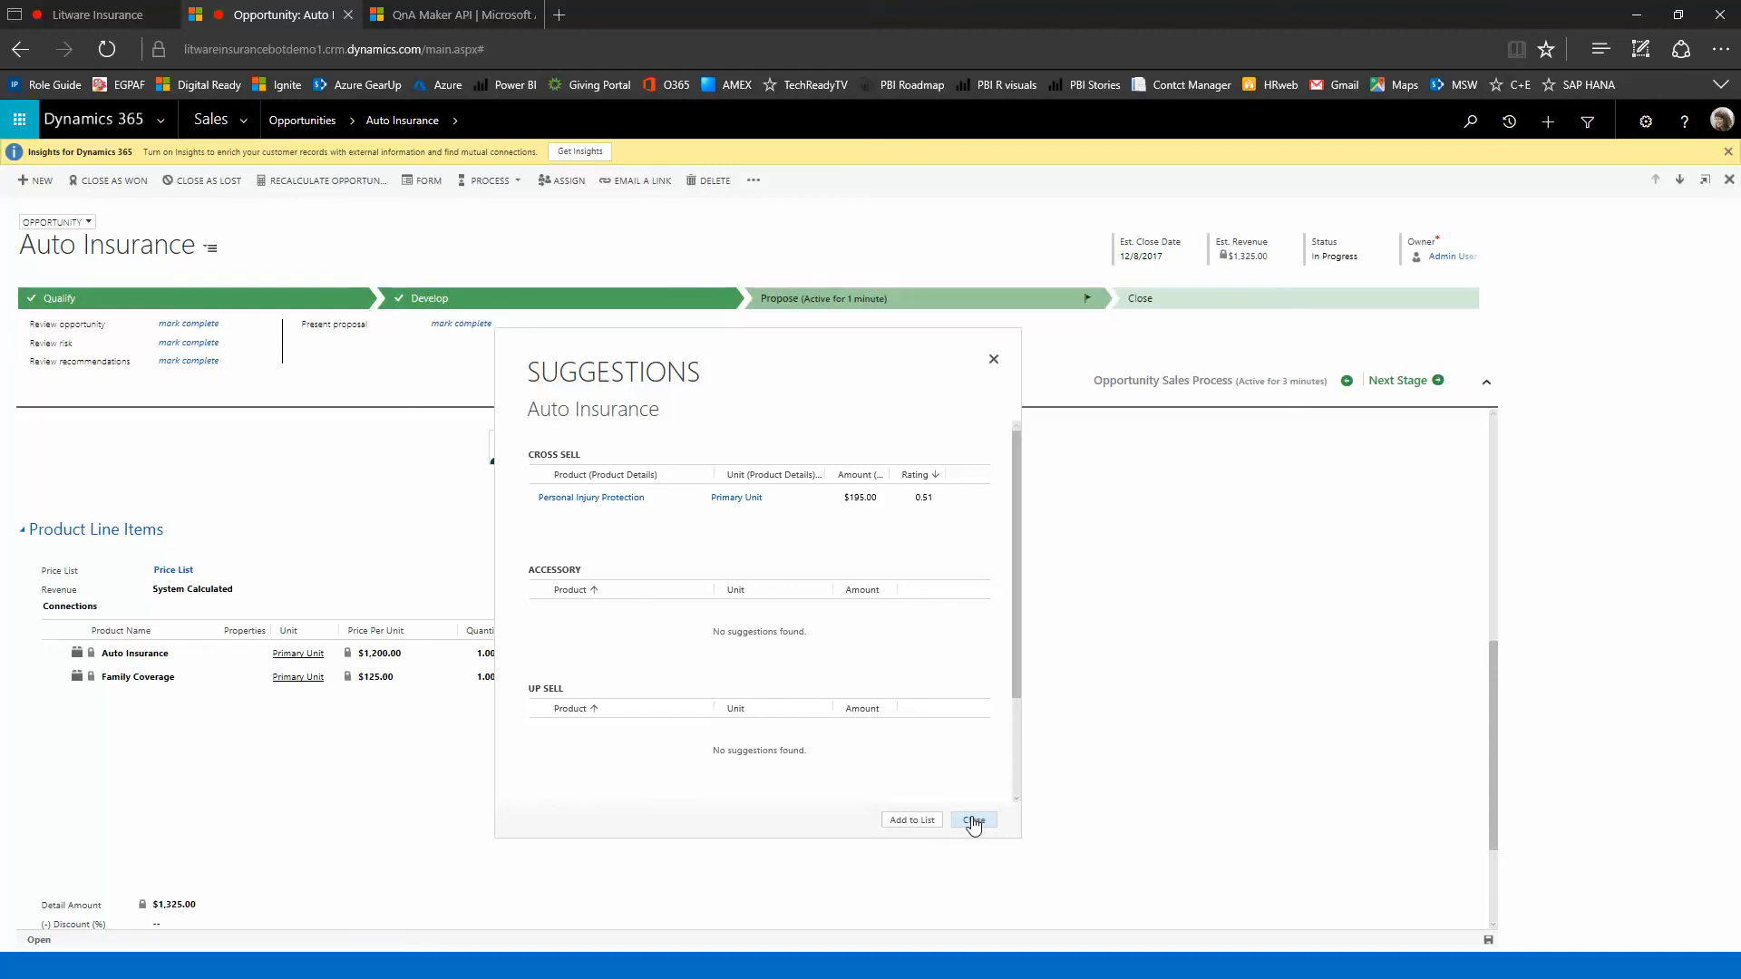
{"action": "left_click", "coordinate": [973, 820]}
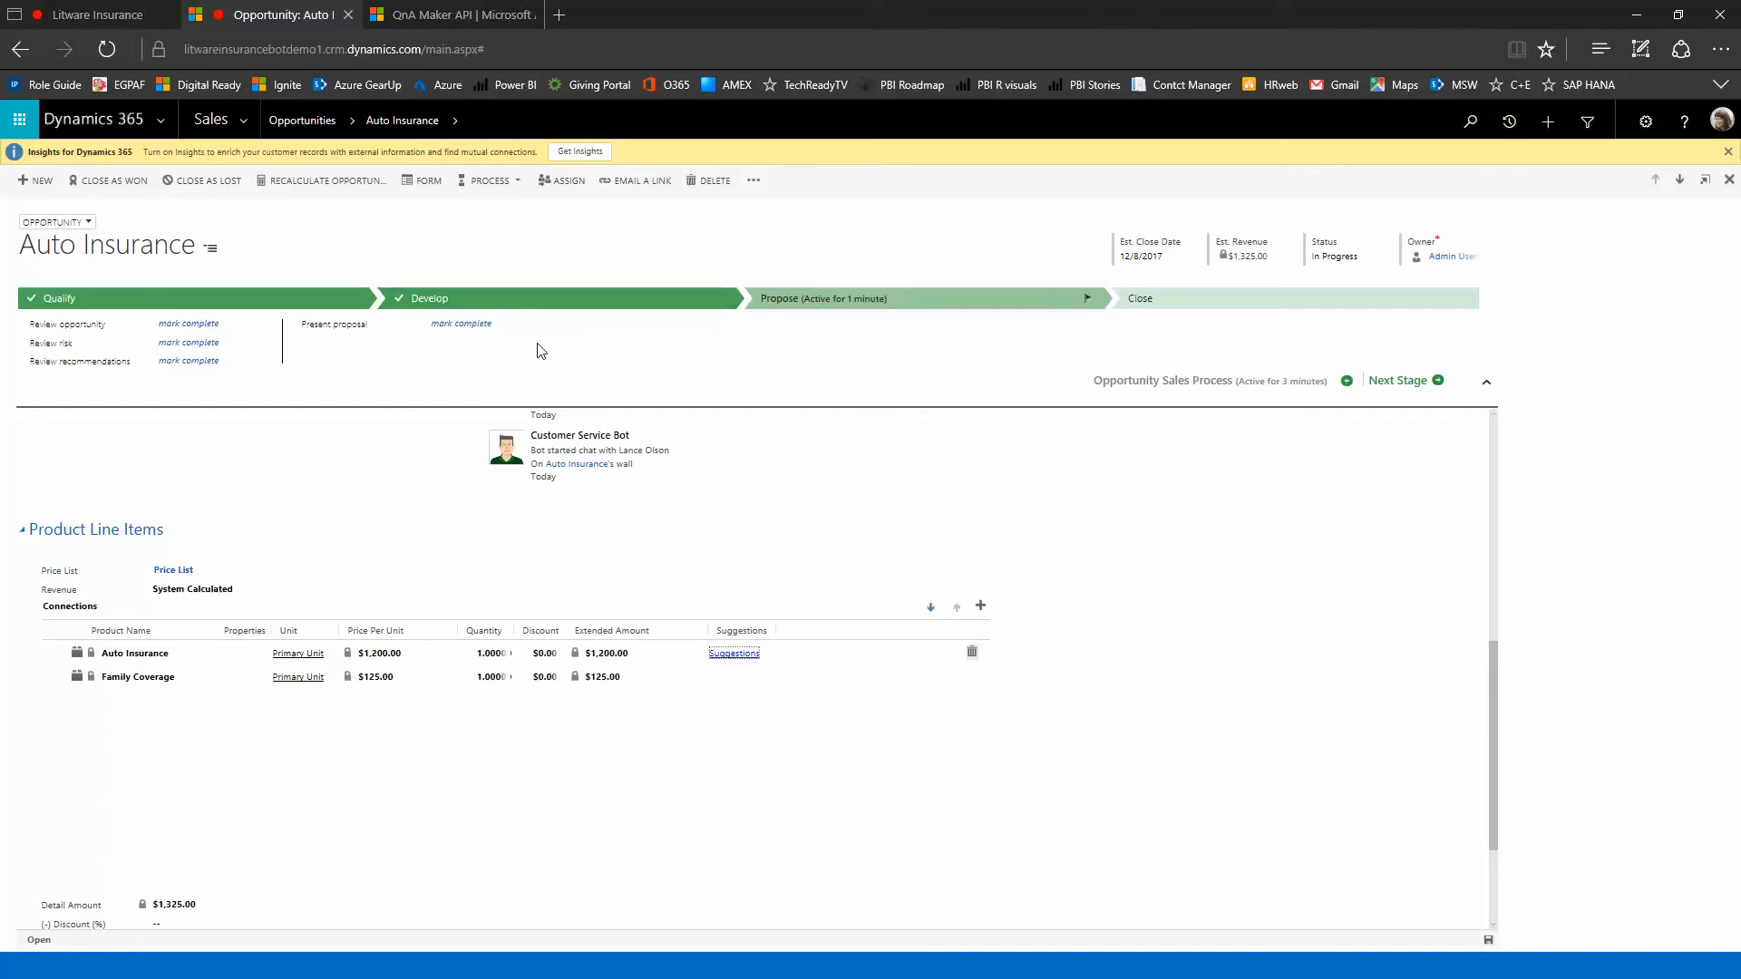
{"action": "mouse_move", "coordinate": [506, 389]}
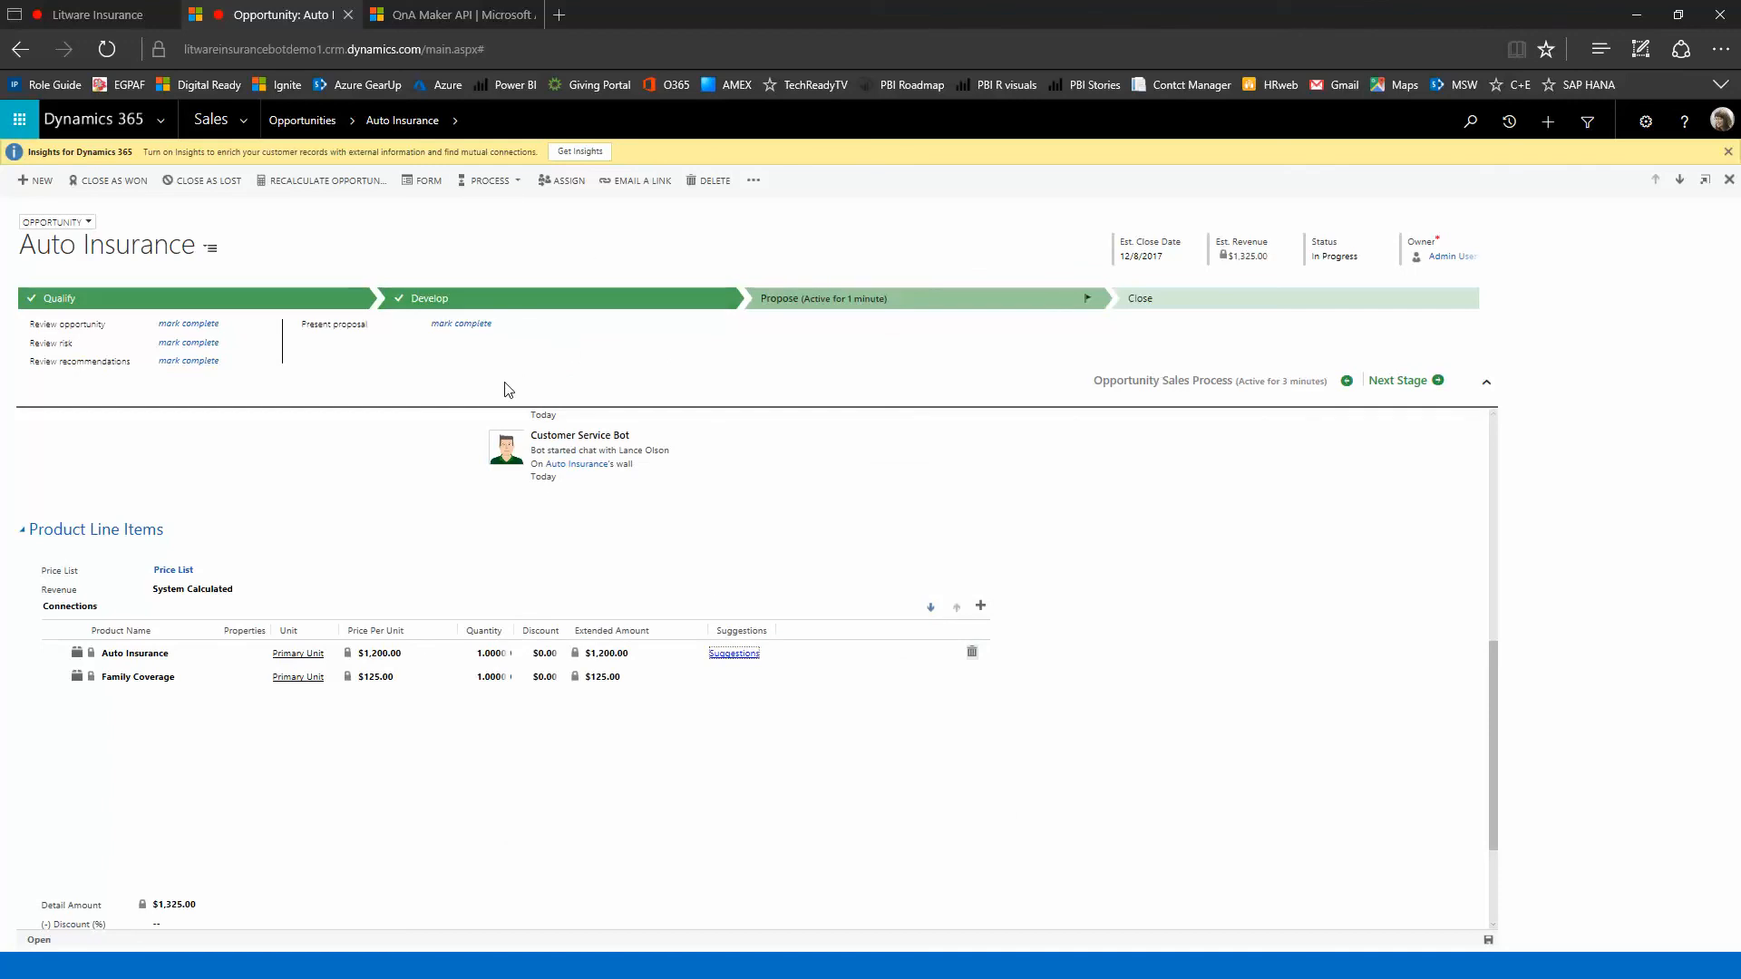
{"action": "mouse_move", "coordinate": [445, 14]}
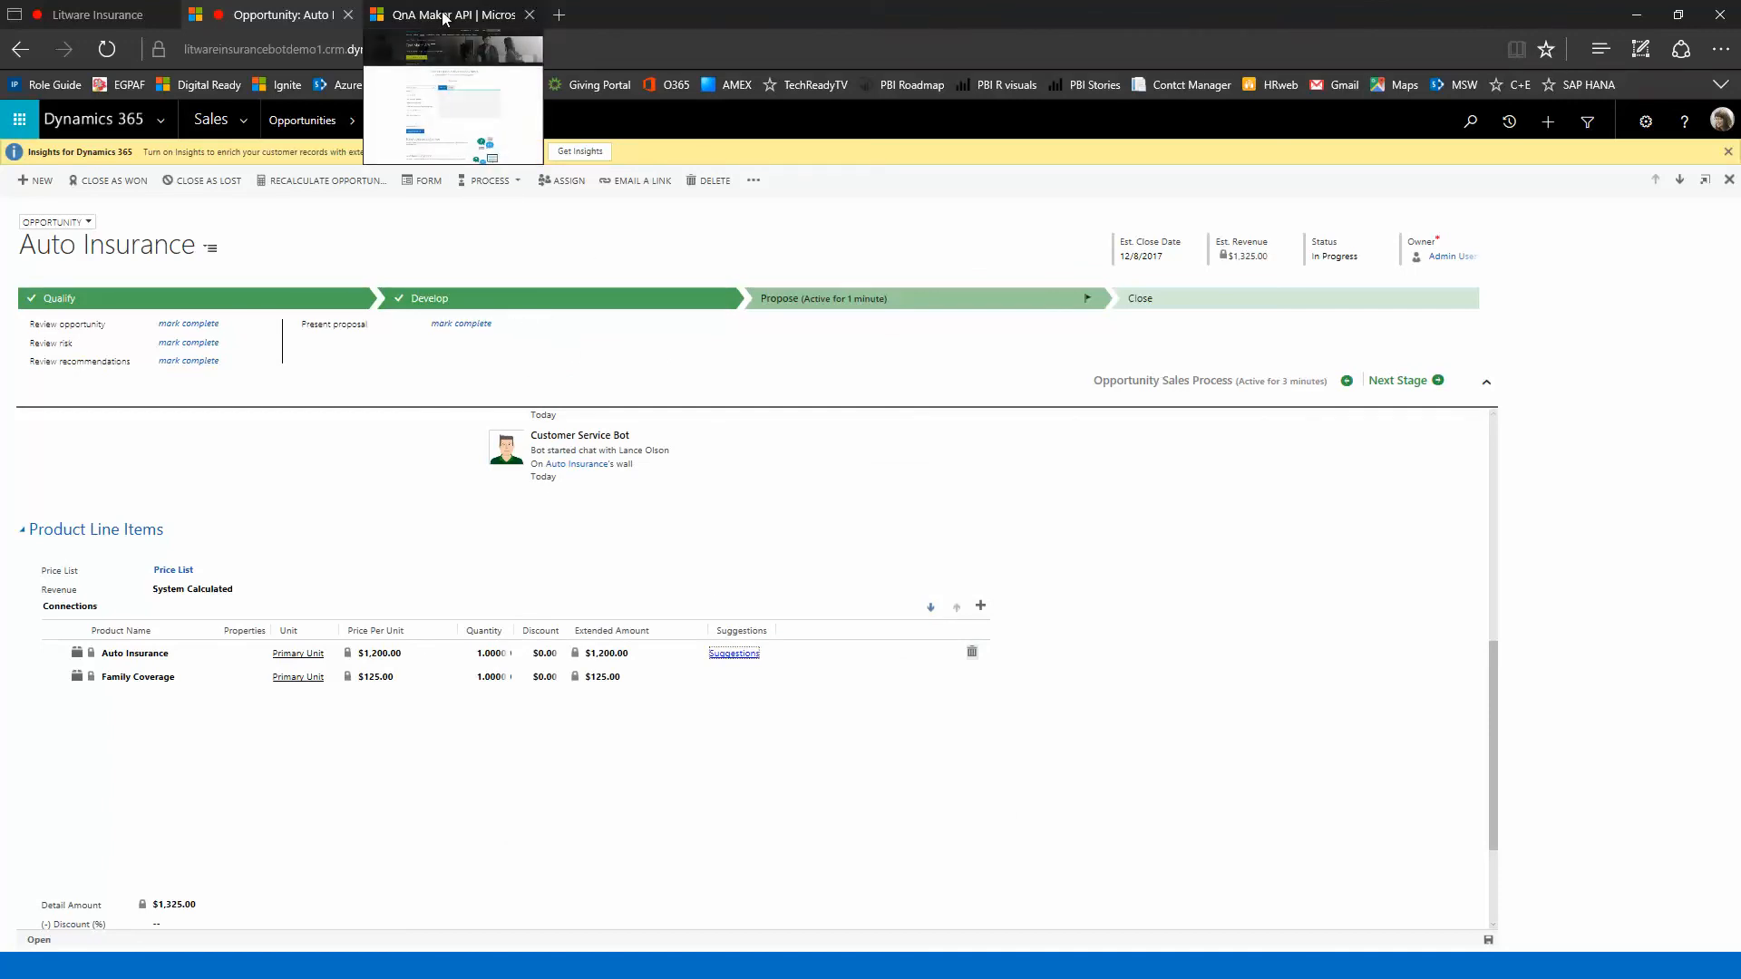